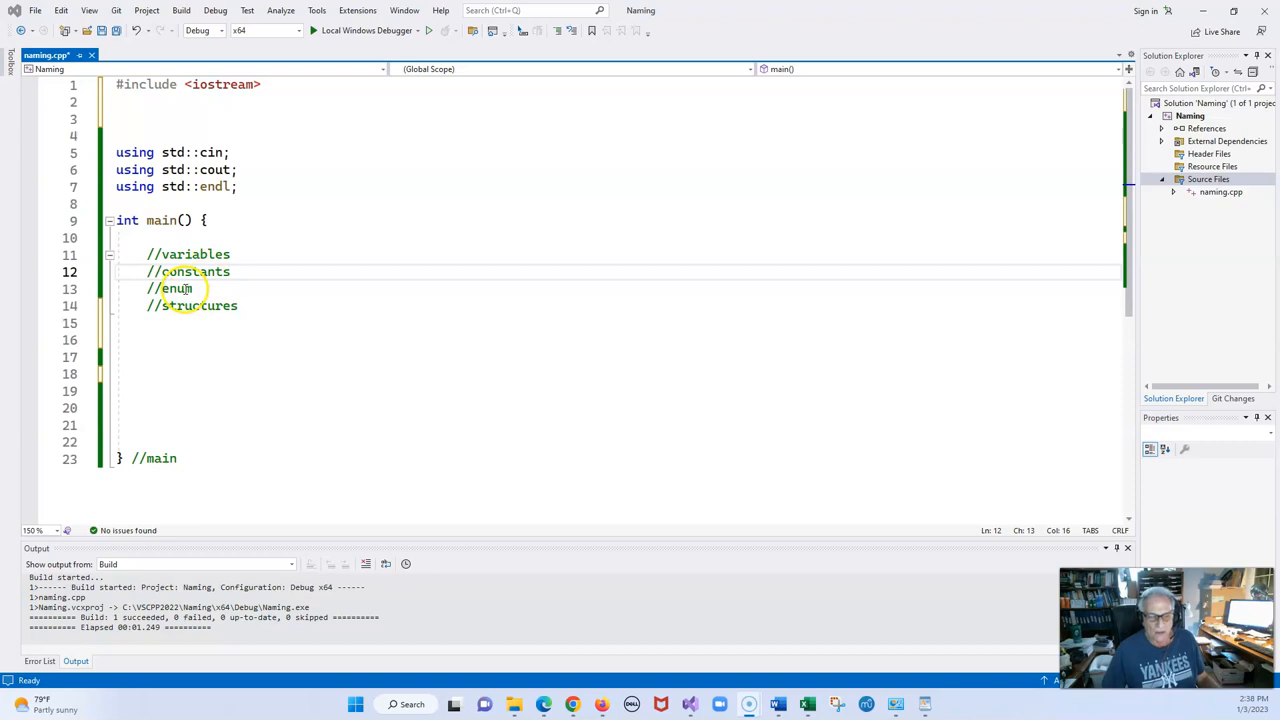
{"action": "mouse_move", "coordinate": [340, 379]}
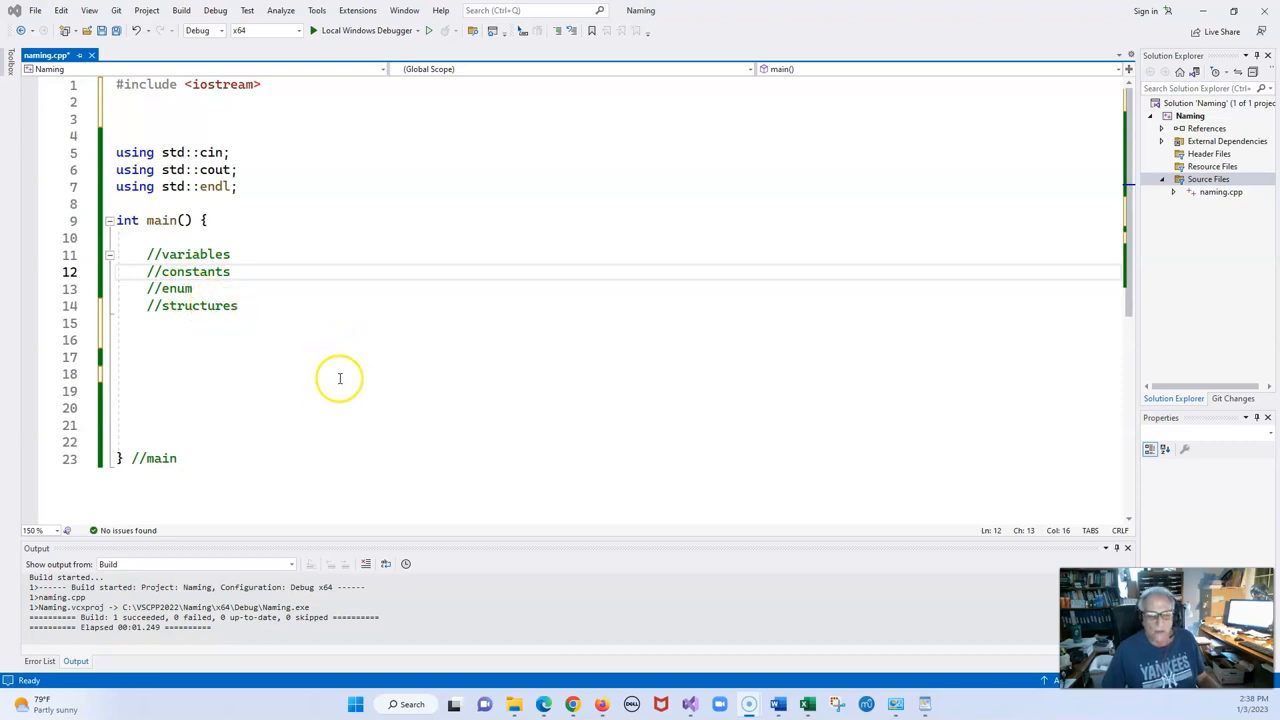
{"action": "mouse_move", "coordinate": [298, 308]}
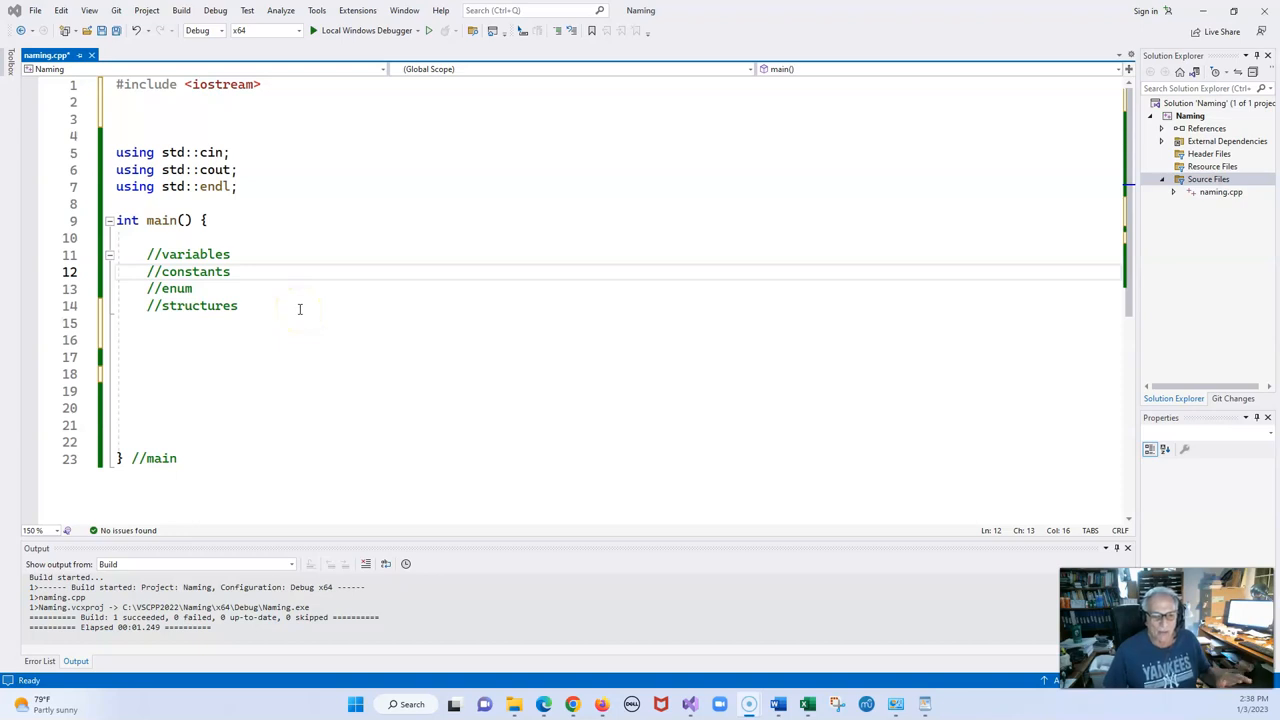
{"action": "mouse_move", "coordinate": [321, 309]}
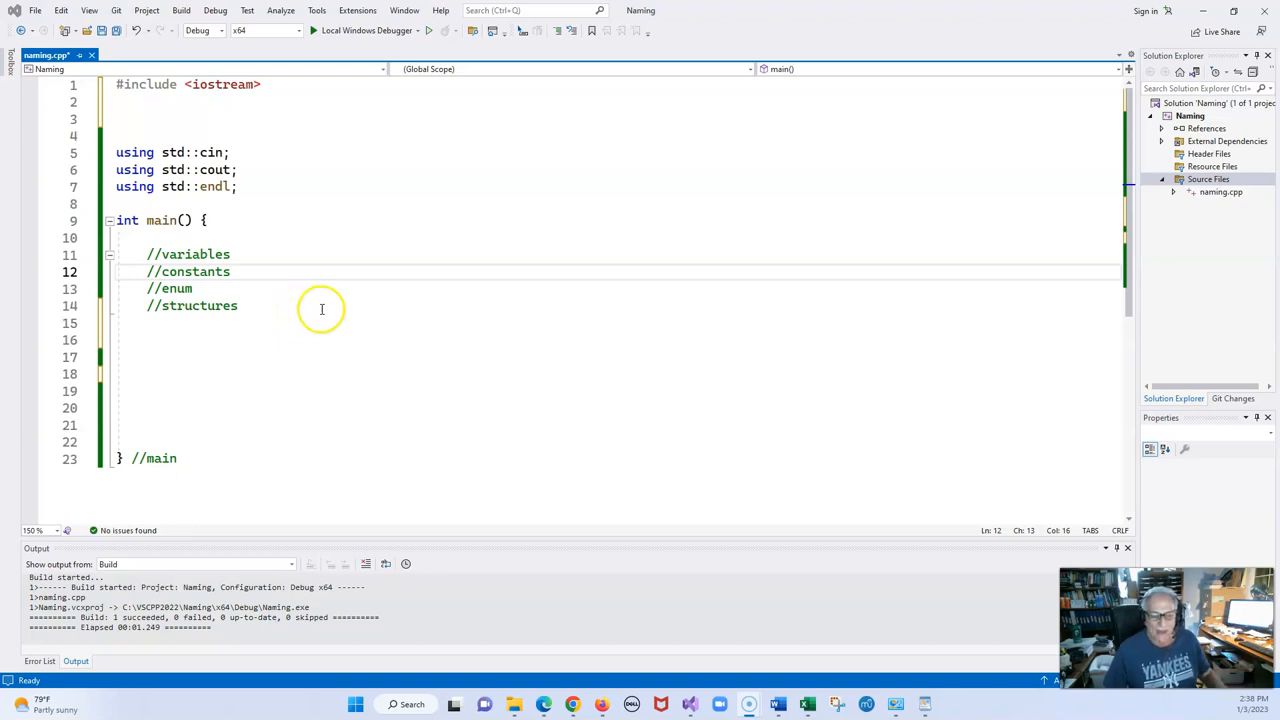
{"action": "mouse_move", "coordinate": [274, 302]}
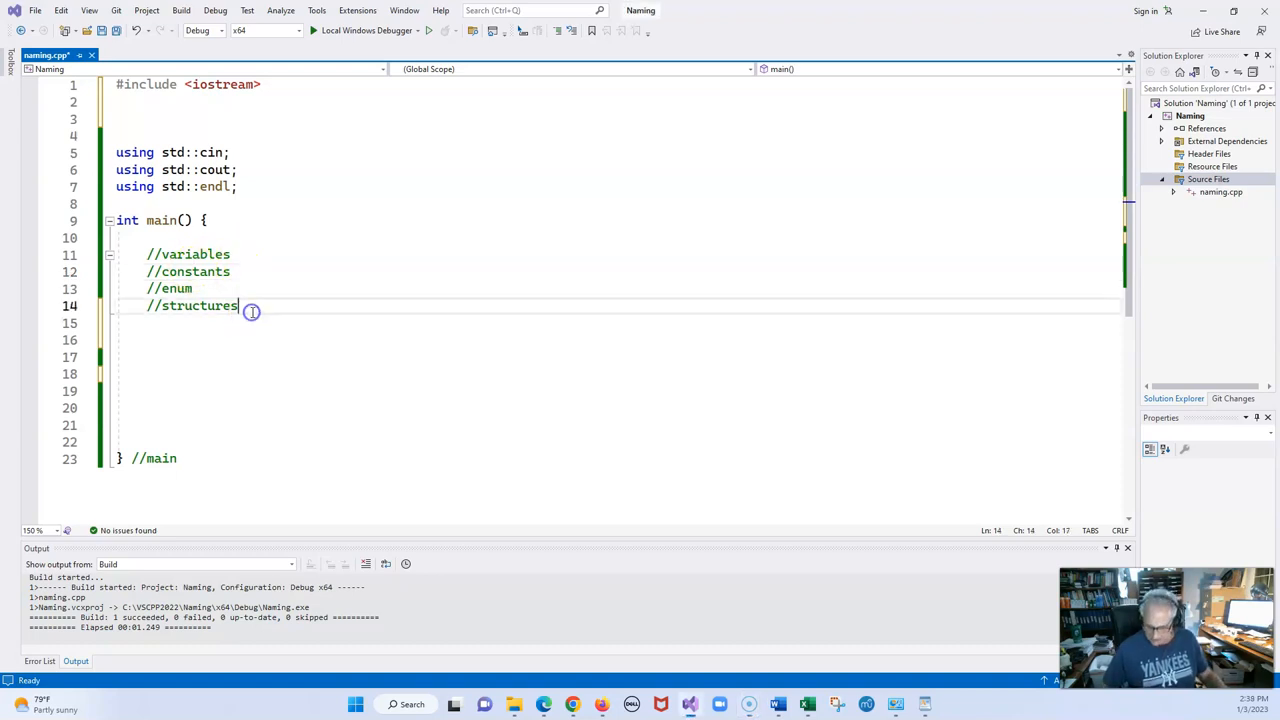
Declare 'int number = 0;' and 'int numberStudents = 0;' below the //structures comment.
{"action": "key", "text": "Enter"}
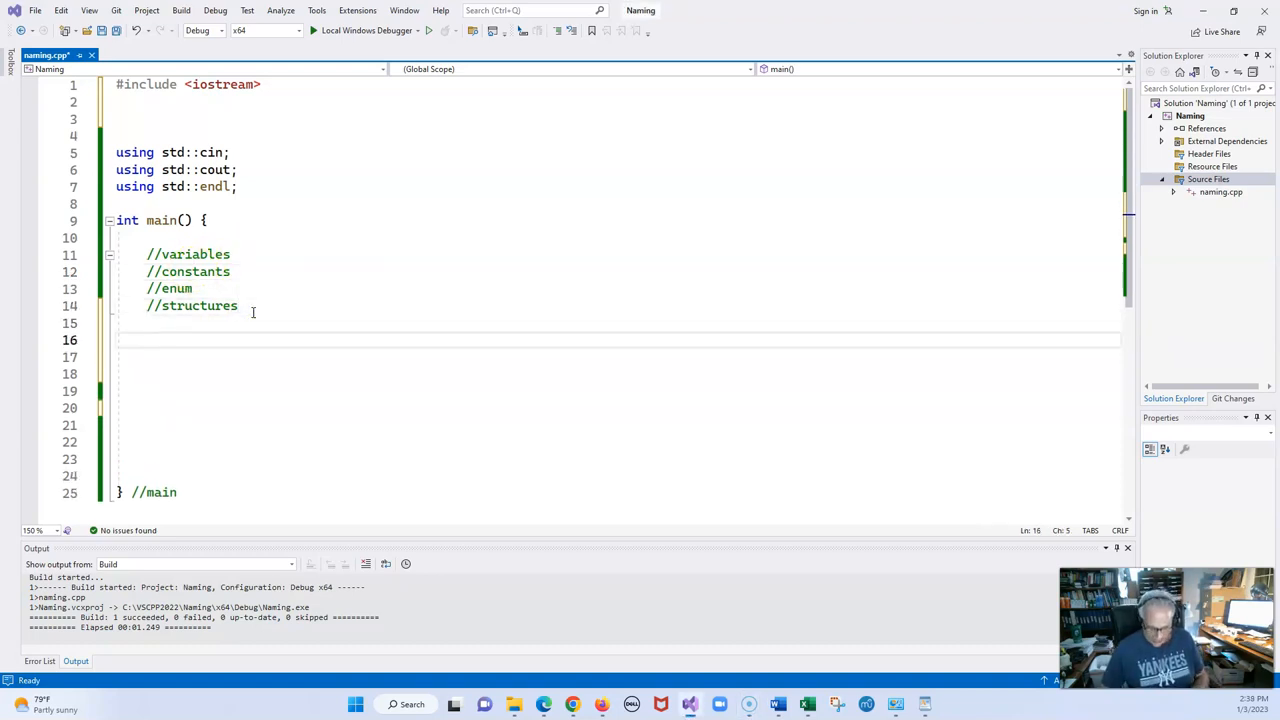
{"action": "type", "text": "int"}
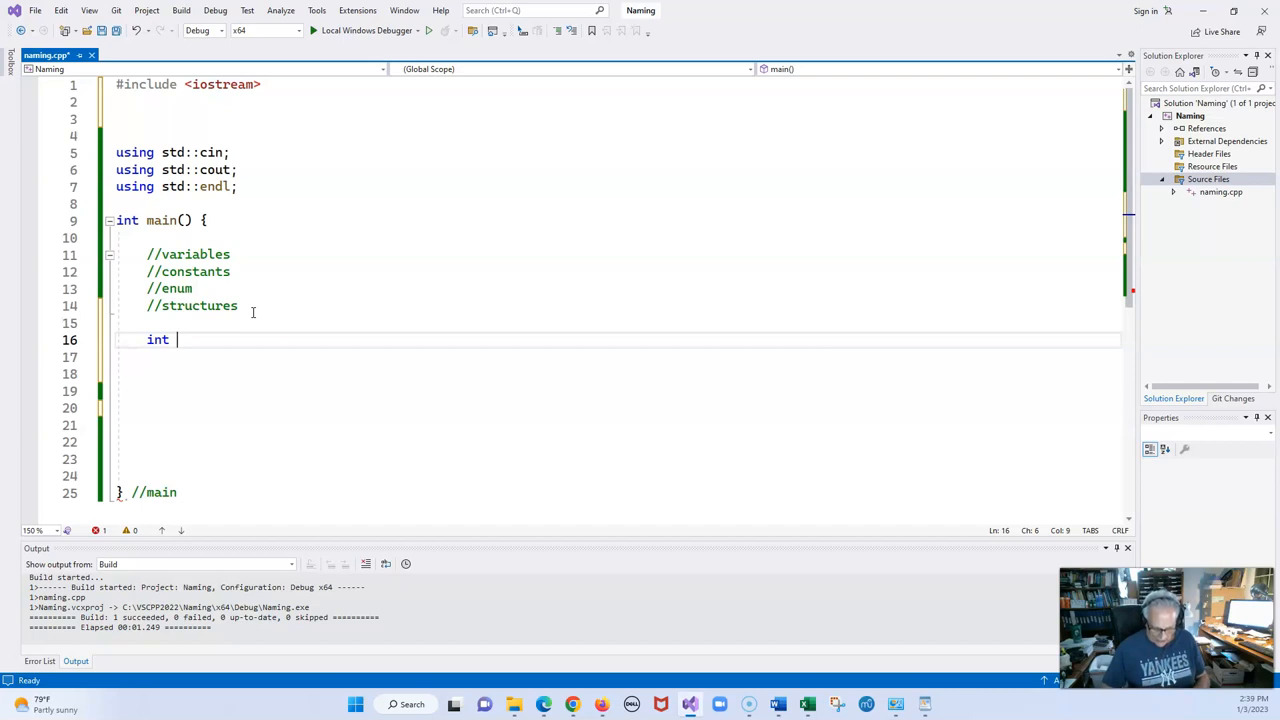
{"action": "type", "text": "number = 0"}
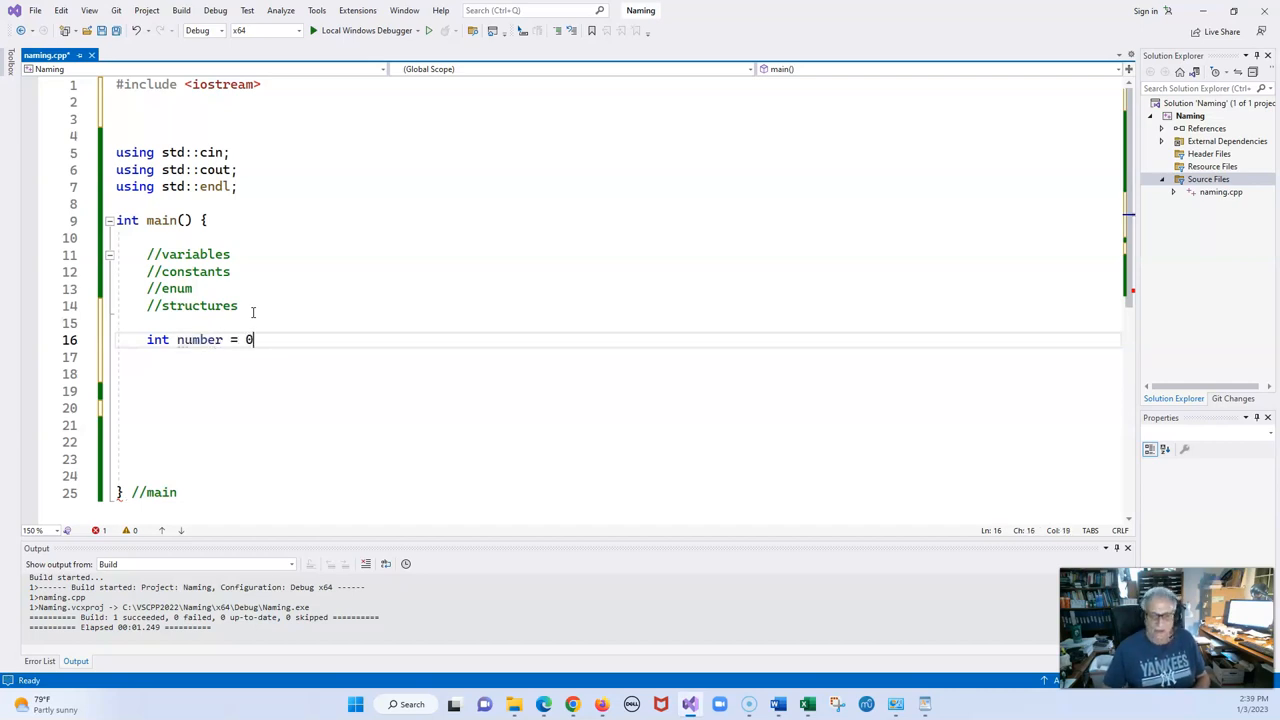
{"action": "type", "text": ";"}
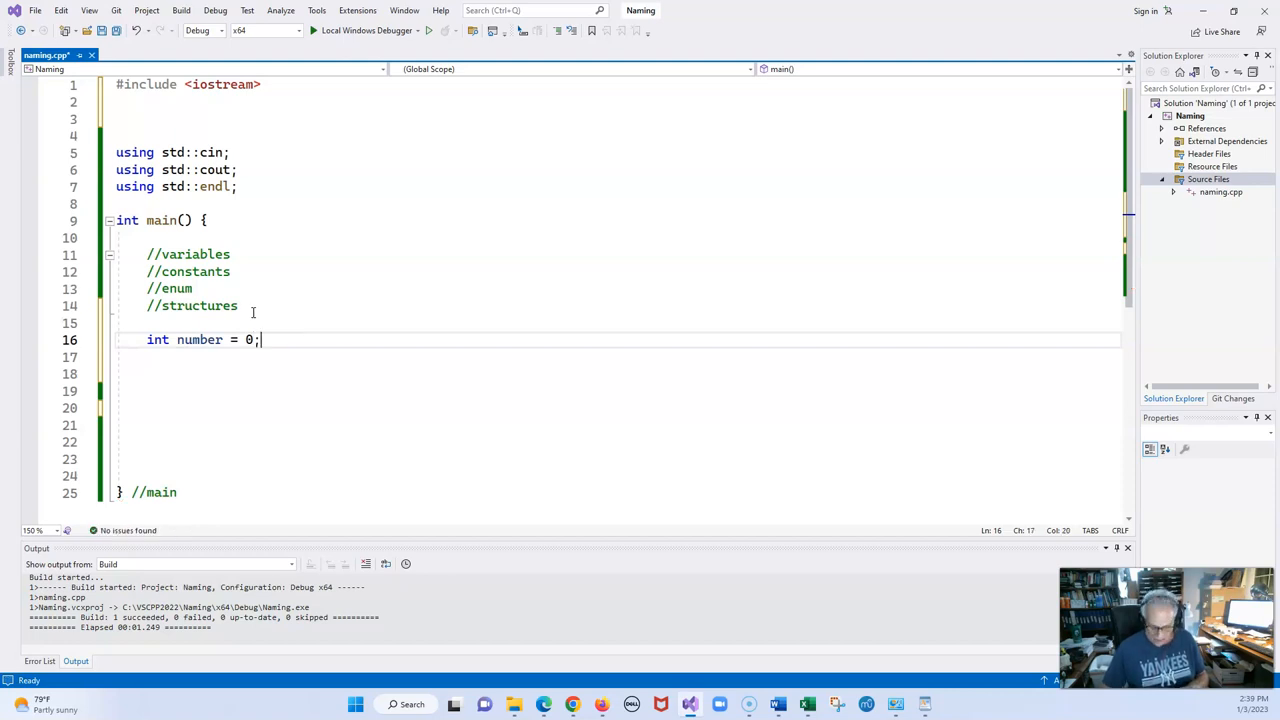
{"action": "key", "text": "Enter"}
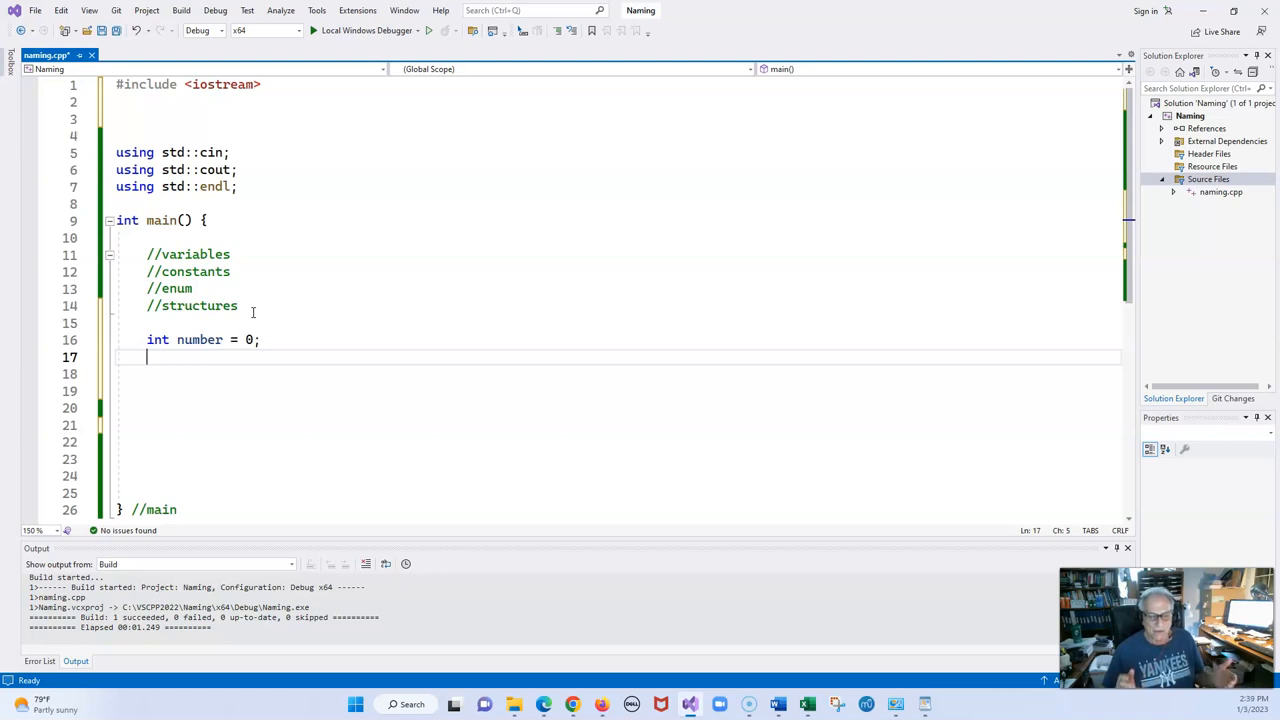
{"action": "type", "text": "int numb"}
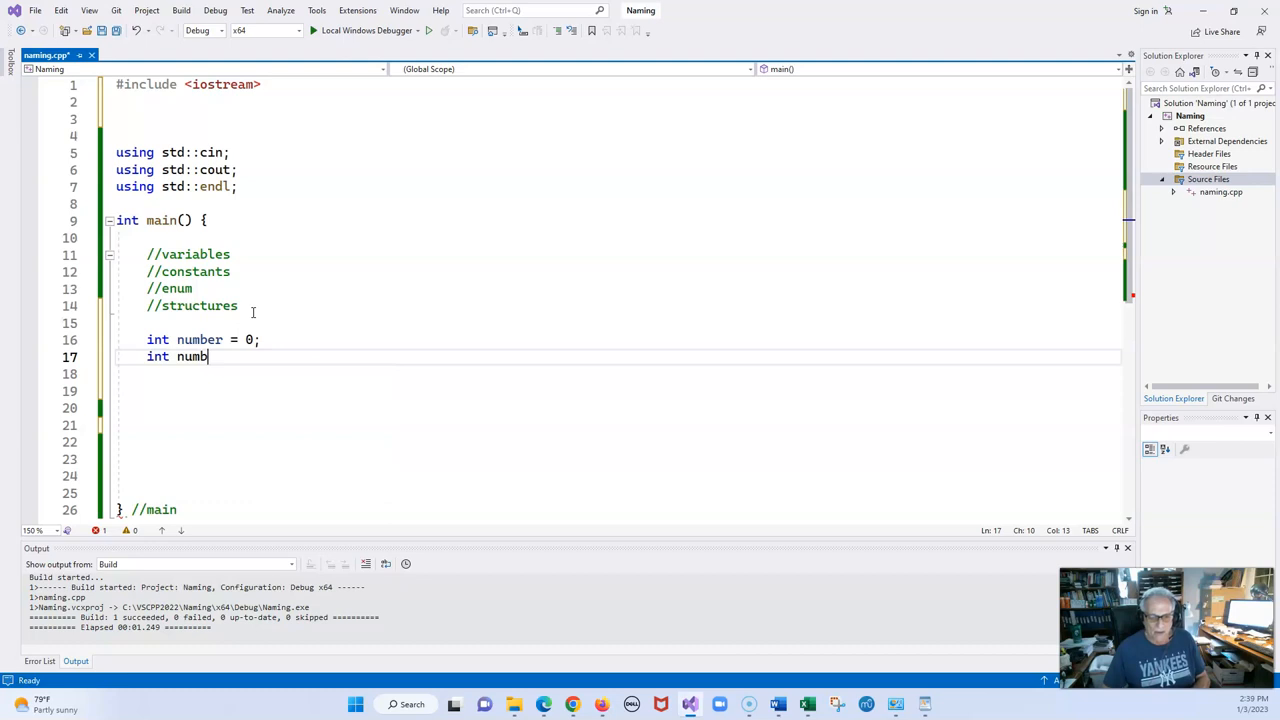
{"action": "type", "text": "erstu"}
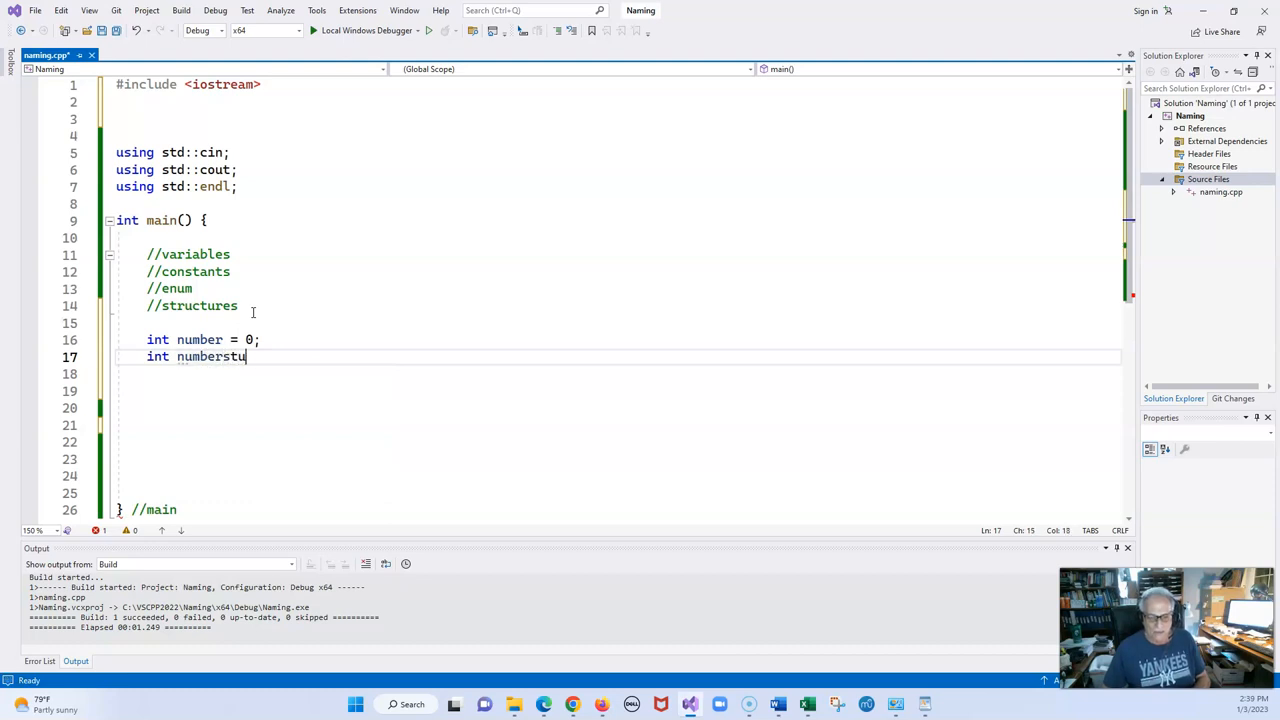
{"action": "type", "text": "dents"}
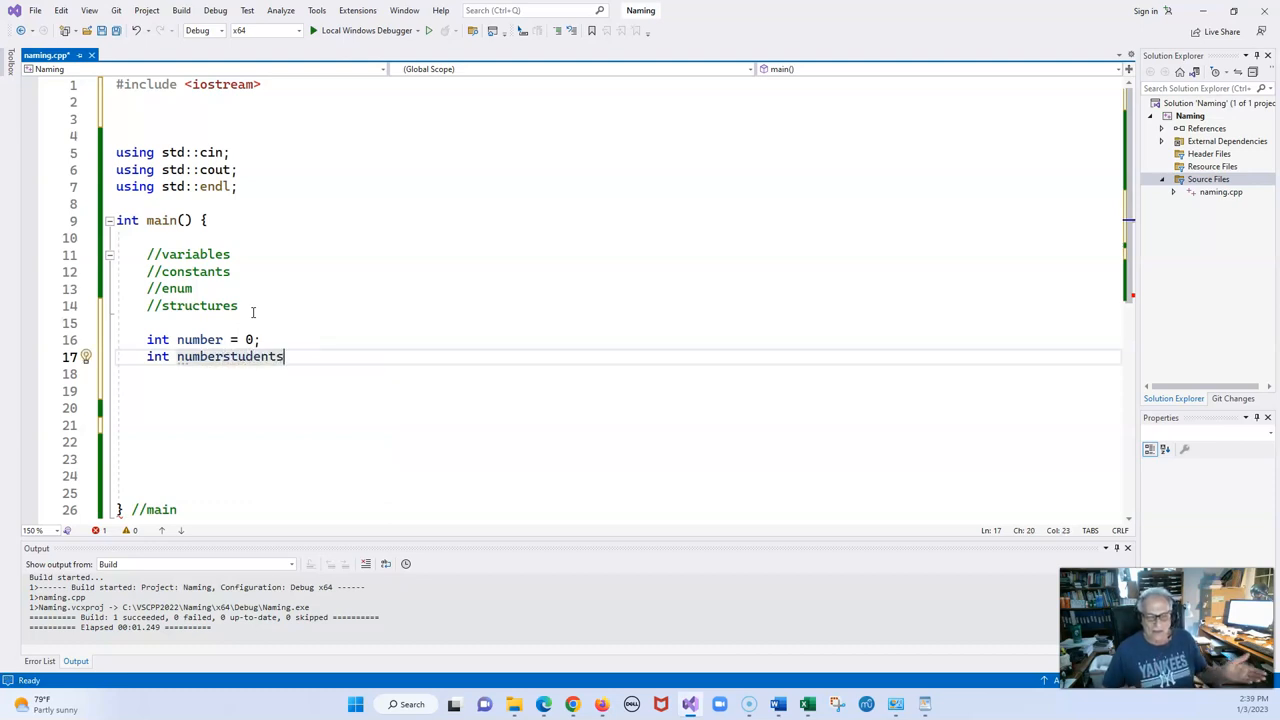
{"action": "type", "text": "="}
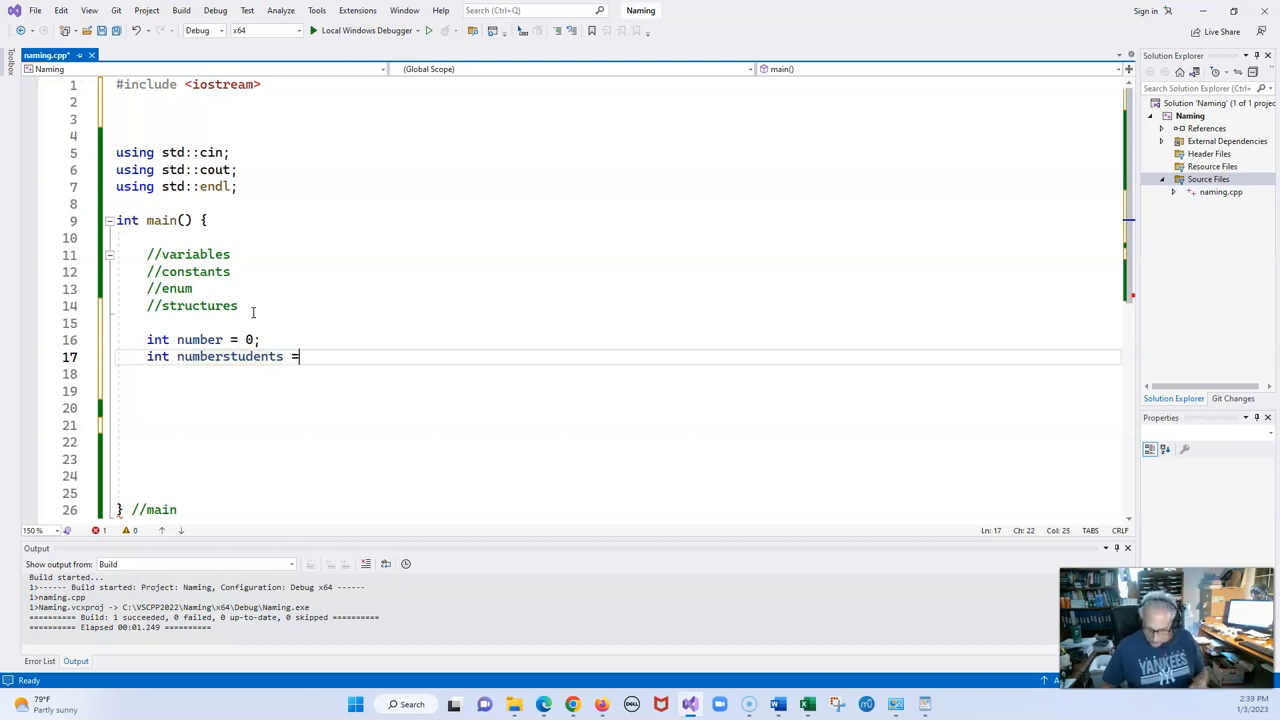
{"action": "type", "text": "0;"}
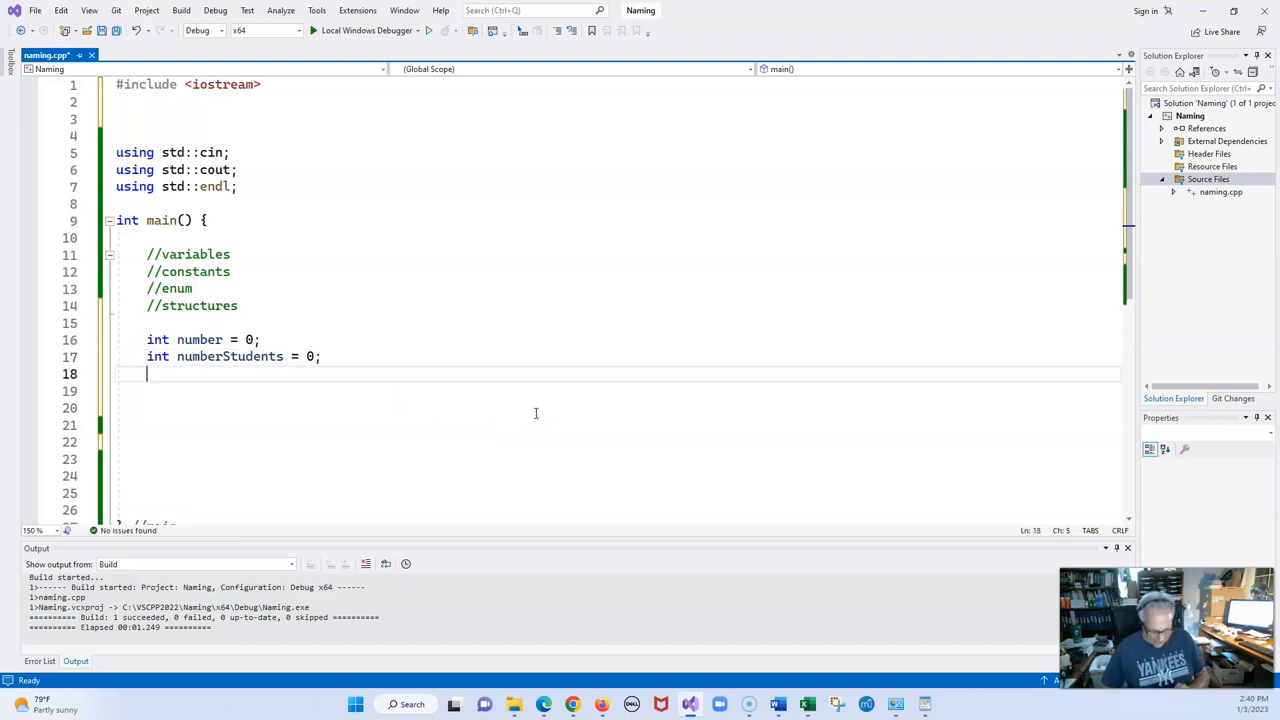
Add the declaration 'string lastName = "";' after the two integer variables.
{"action": "type", "text": "st"}
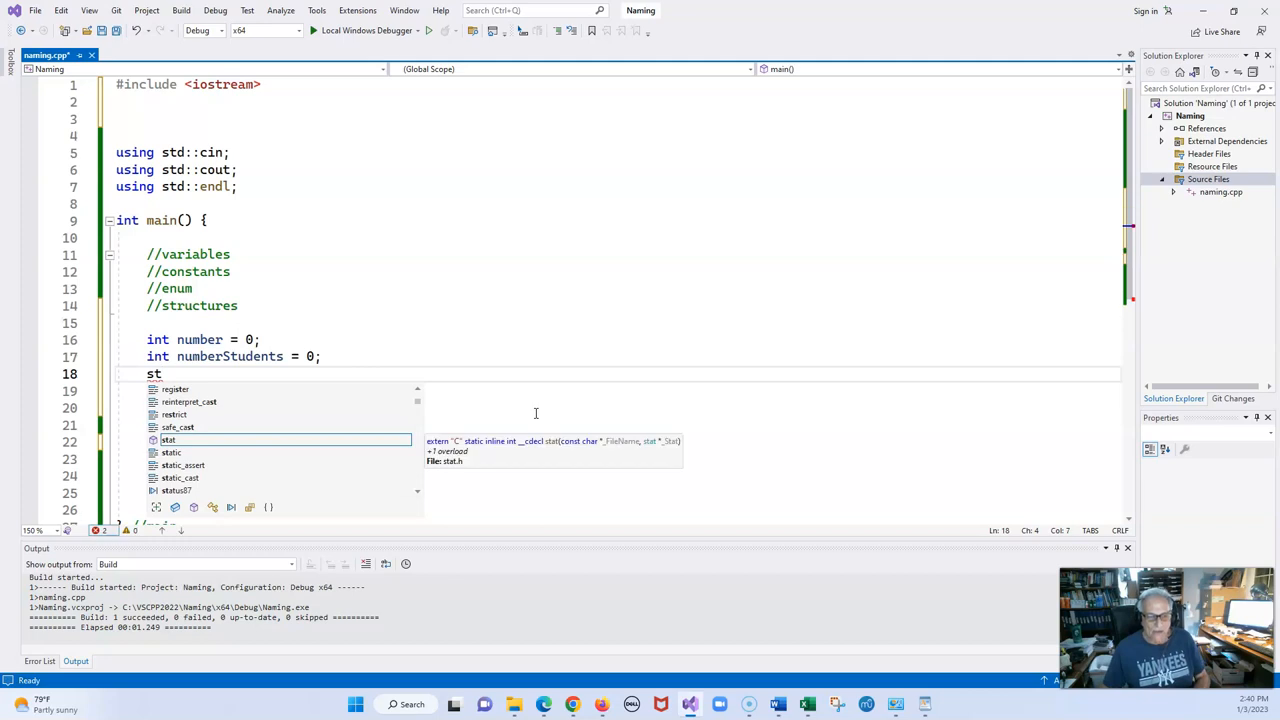
{"action": "type", "text": "rin"}
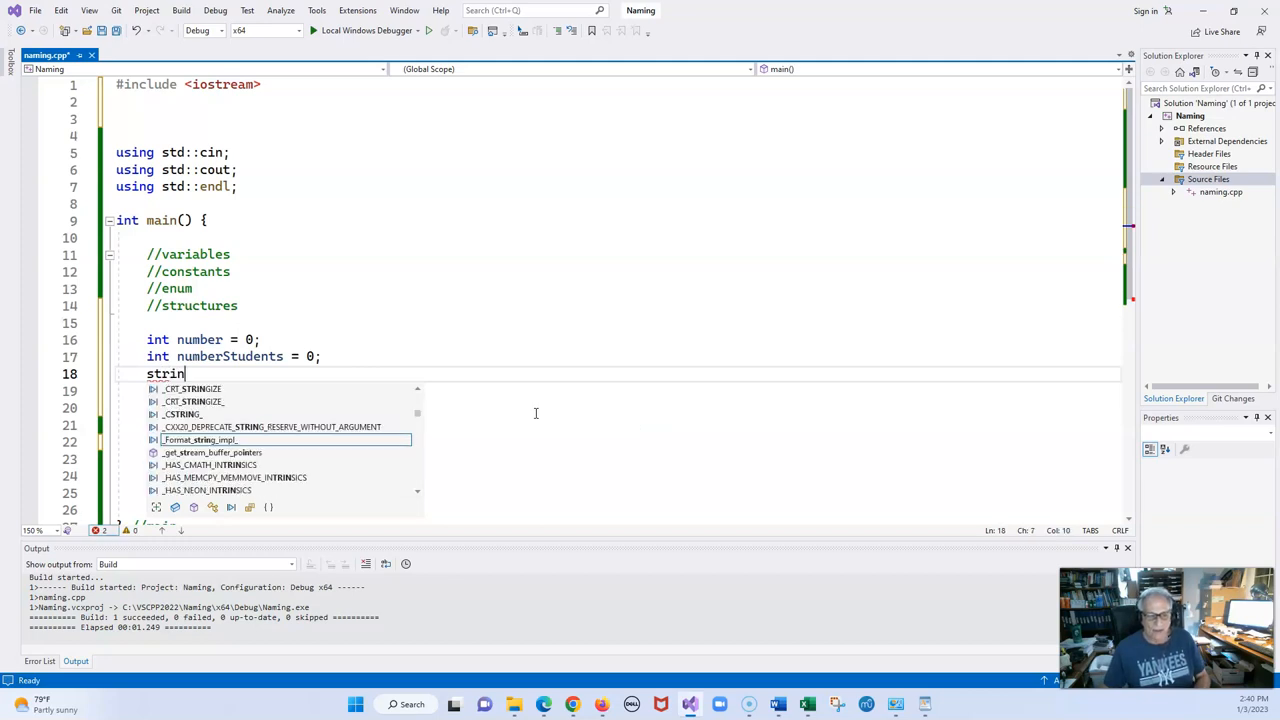
{"action": "type", "text": "g"}
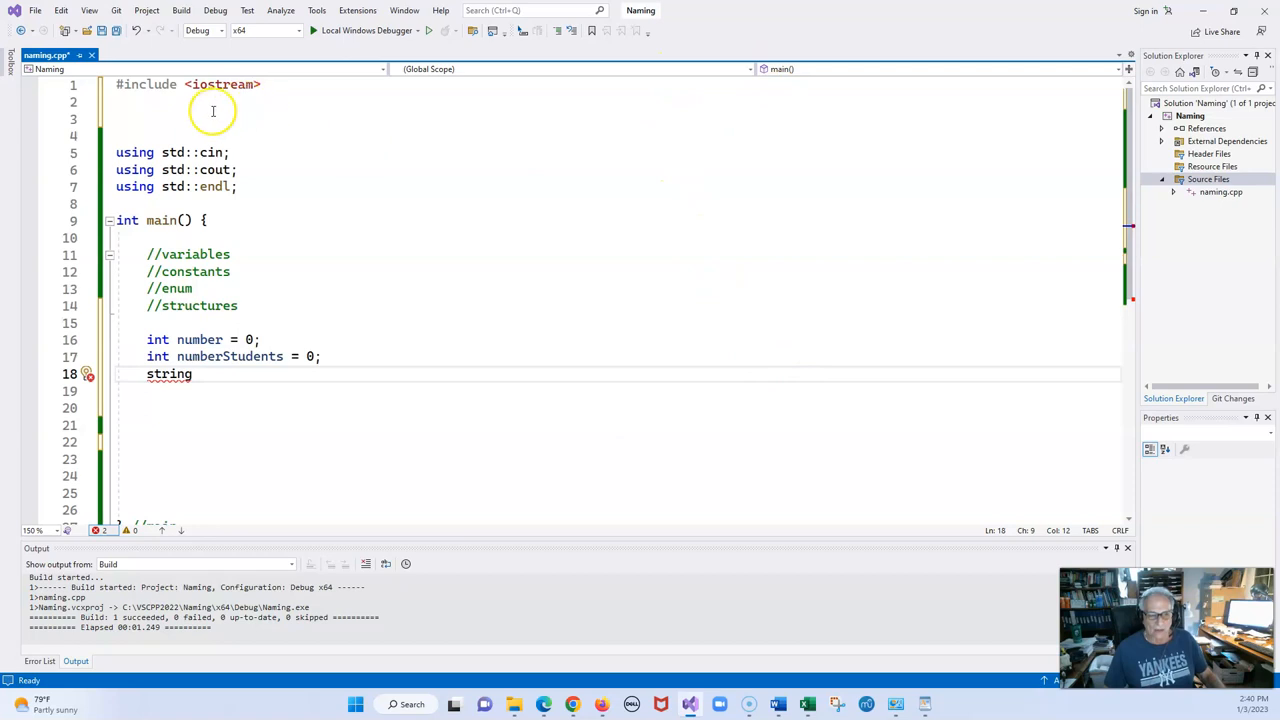
{"action": "mouse_move", "coordinate": [346, 473]}
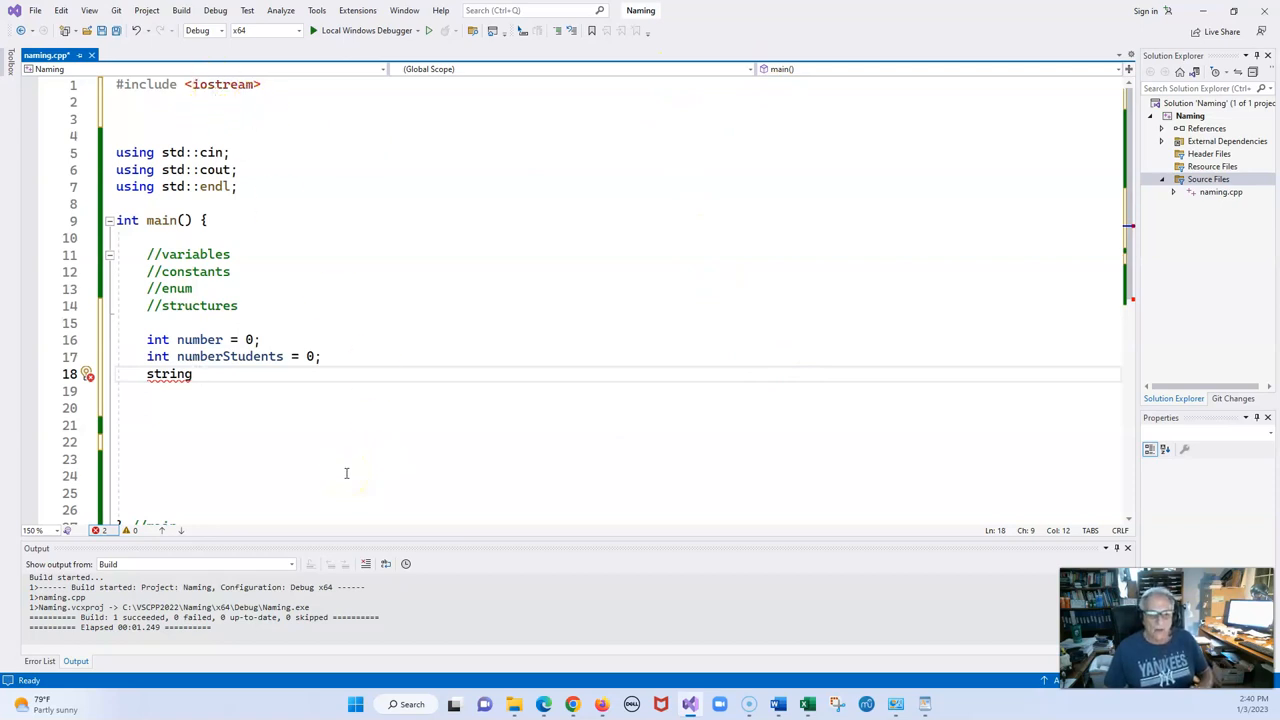
{"action": "type", "text": "la"}
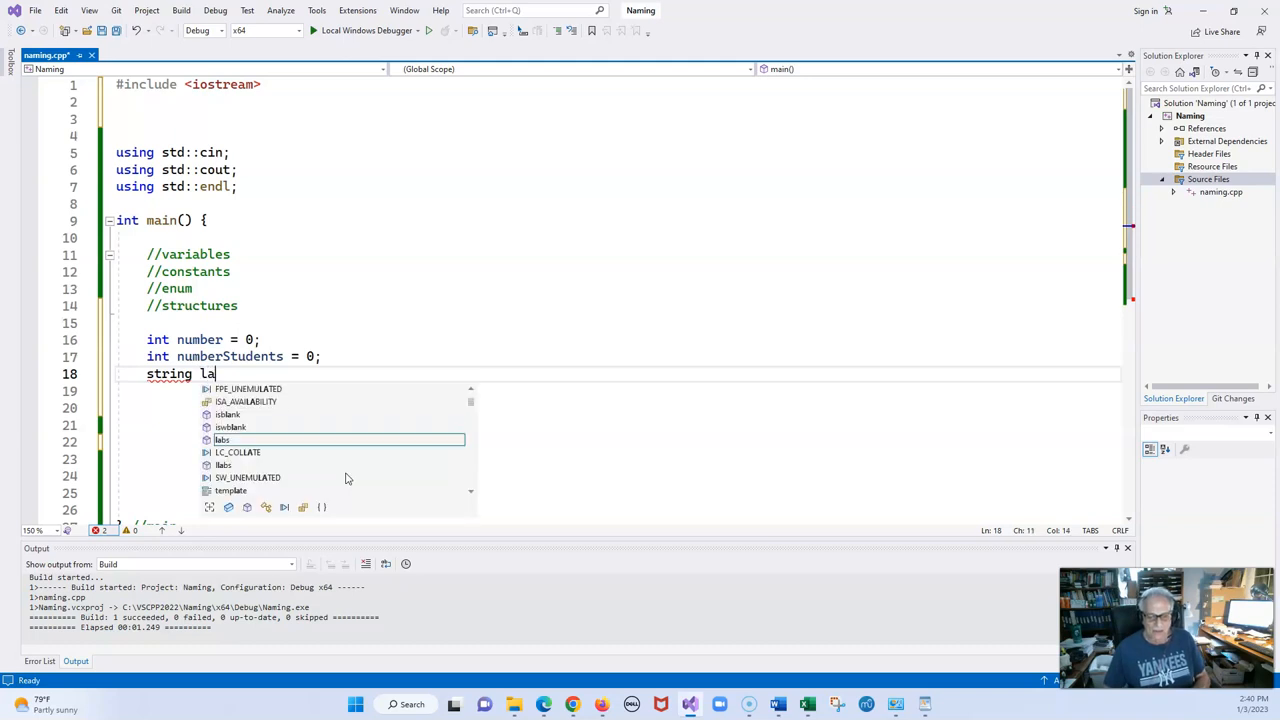
{"action": "type", "text": "st"}
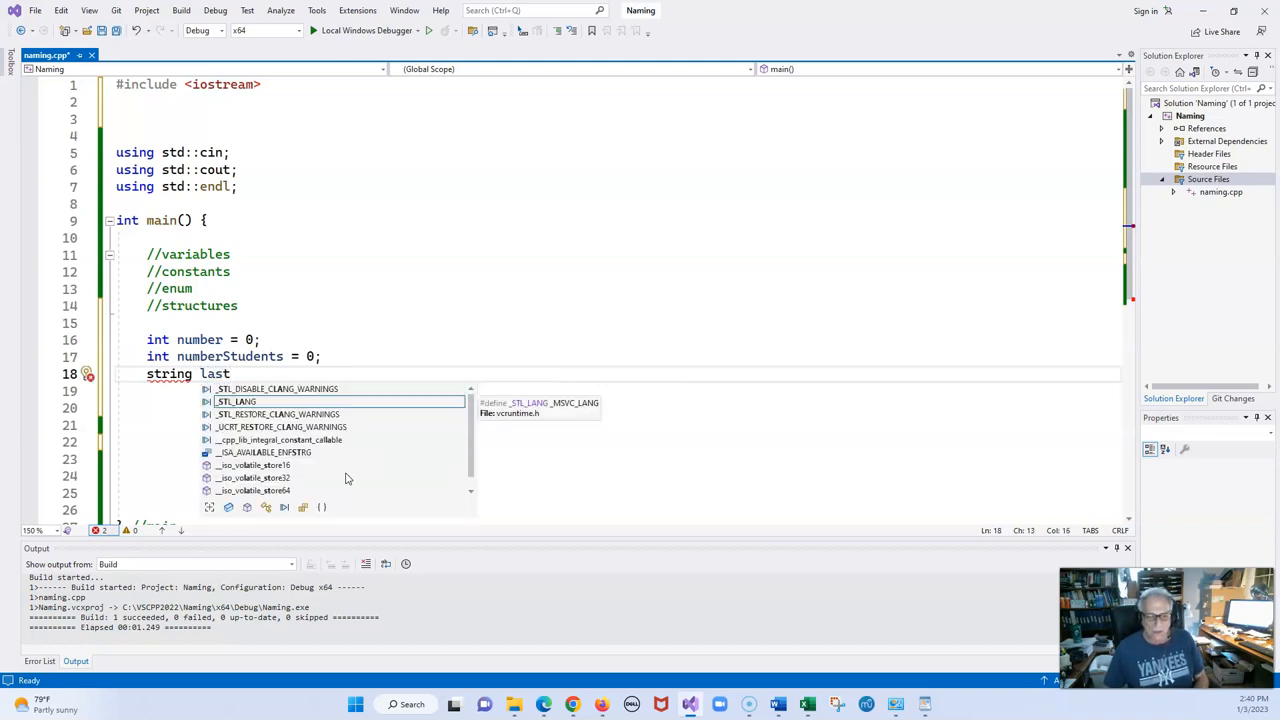
{"action": "type", "text": "Nam"}
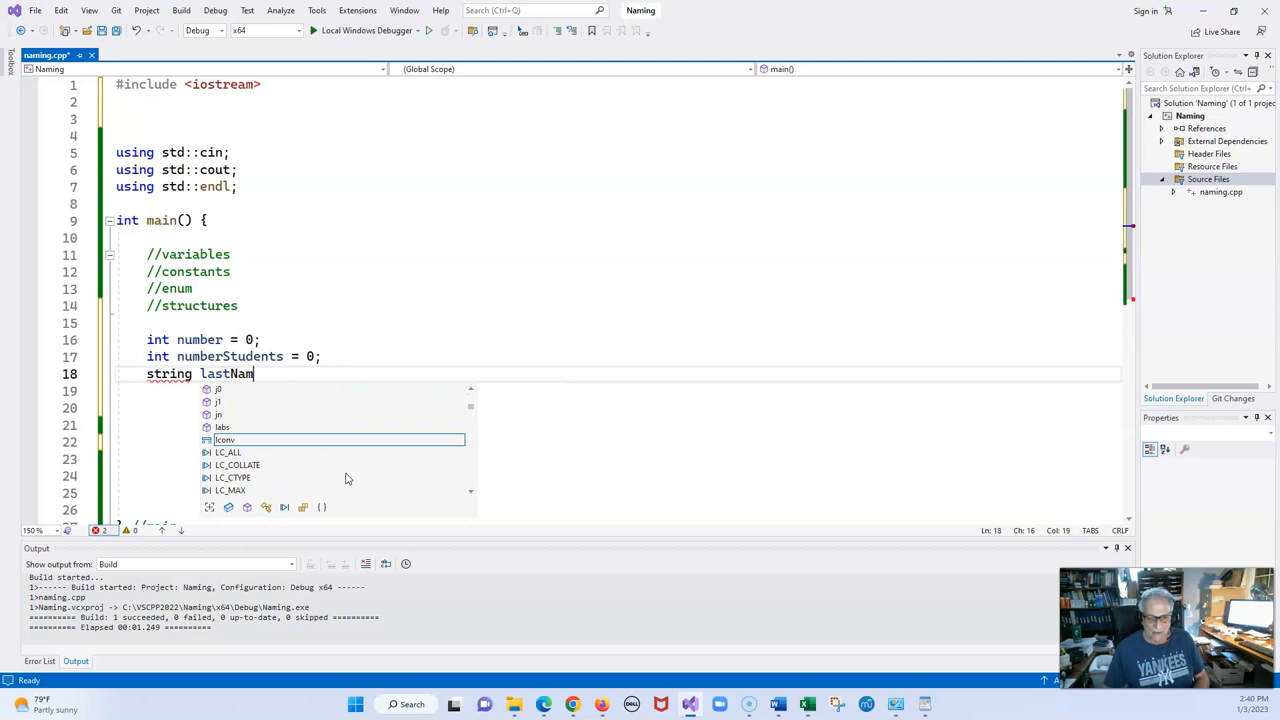
{"action": "type", "text": "e;"}
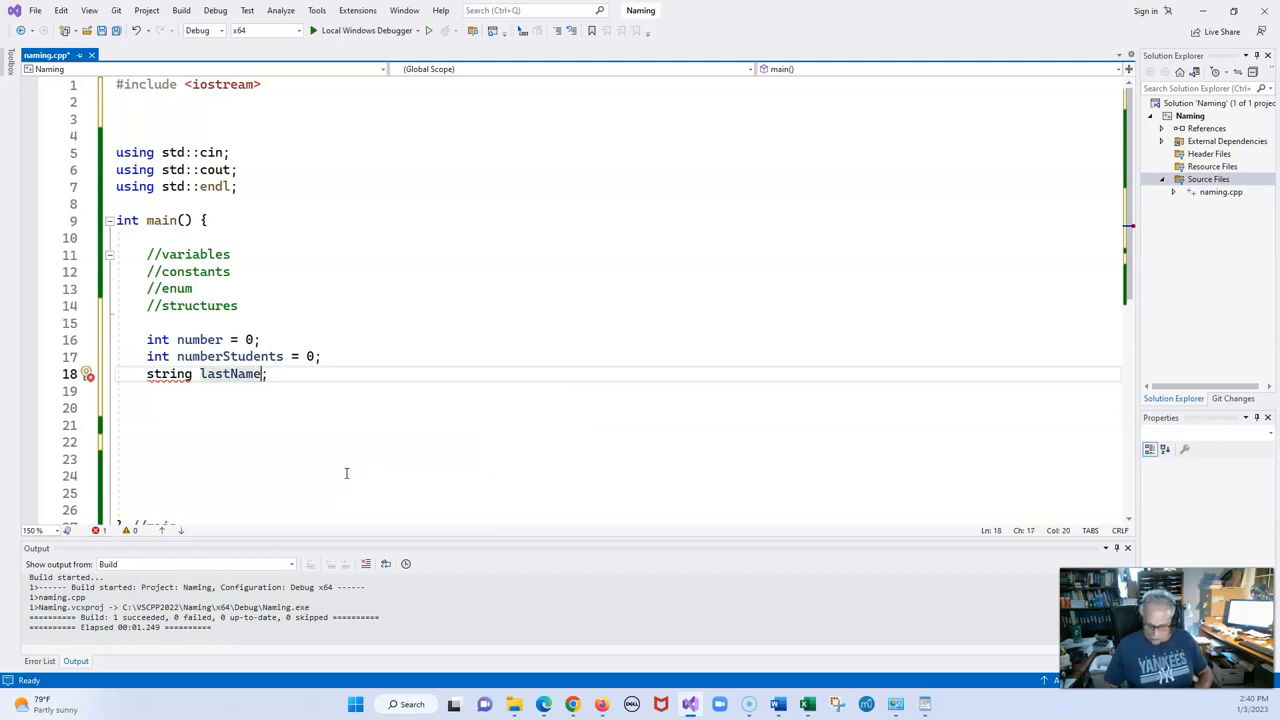
{"action": "type", "text": "= \"\""}
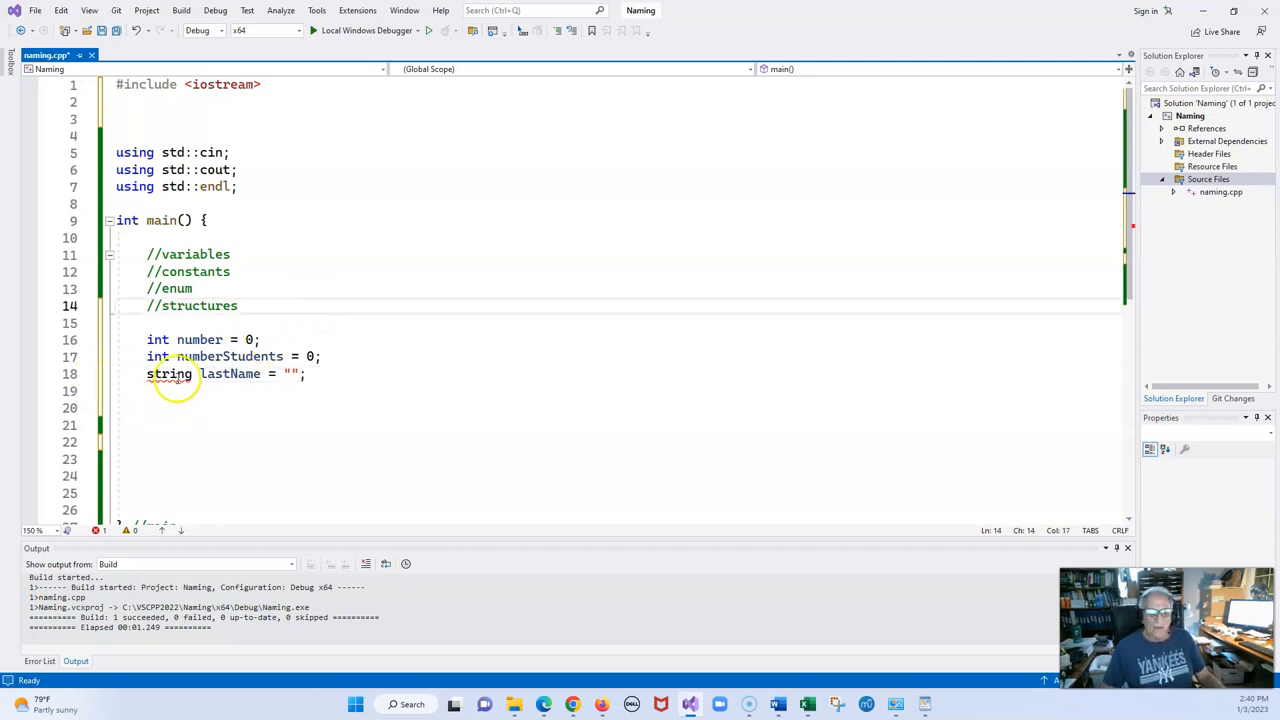
{"action": "mouse_move", "coordinate": [168, 374]}
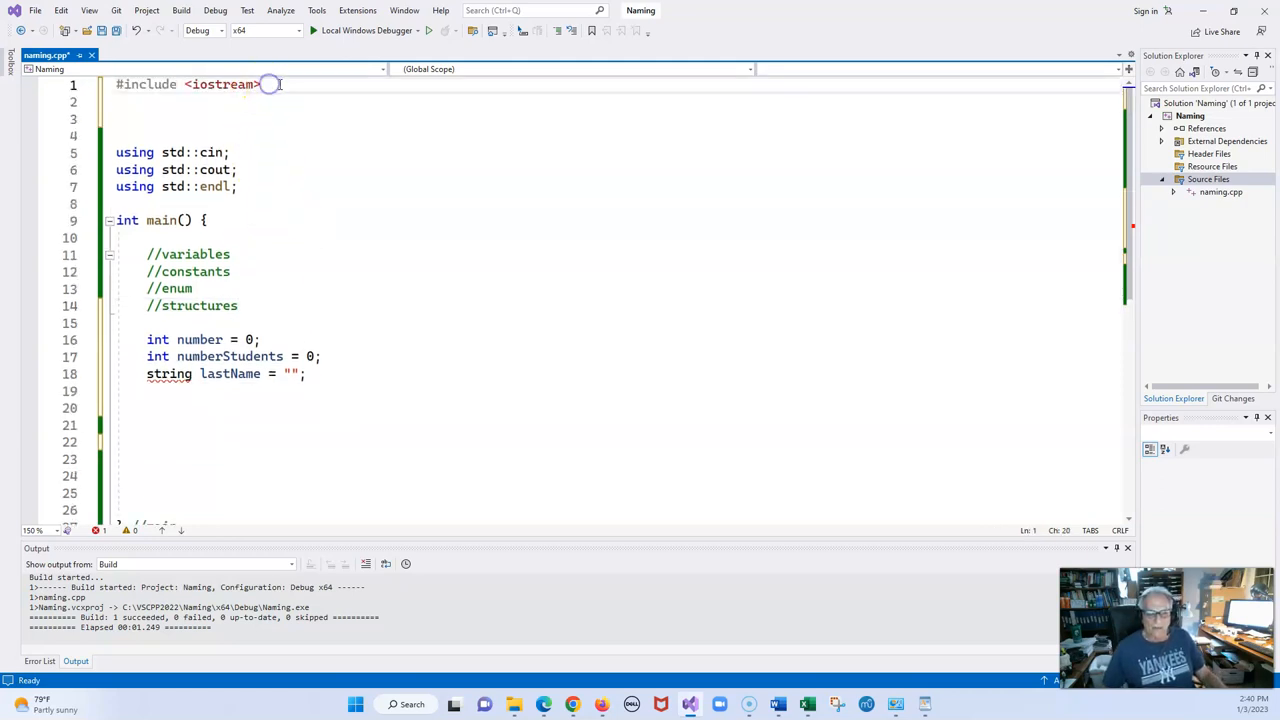
Add '#include <string>' and declare lastName as std::string to clear the error.
{"action": "type", "text": "#i"}
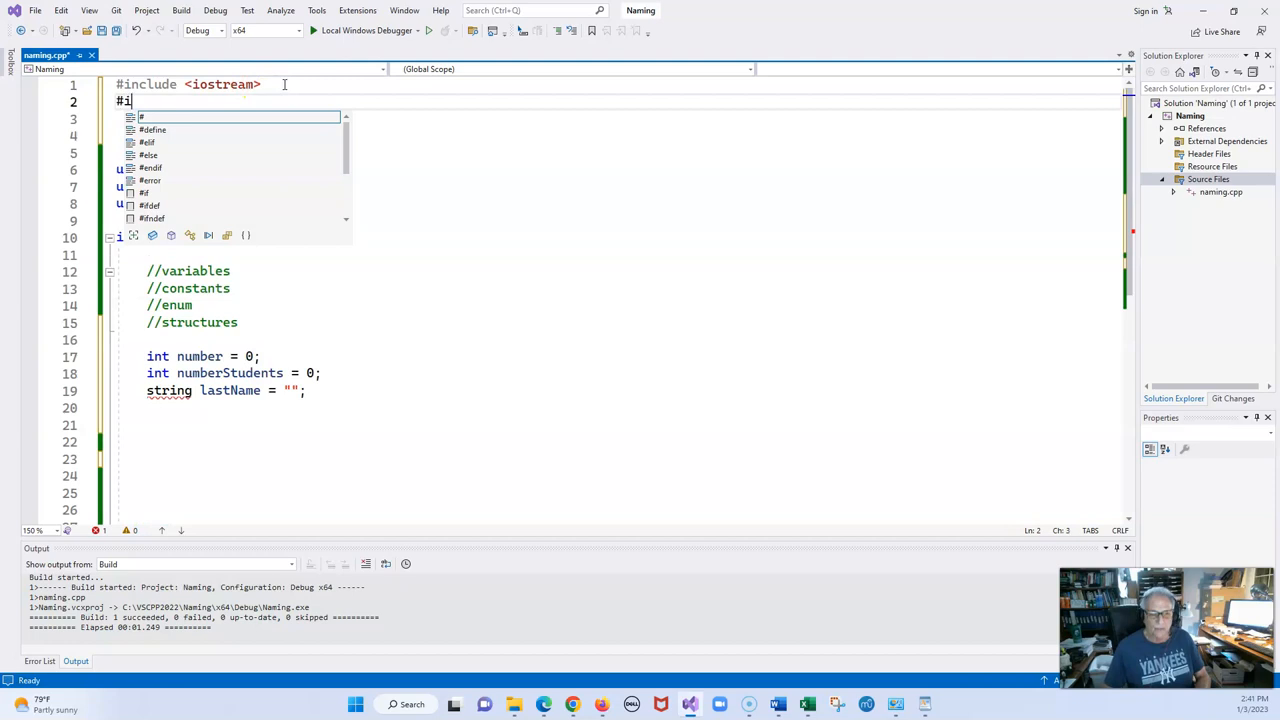
{"action": "type", "text": "nclude <>"}
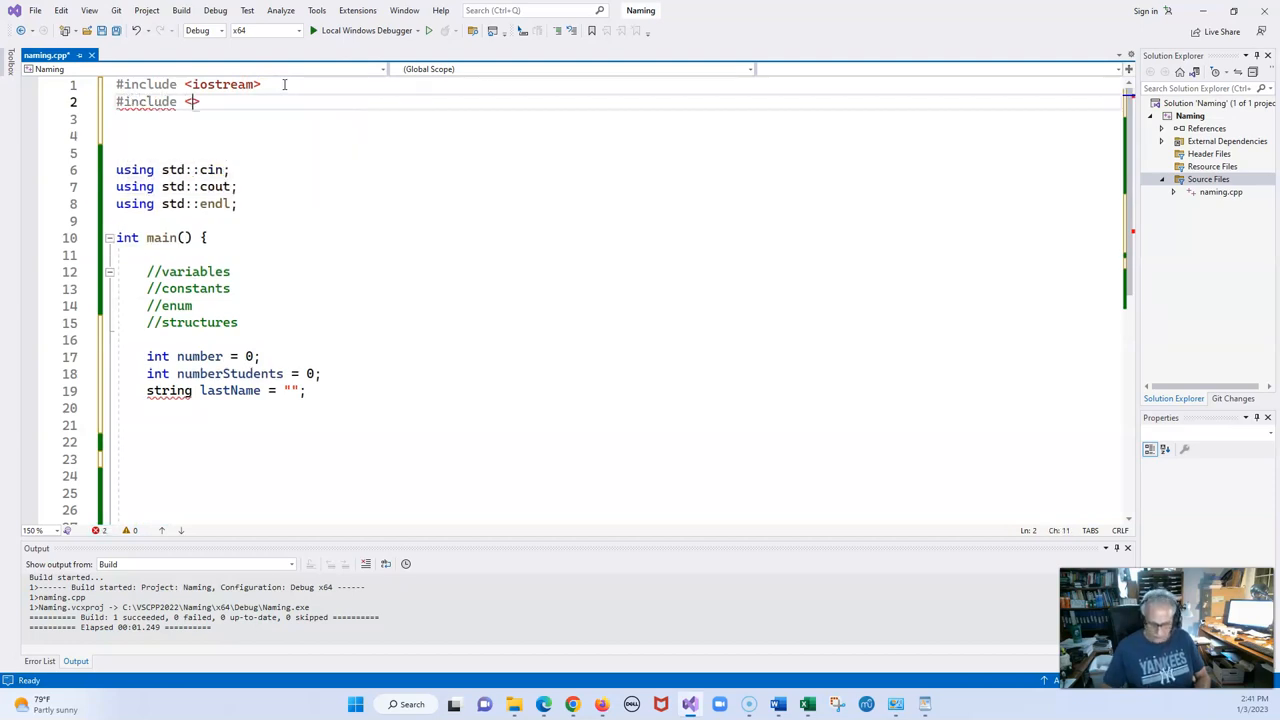
{"action": "type", "text": "string>"}
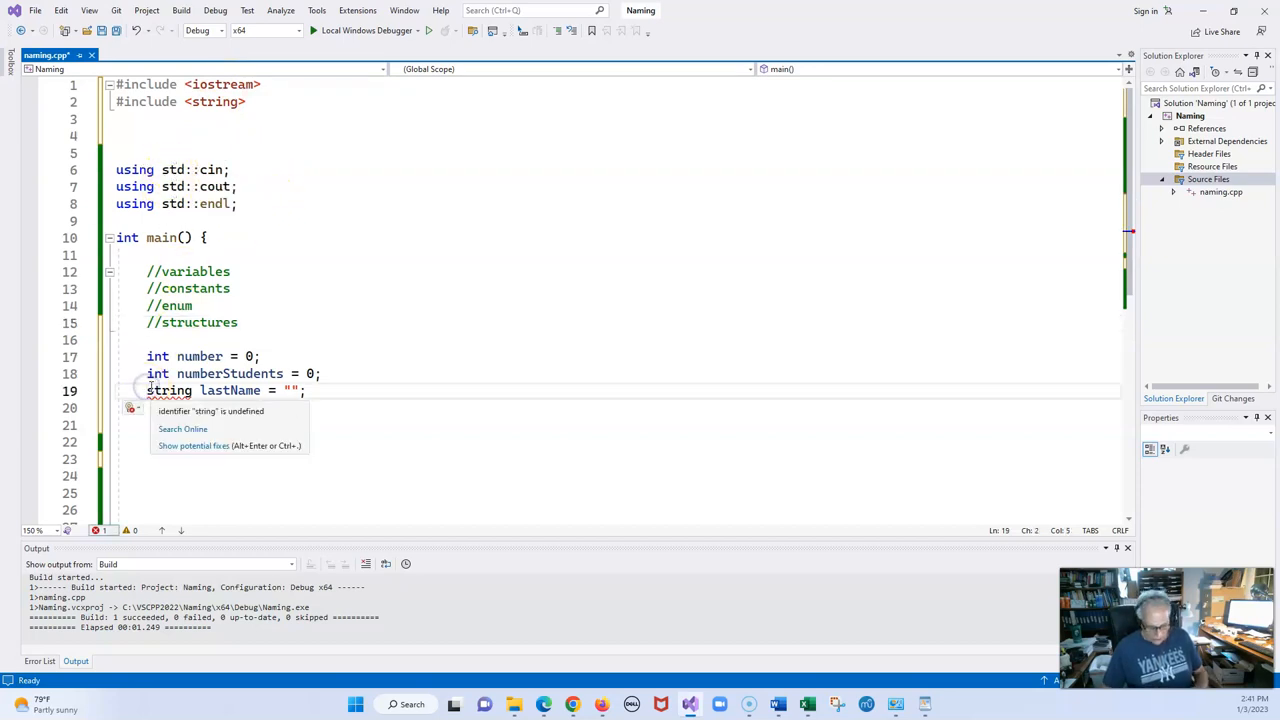
{"action": "type", "text": "std"}
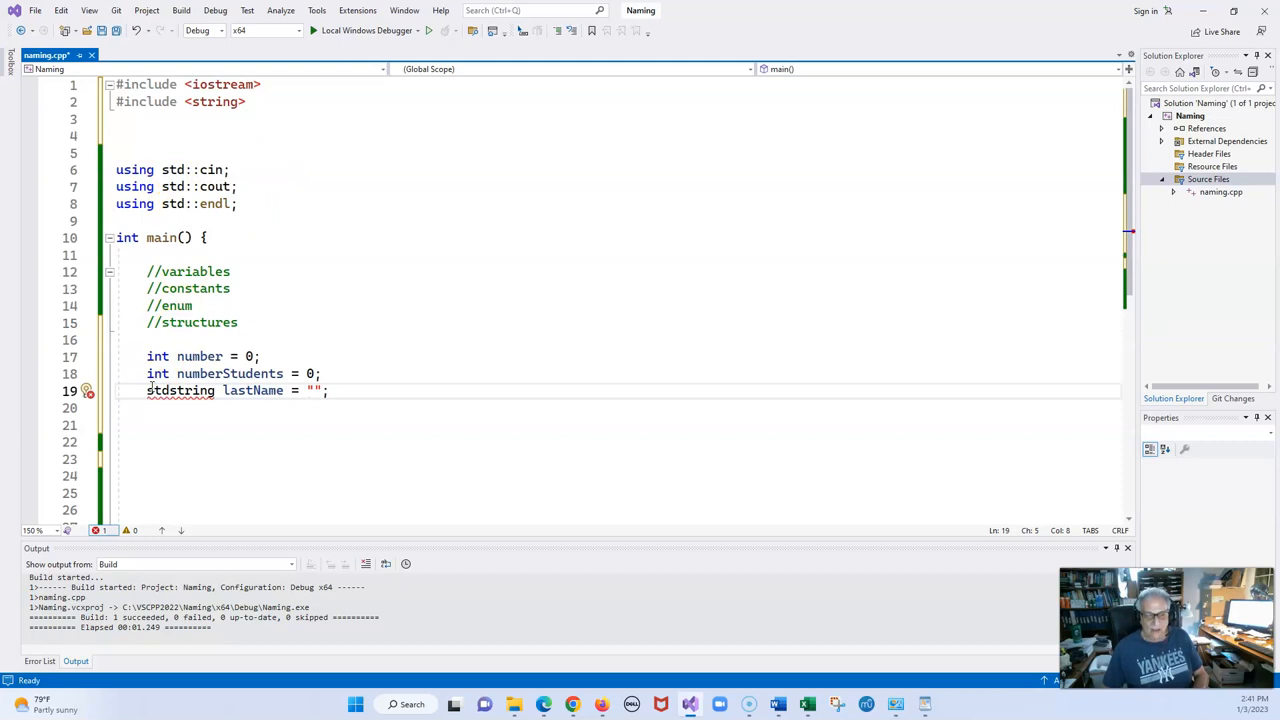
{"action": "type", "text": "::"}
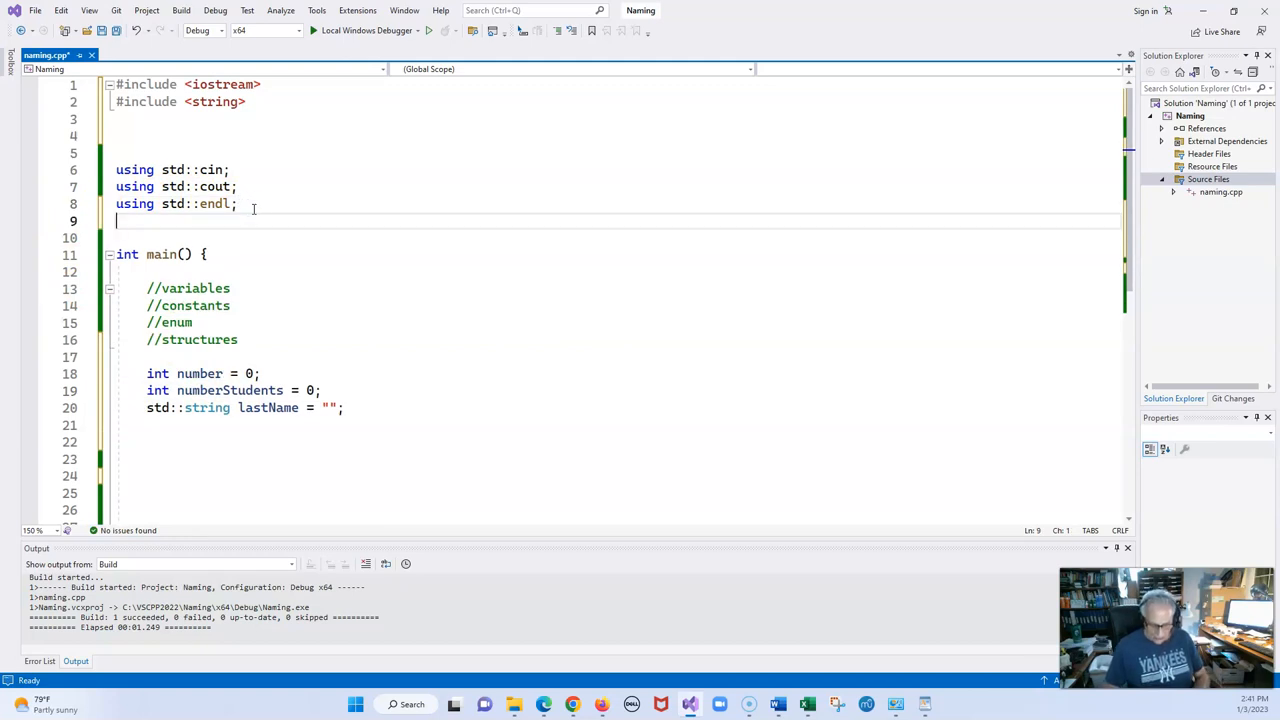
Add 'using std::string;' and remove the std:: prefix from lastName's type.
{"action": "type", "text": "using std"}
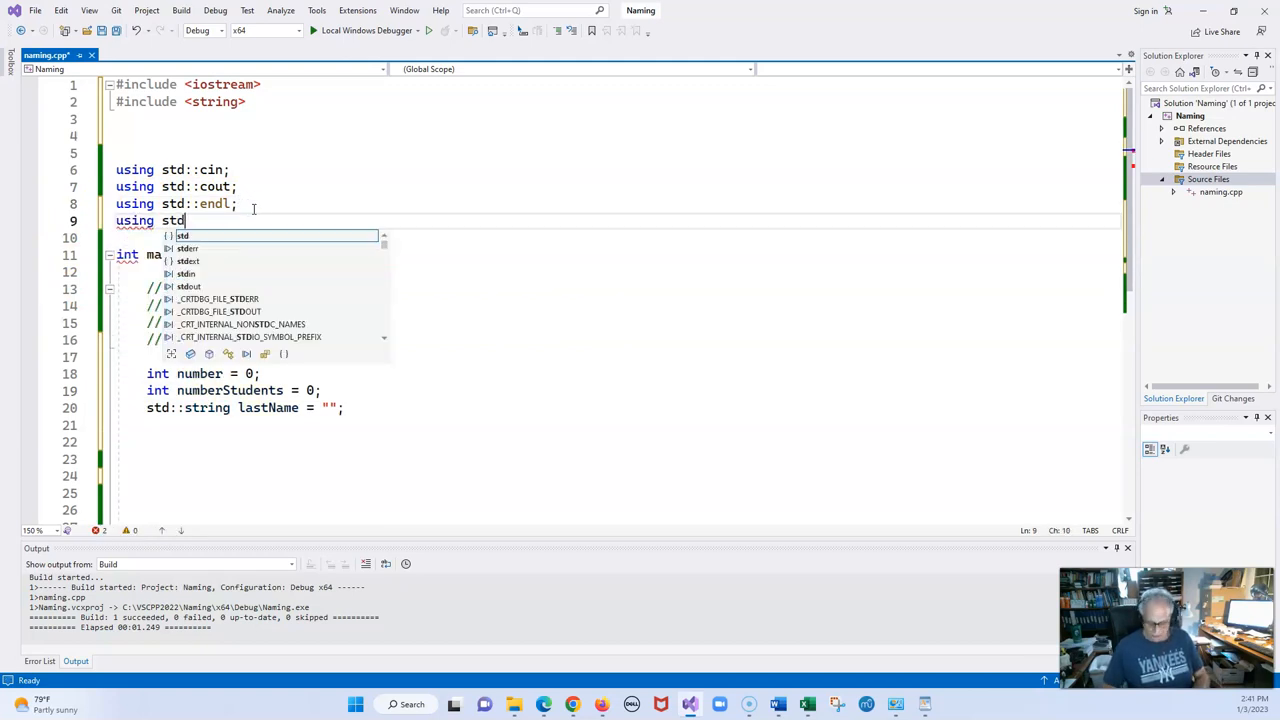
{"action": "type", "text": "::st"}
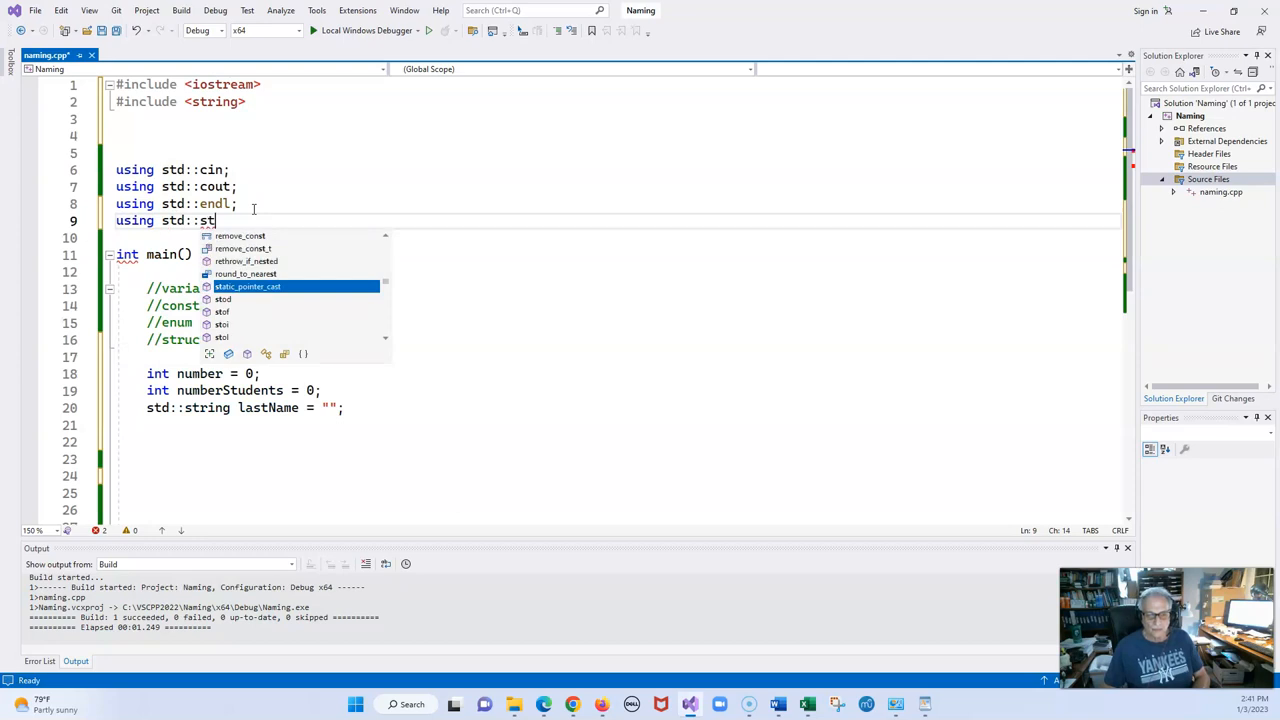
{"action": "type", "text": "ring;"}
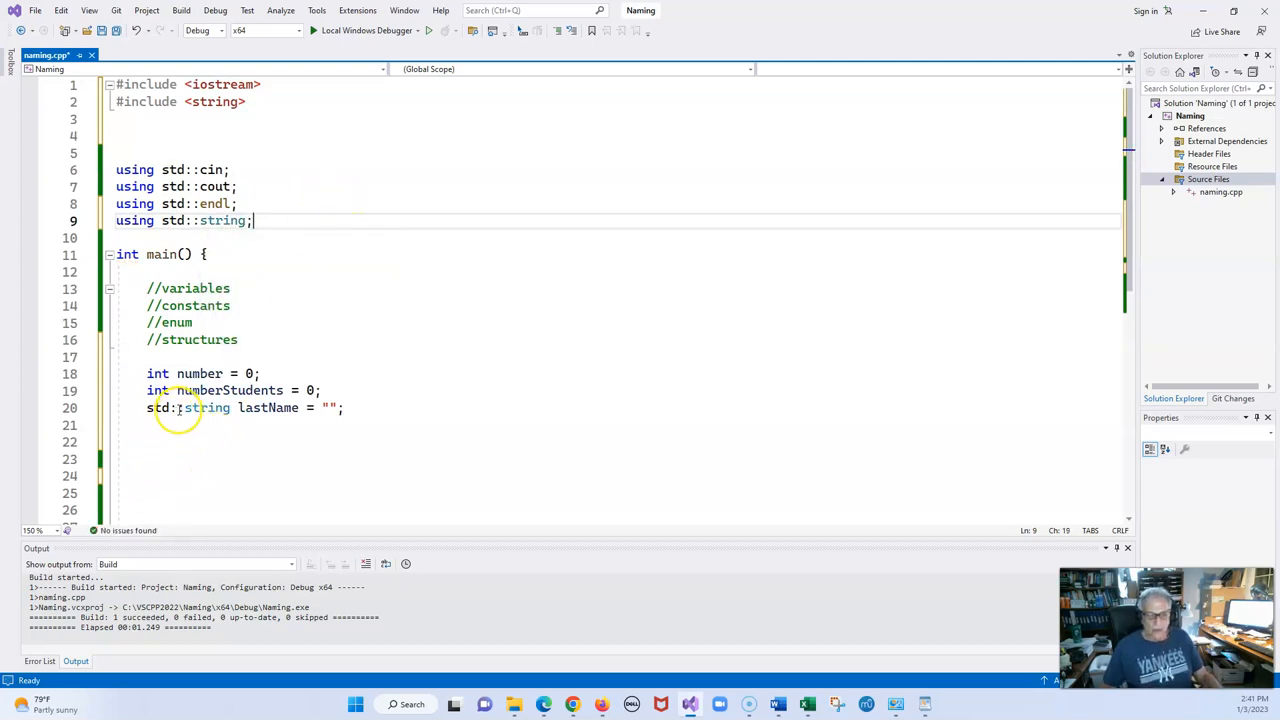
{"action": "mouse_move", "coordinate": [201, 408]}
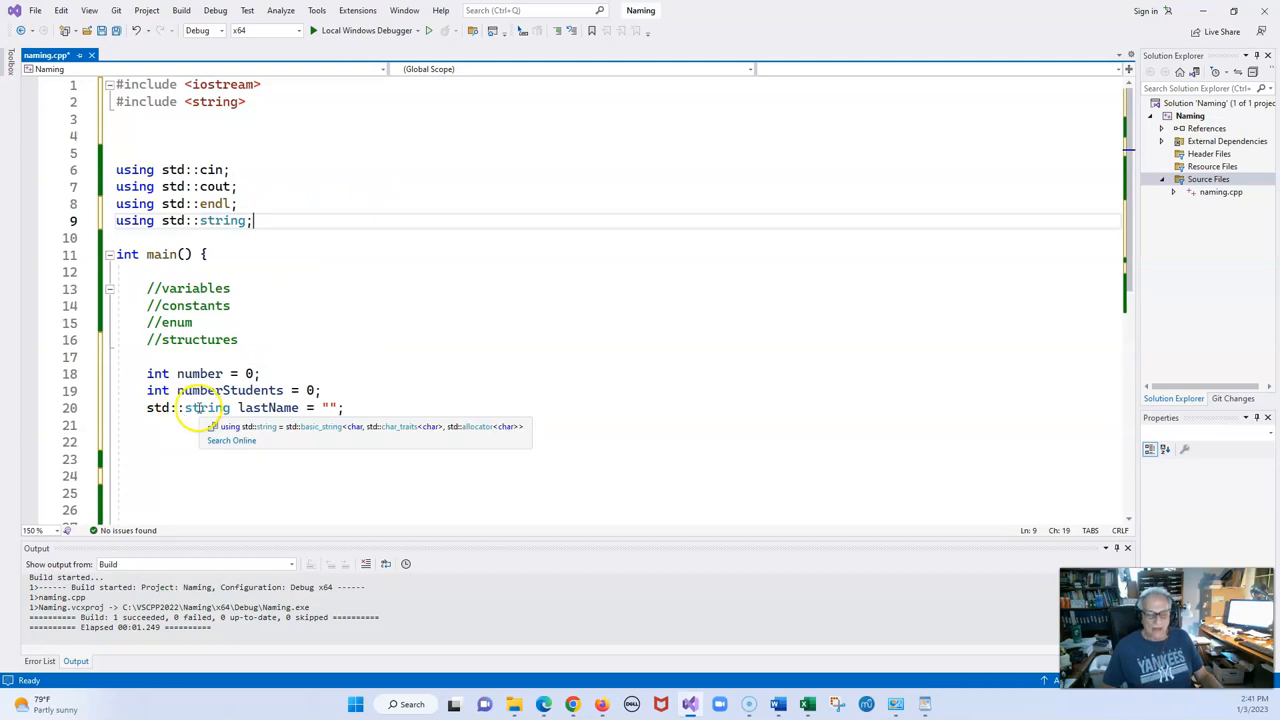
{"action": "double_click", "coordinate": [159, 408]}
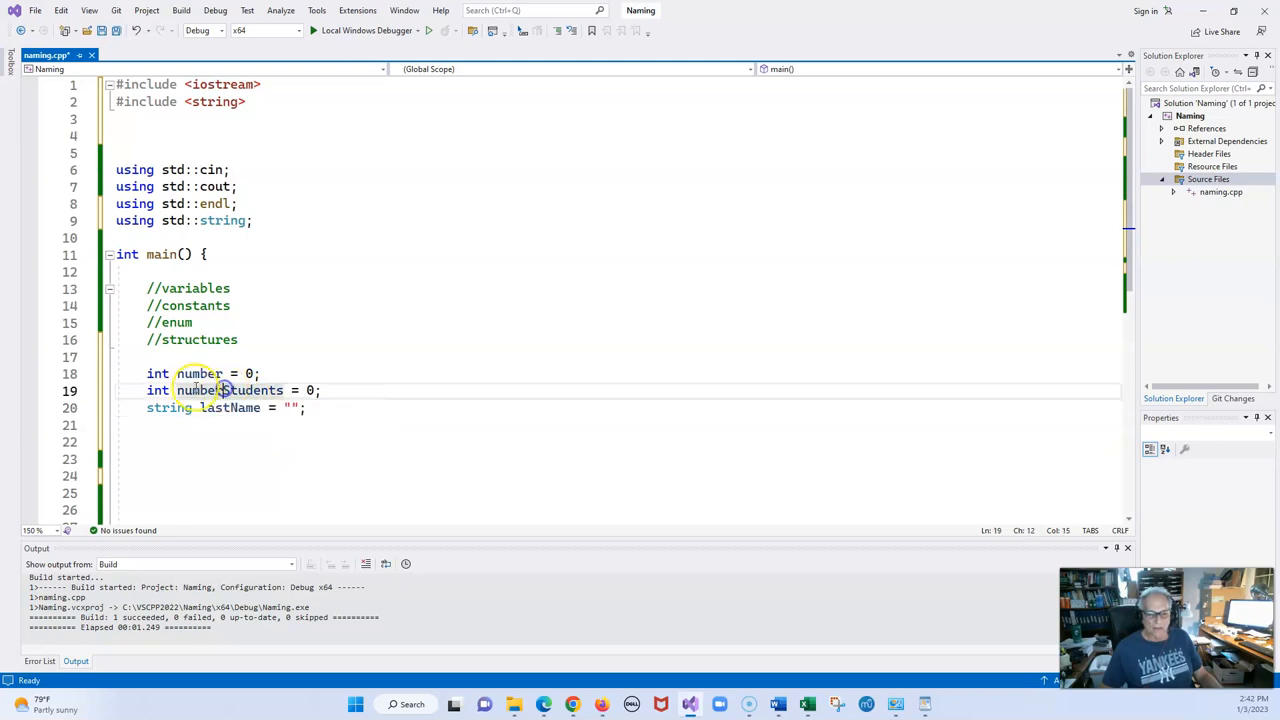
Rename numberStudents to numberOfStudents and begin a new 'const' line below it.
{"action": "type", "text": "Of"}
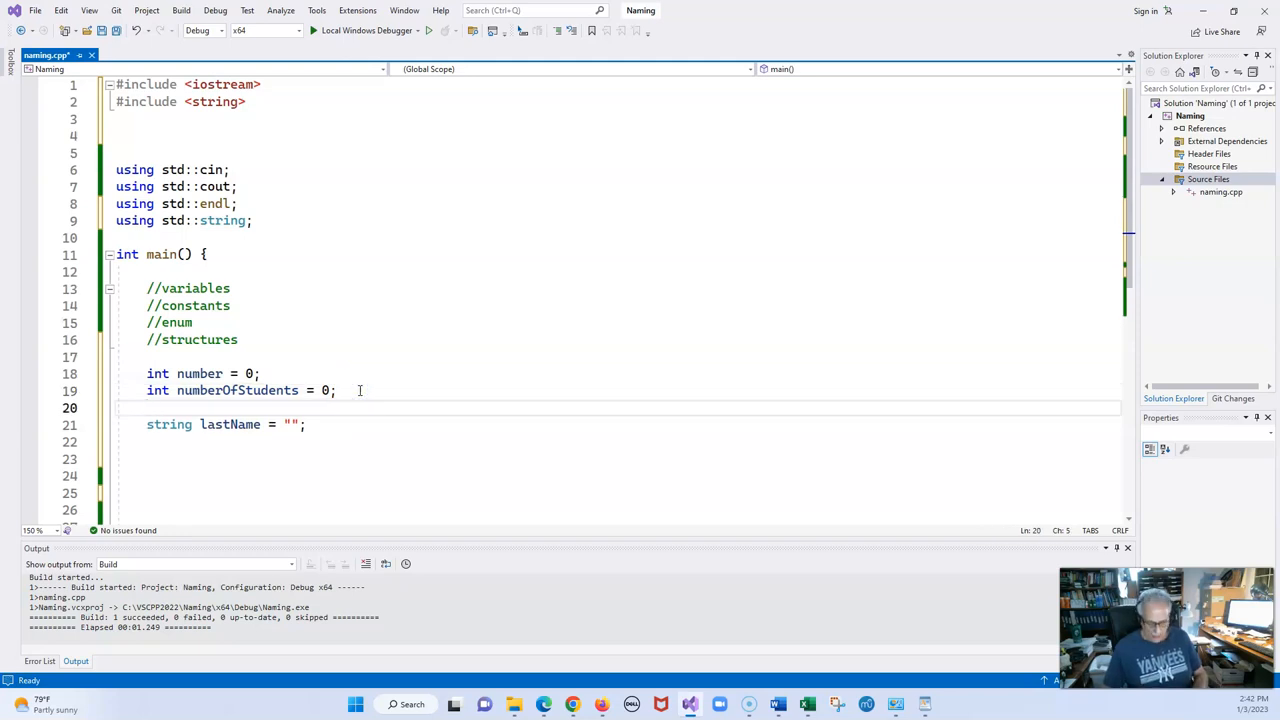
{"action": "type", "text": "const"}
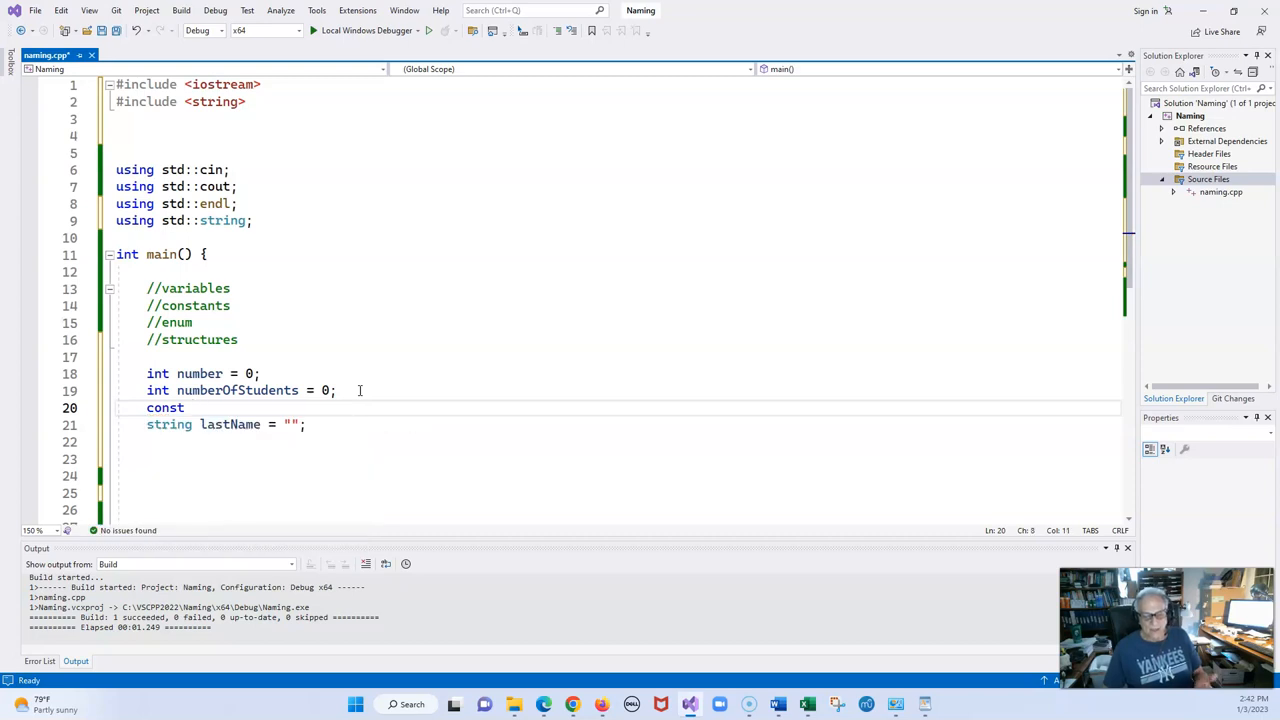
Extend the new line to 'const int', trying and removing extra characters.
{"action": "type", "text": "i"}
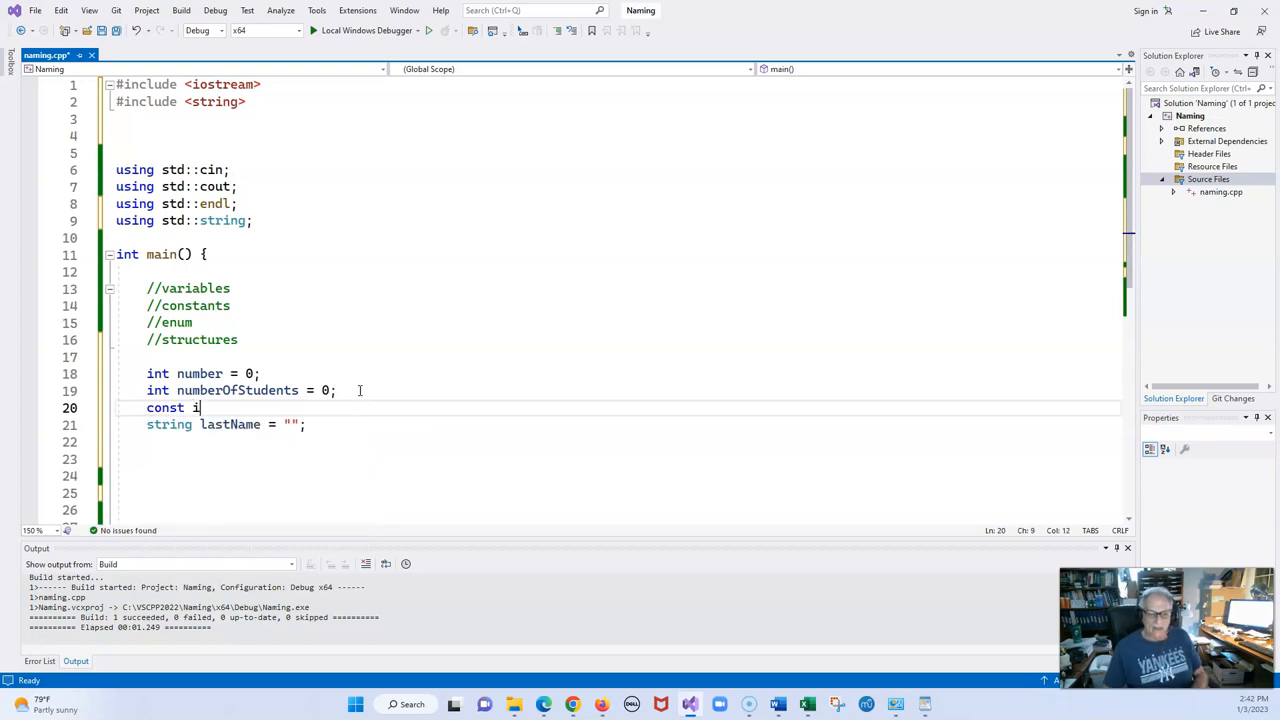
{"action": "type", "text": "nt"}
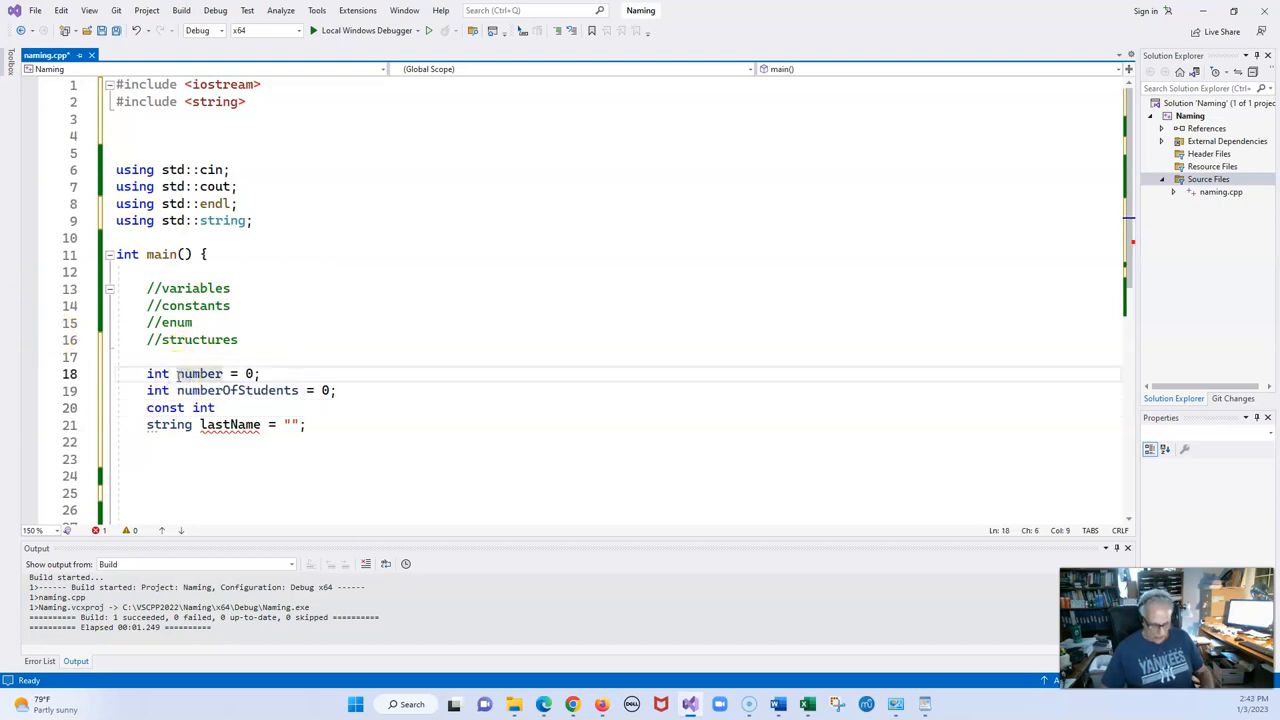
{"action": "type", "text": "1"}
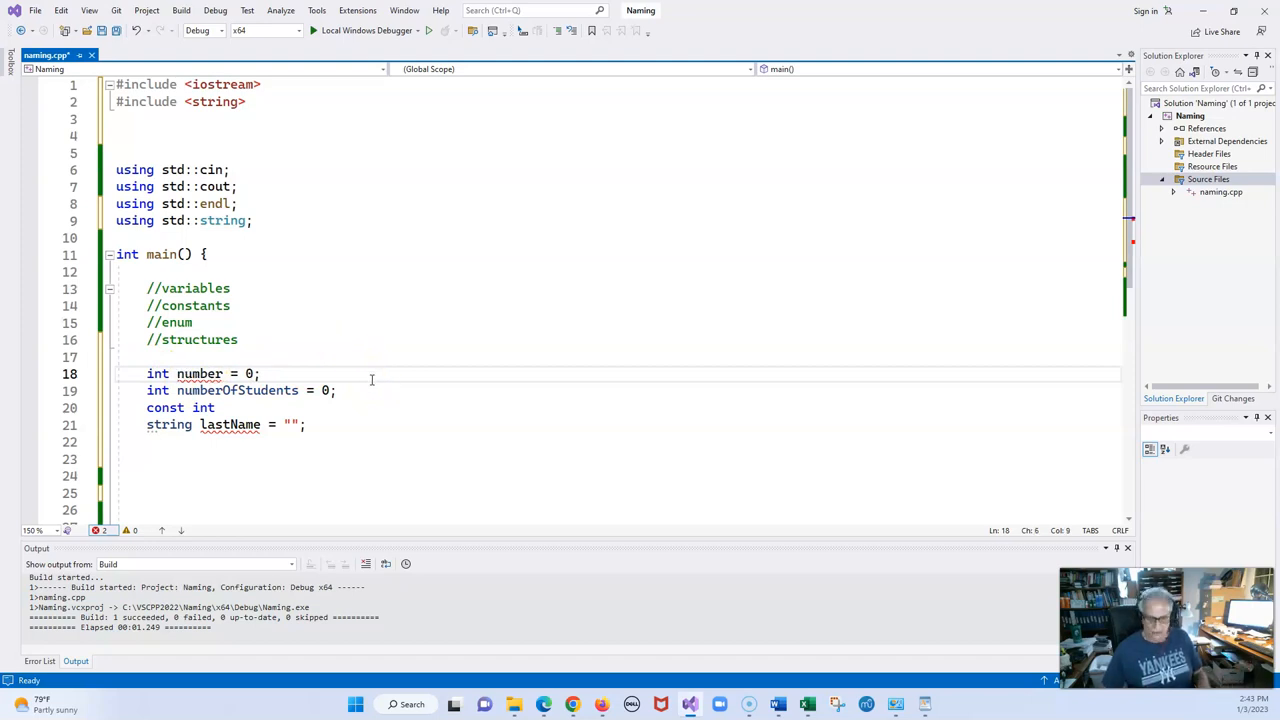
{"action": "type", "text": "_"}
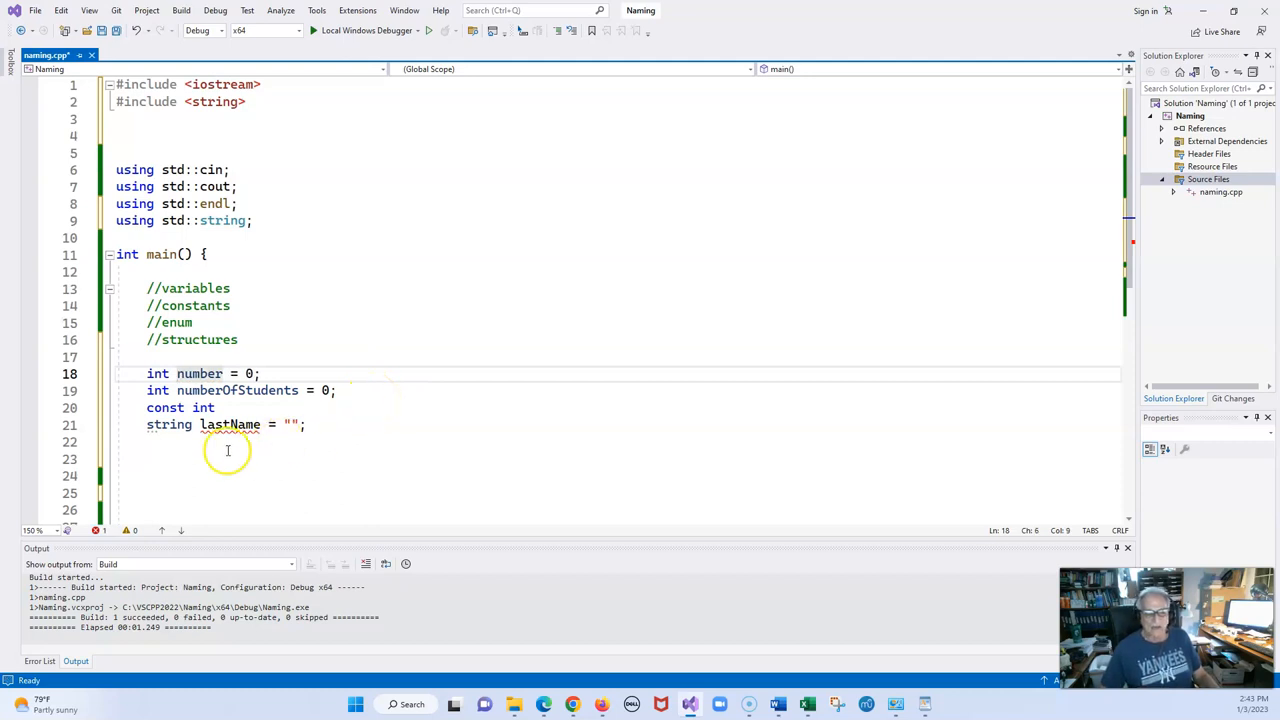
{"action": "mouse_move", "coordinate": [238, 424]}
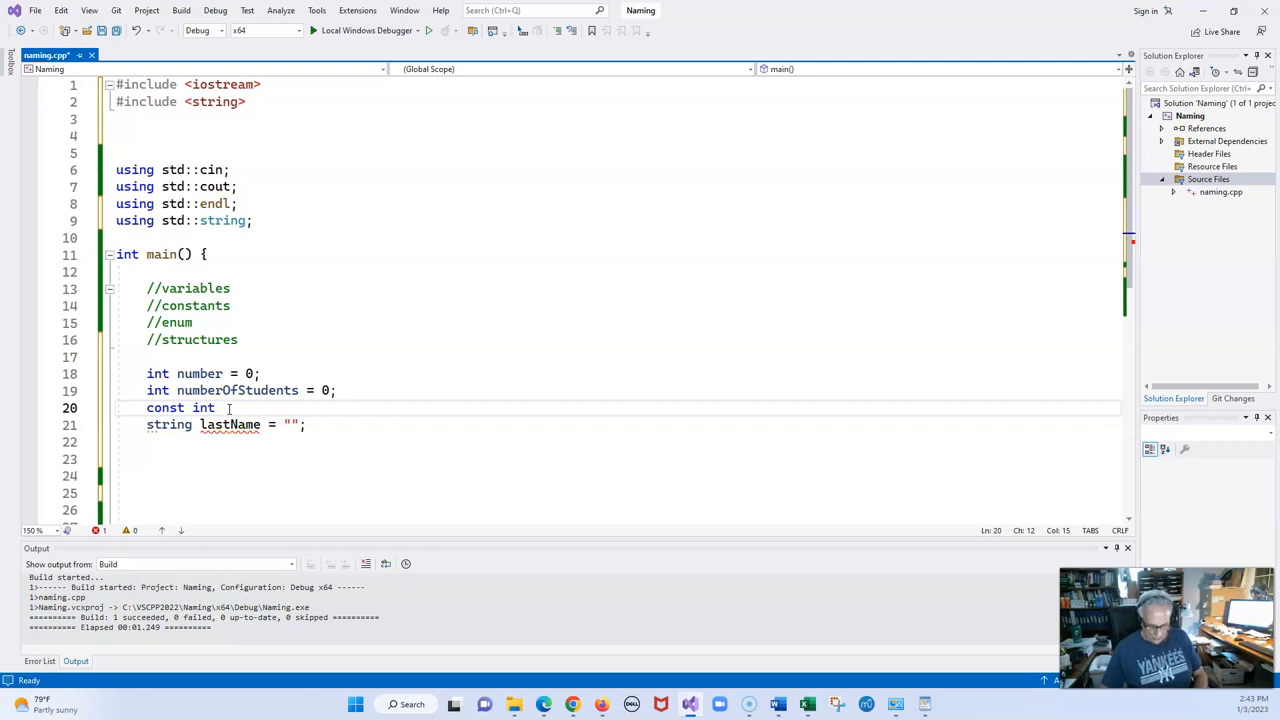
Complete the line as 'const int NUMBEROFSTUDENTS = 25;'.
{"action": "type", "text": "NUMB"}
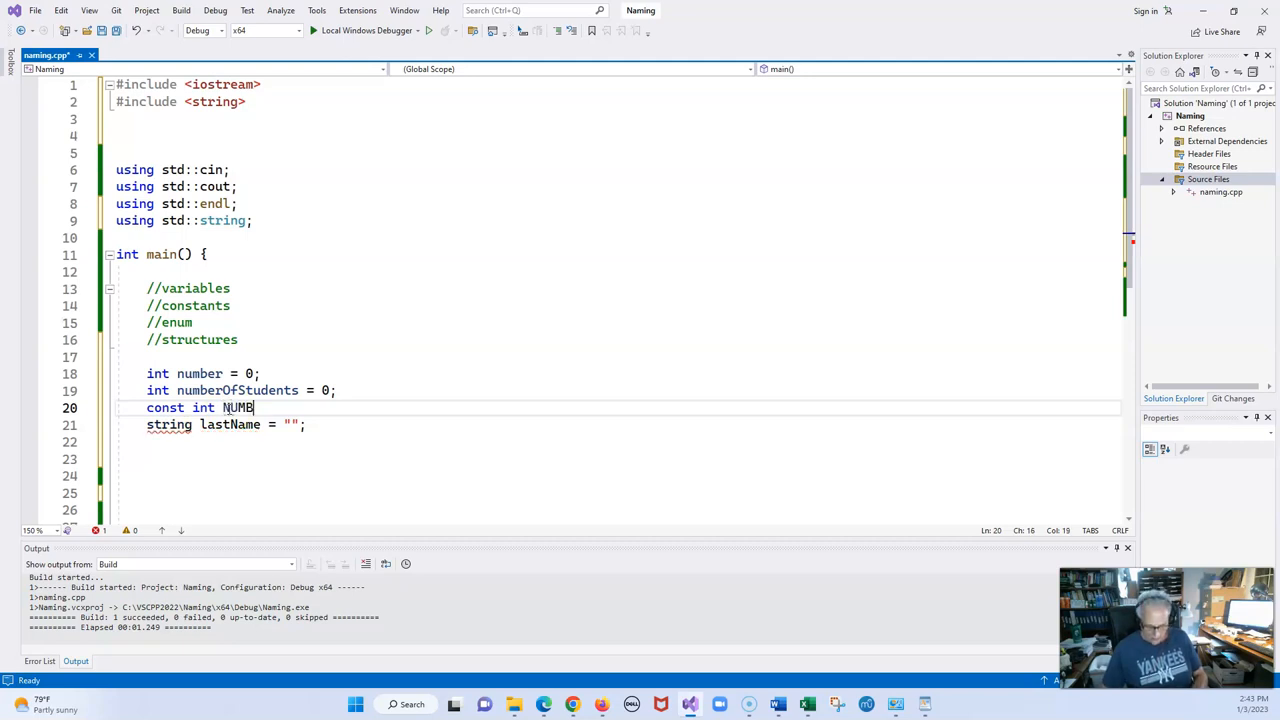
{"action": "type", "text": "EROFST"}
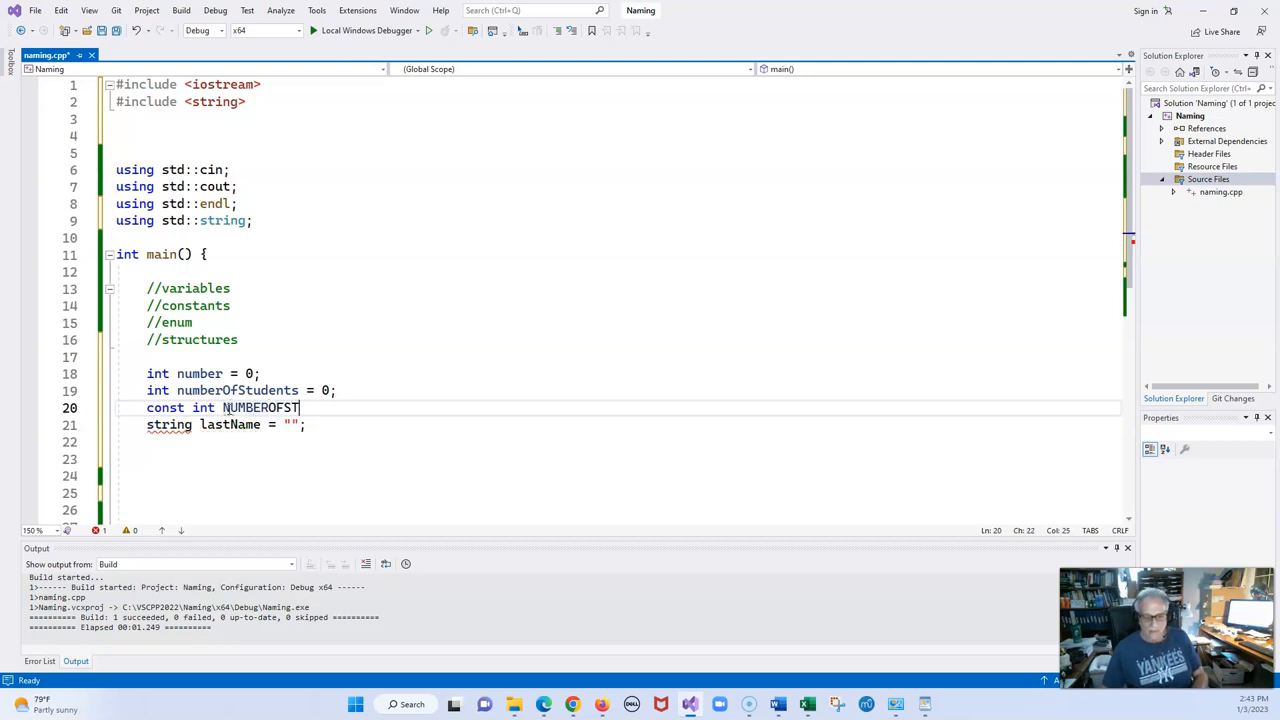
{"action": "type", "text": "UDENTS = 2"}
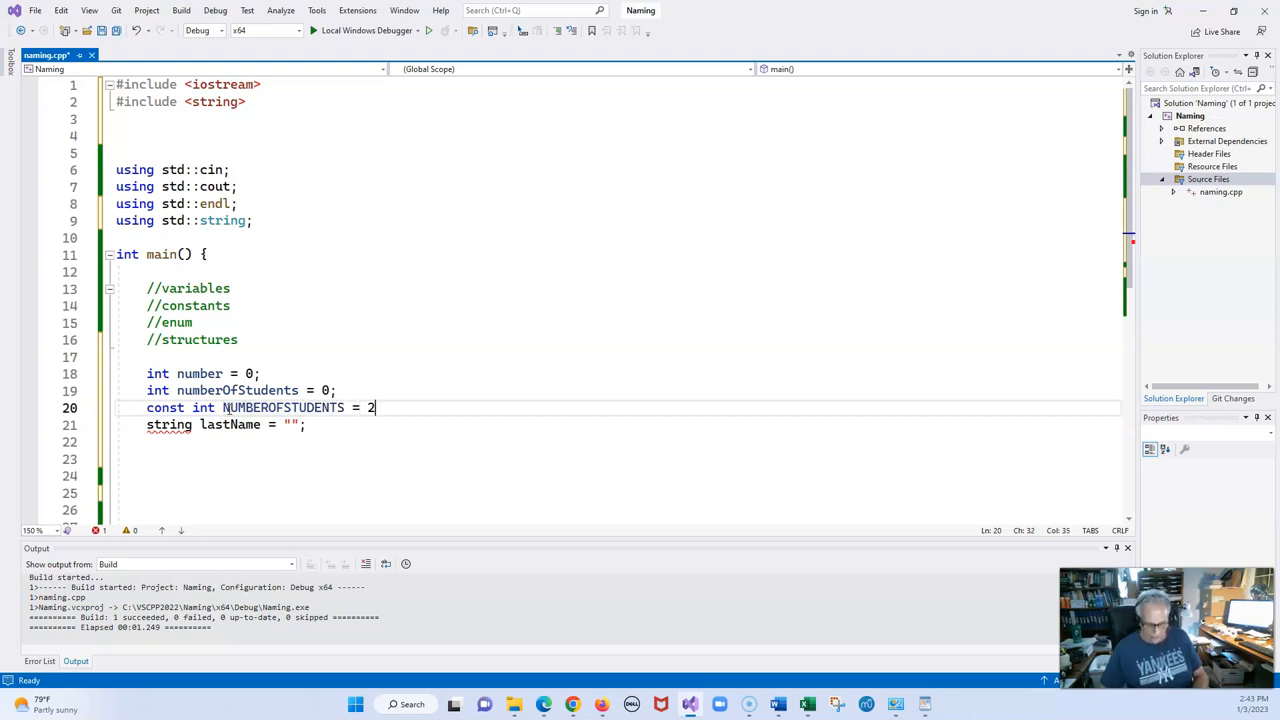
{"action": "type", "text": "5"}
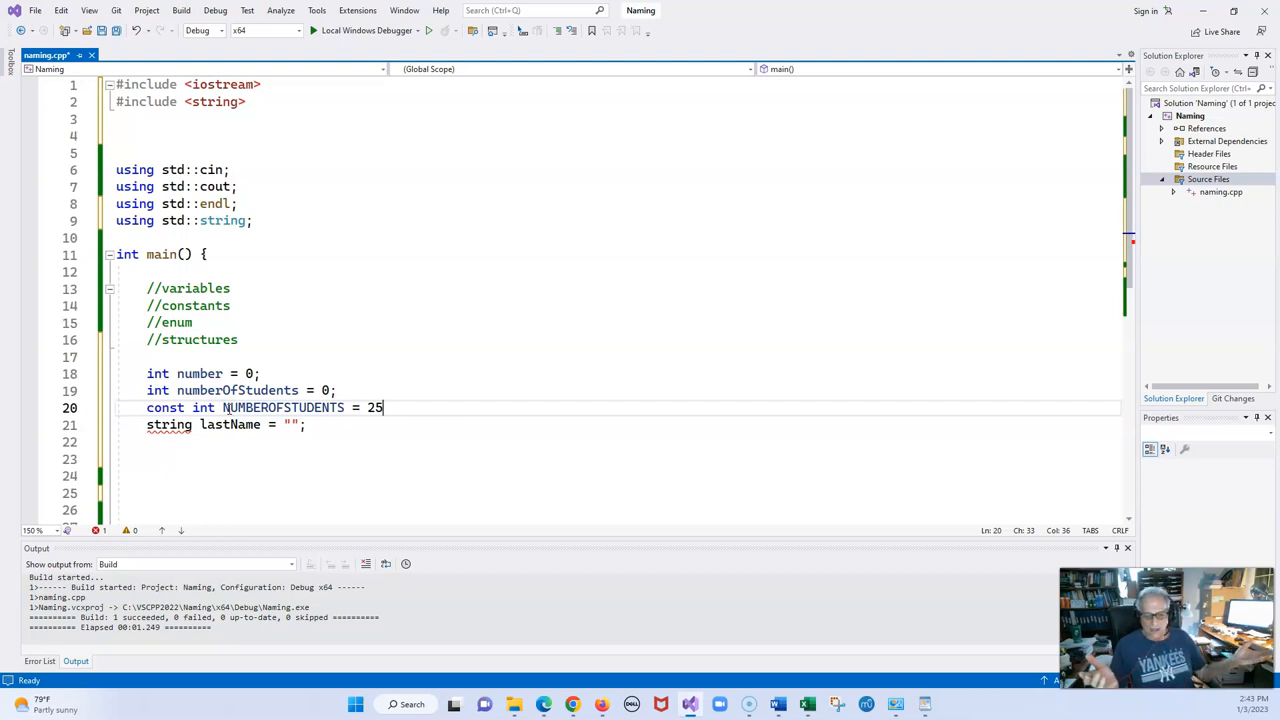
{"action": "type", "text": ";"}
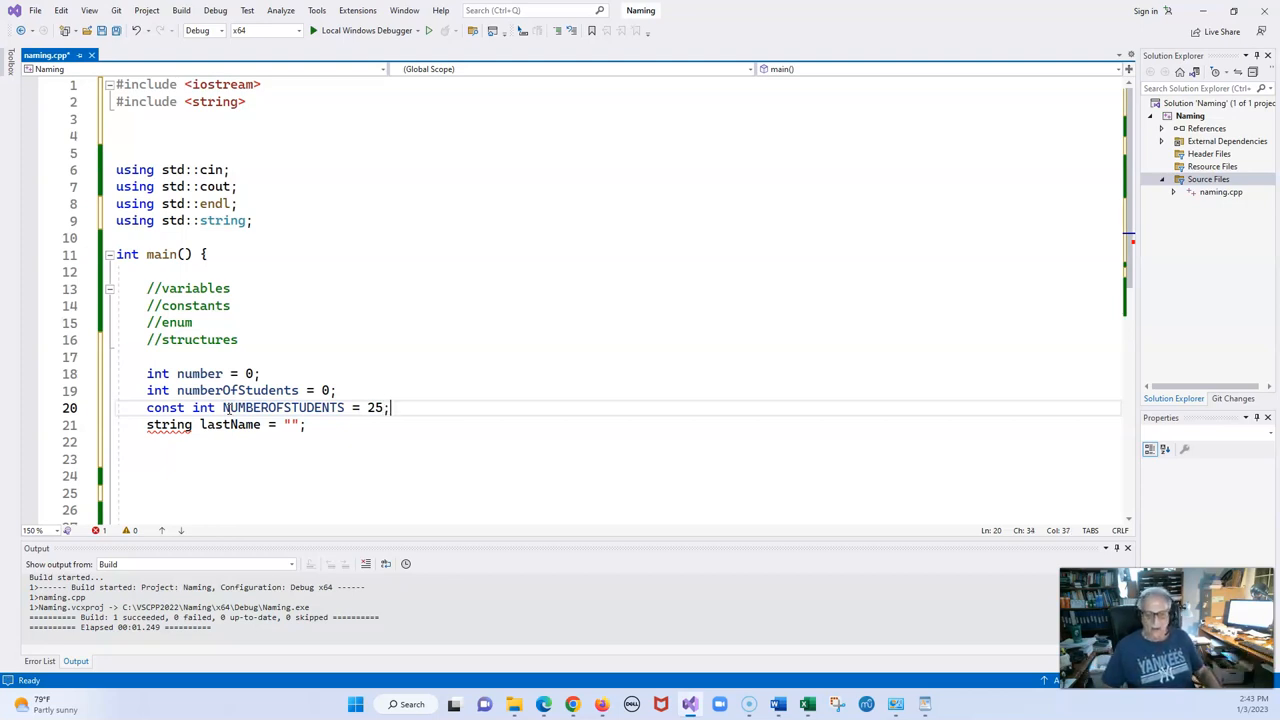
{"action": "mouse_move", "coordinate": [242, 407]}
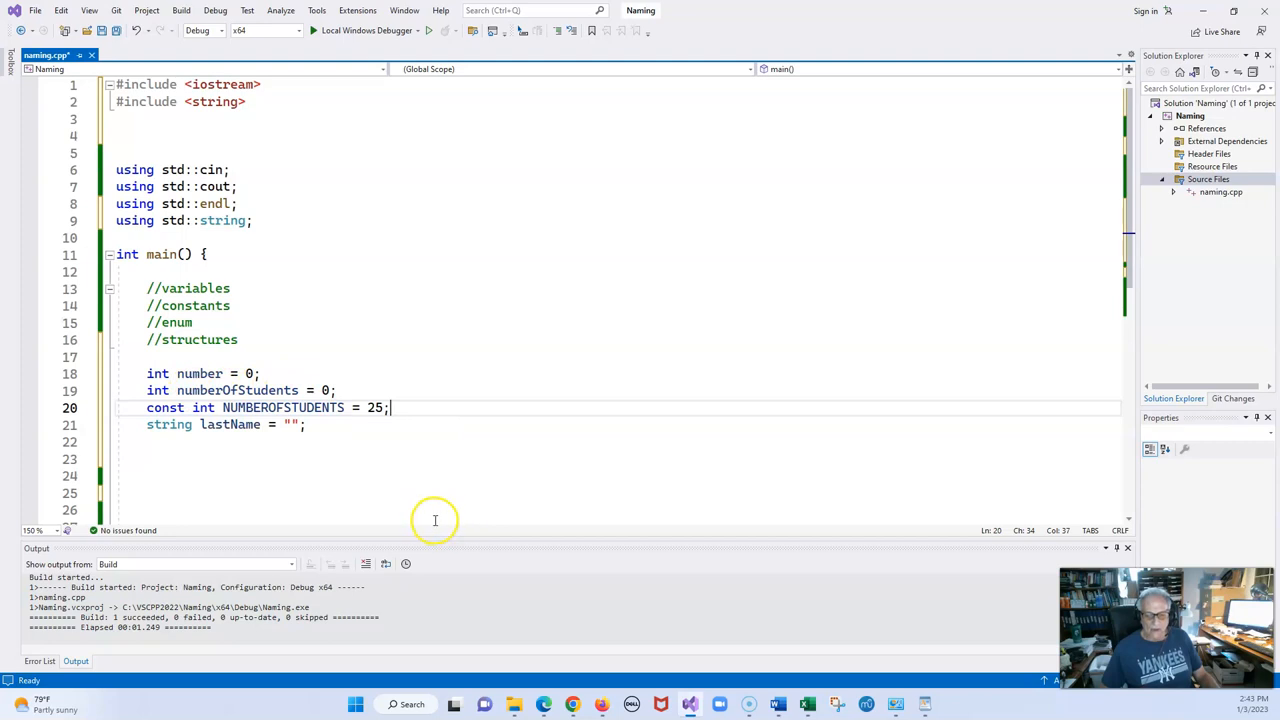
{"action": "mouse_move", "coordinate": [255, 407]}
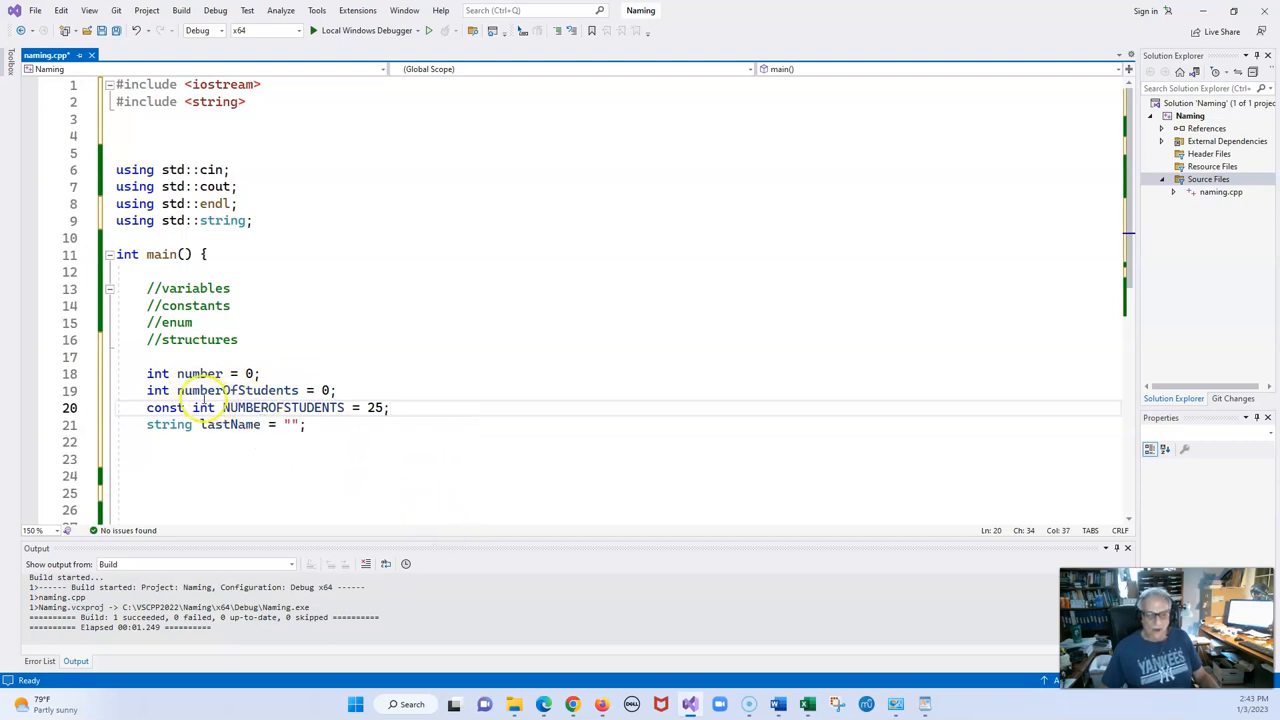
{"action": "mouse_move", "coordinate": [263, 424]}
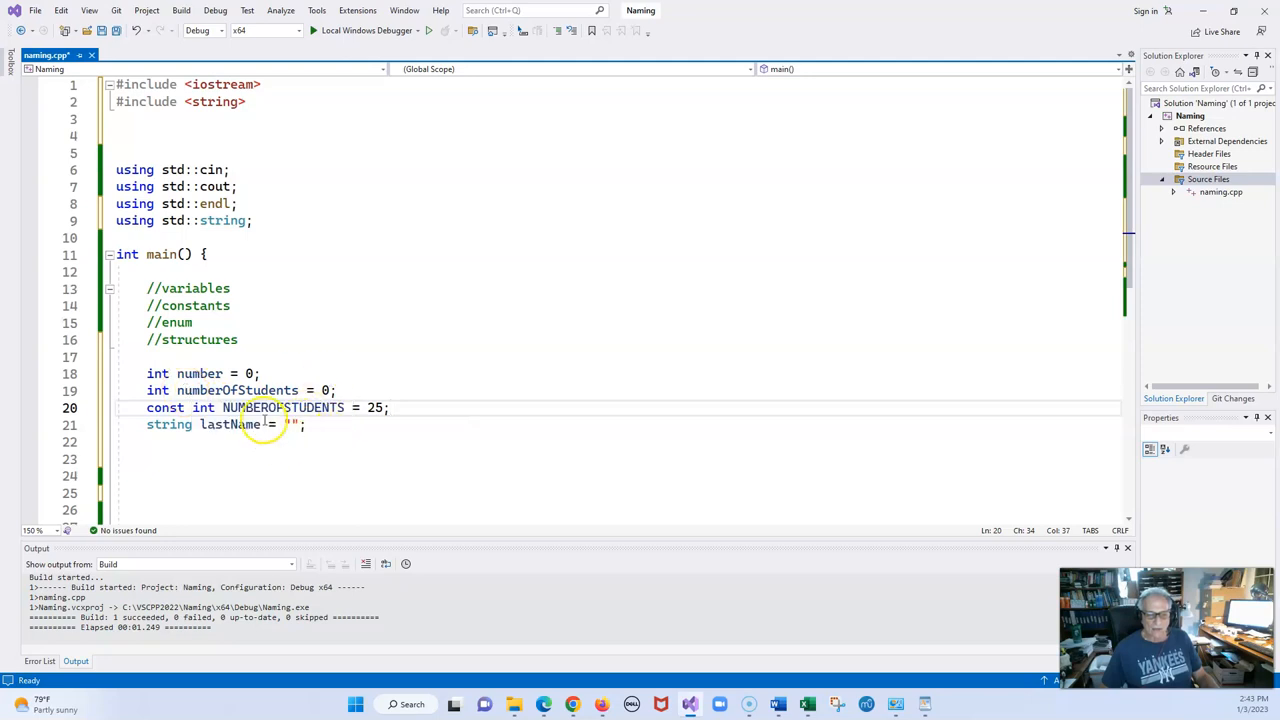
{"action": "mouse_move", "coordinate": [285, 408]}
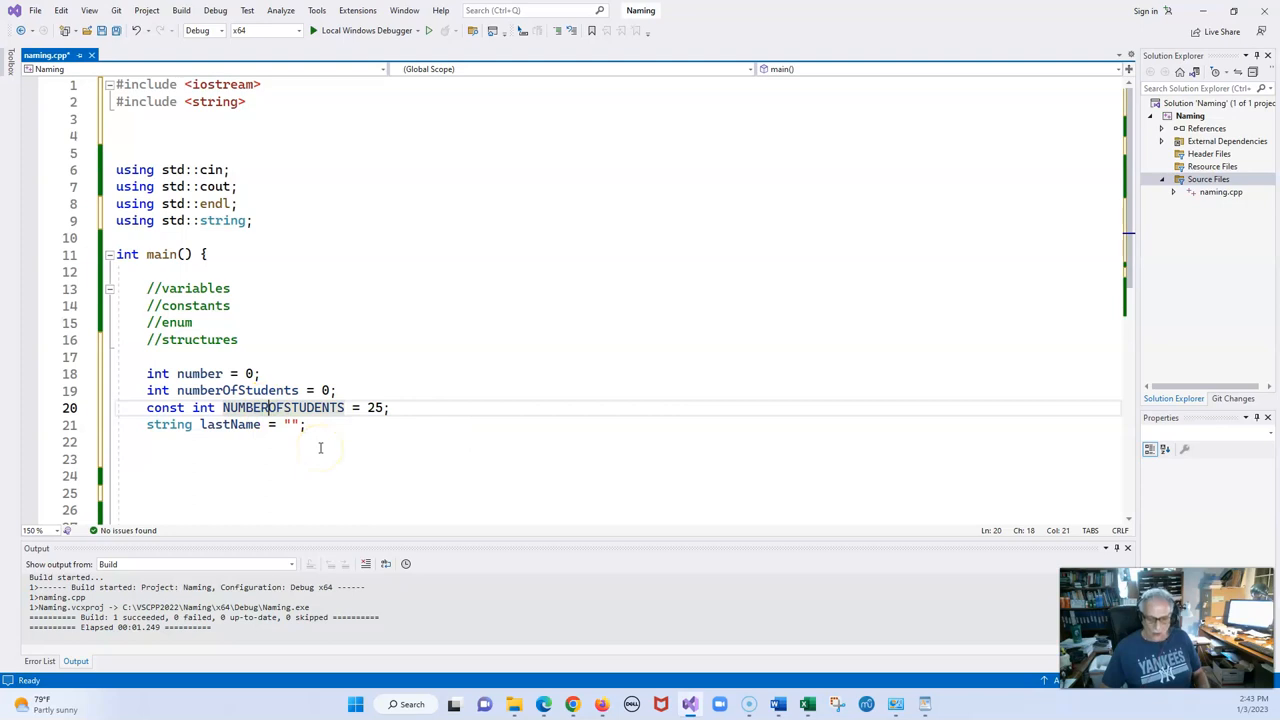
Rename the constant to NUMBER_OF_STUDENTS and add a blank line after lastName.
{"action": "type", "text": "_OF_"}
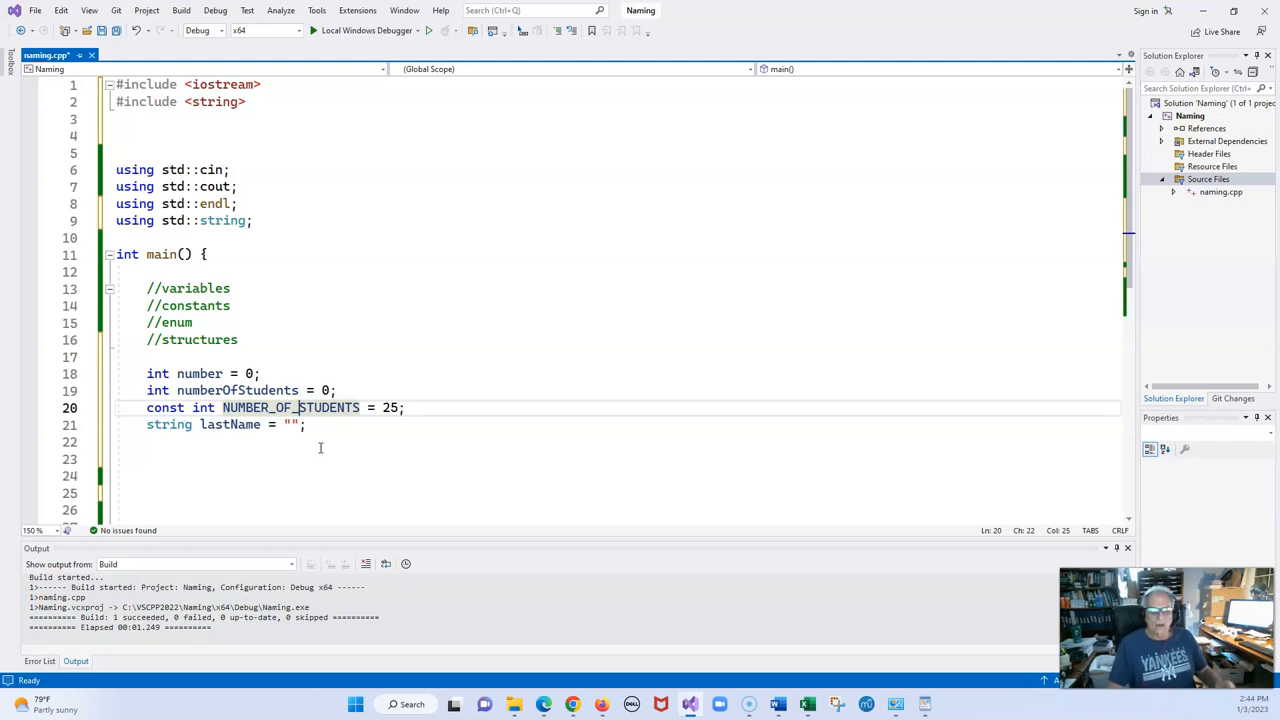
{"action": "mouse_move", "coordinate": [600, 453]}
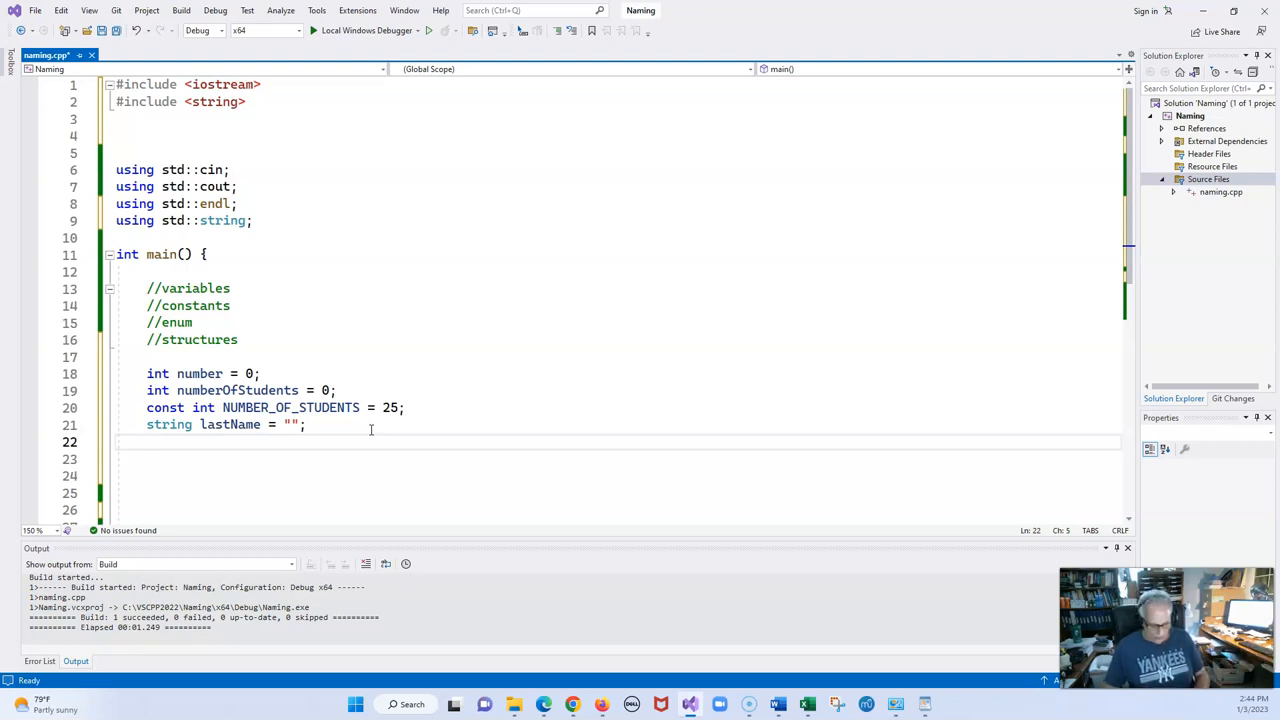
Type 'enum Day = {MONDAY, TUESDAY, WEDNESDAY}' on the line below lastName.
{"action": "type", "text": "enu"}
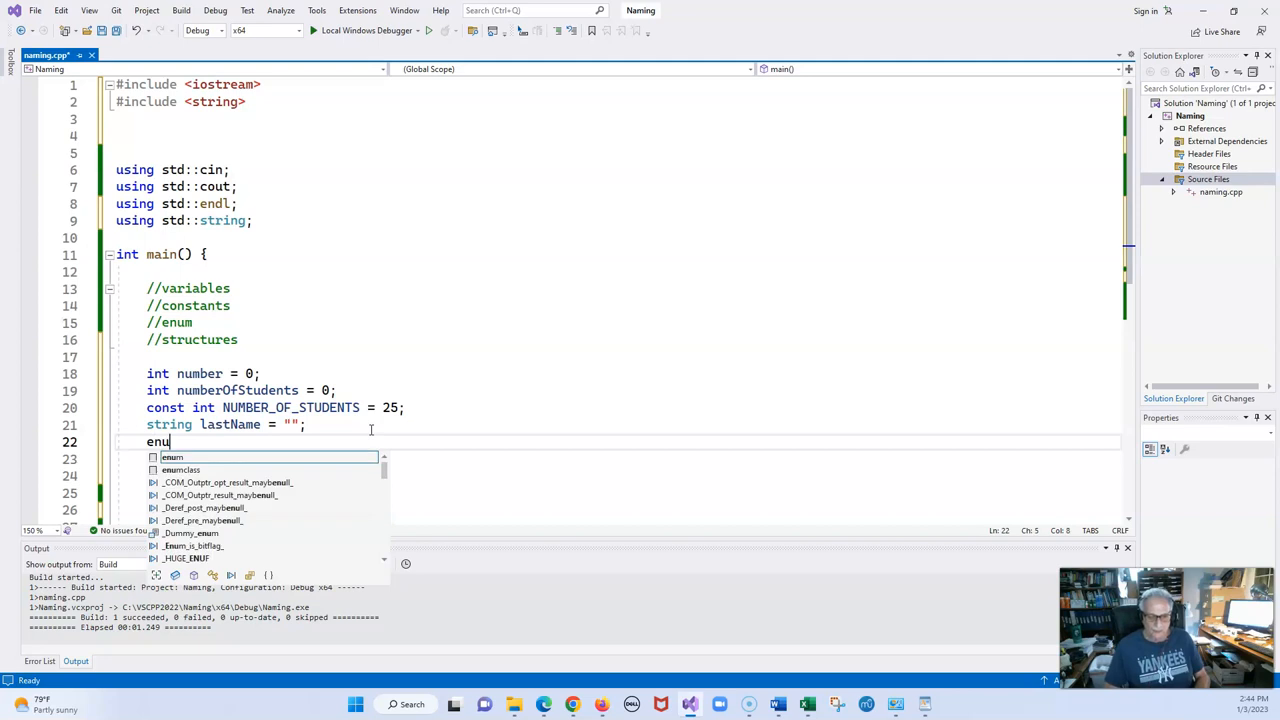
{"action": "type", "text": "m"}
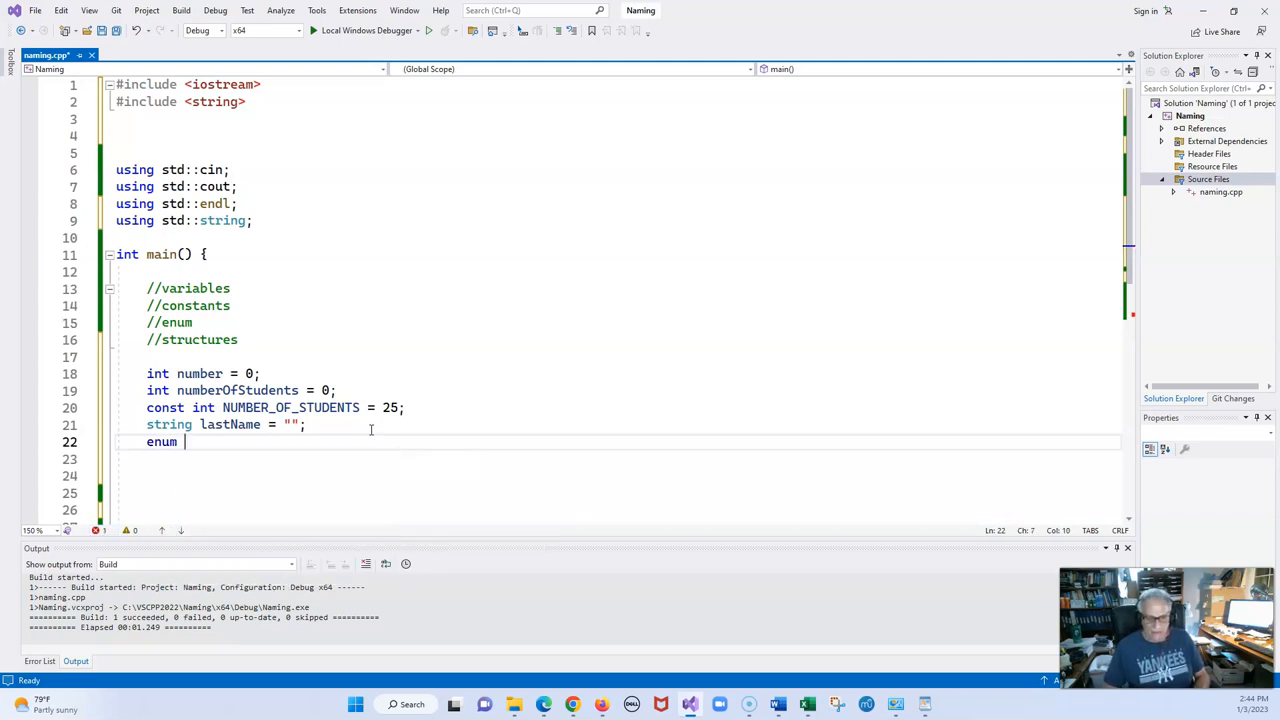
{"action": "type", "text": "Day"}
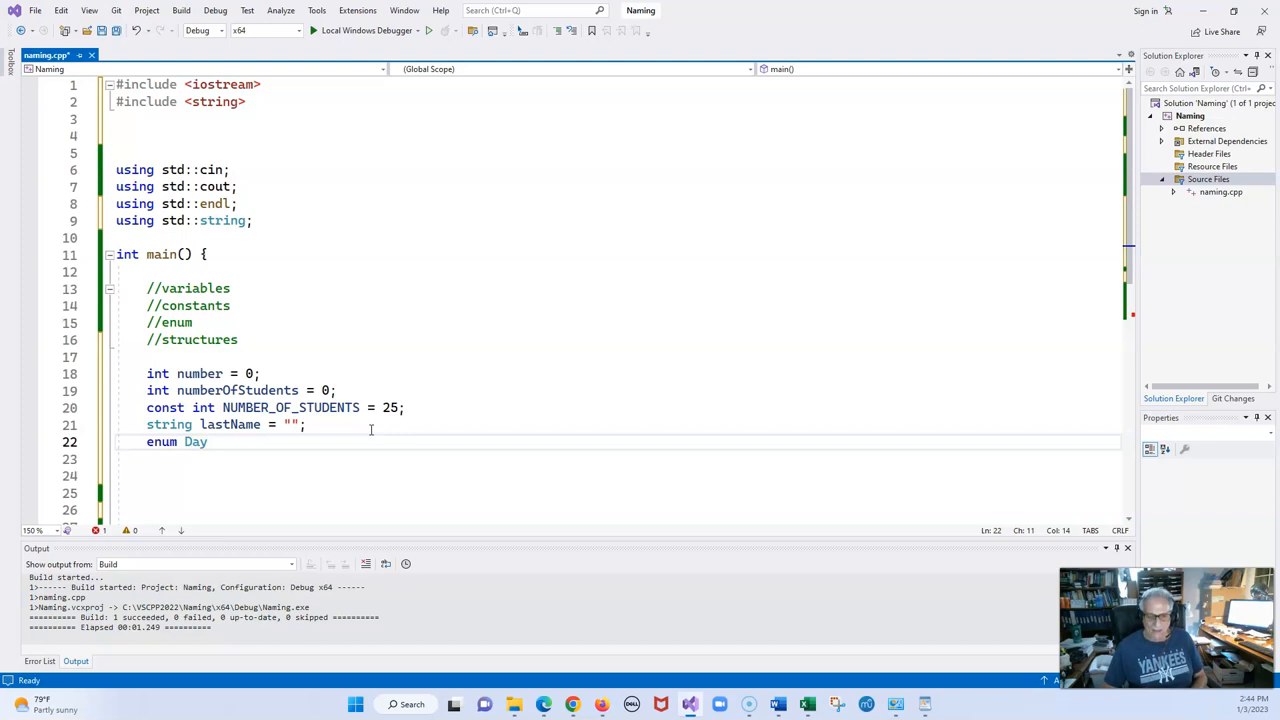
{"action": "type", "text": "="}
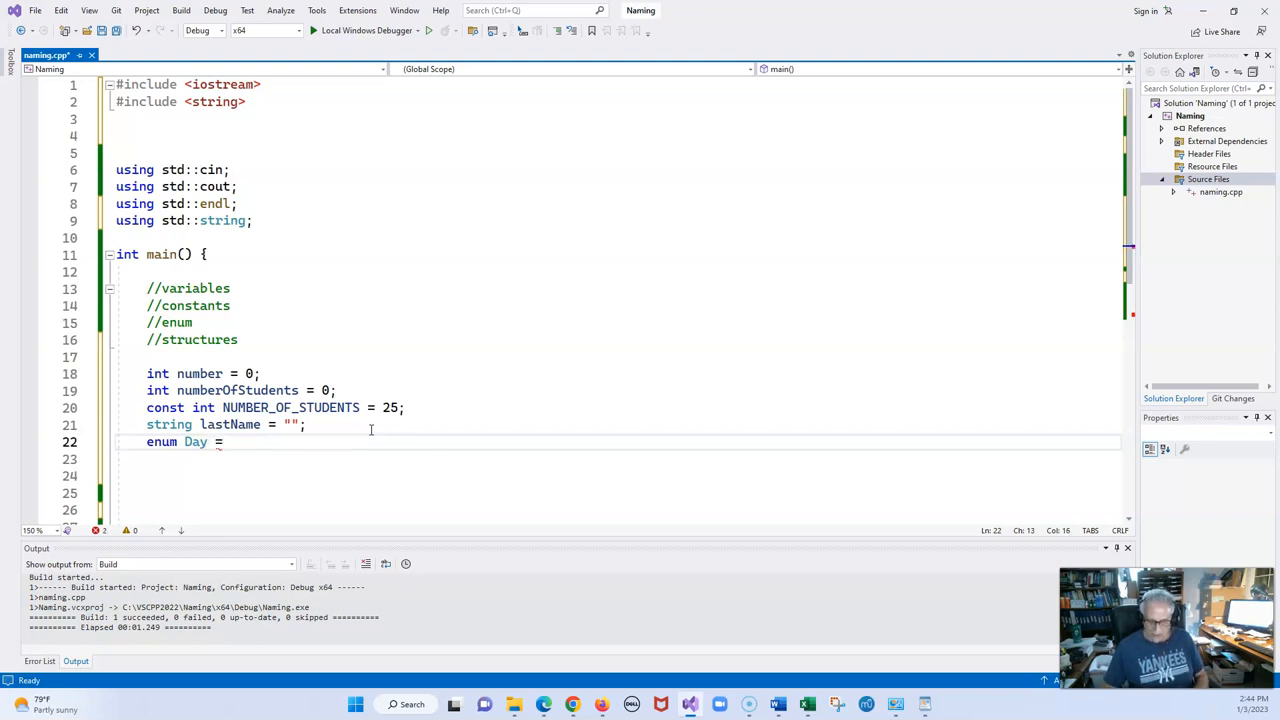
{"action": "type", "text": "{MON"}
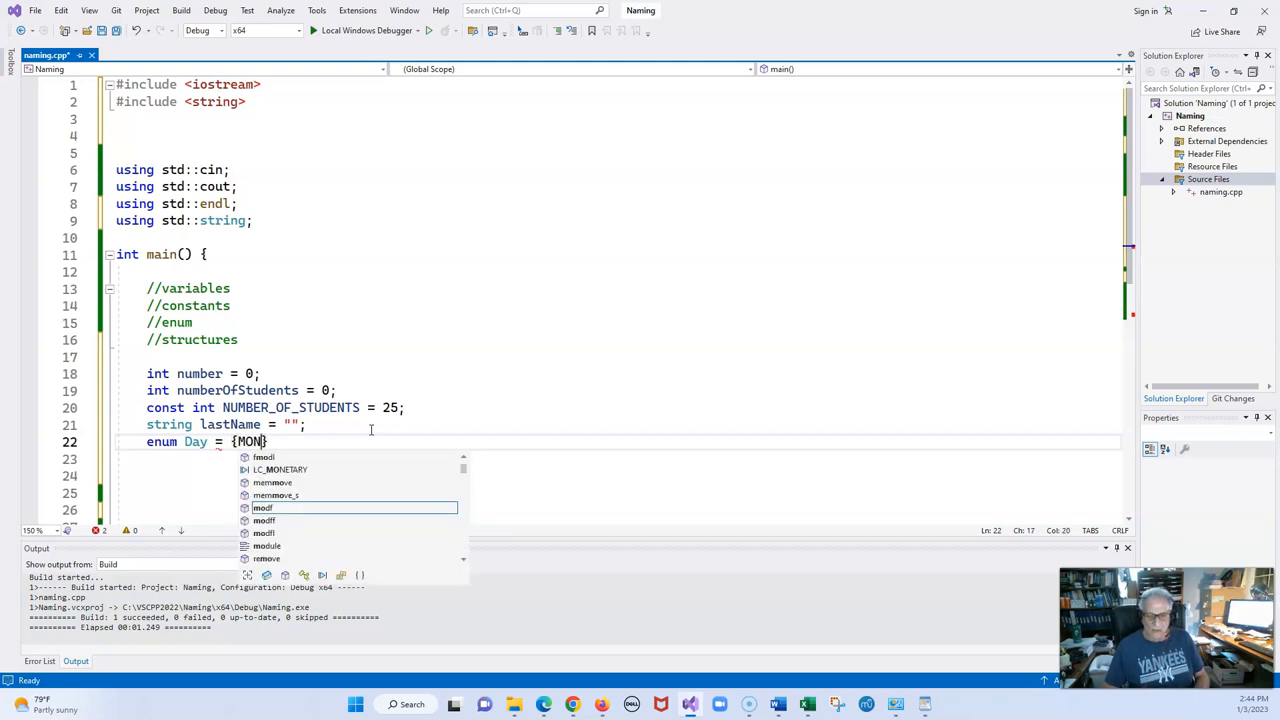
{"action": "type", "text": "DAY, TUESDAY, WEDNESDAY"}
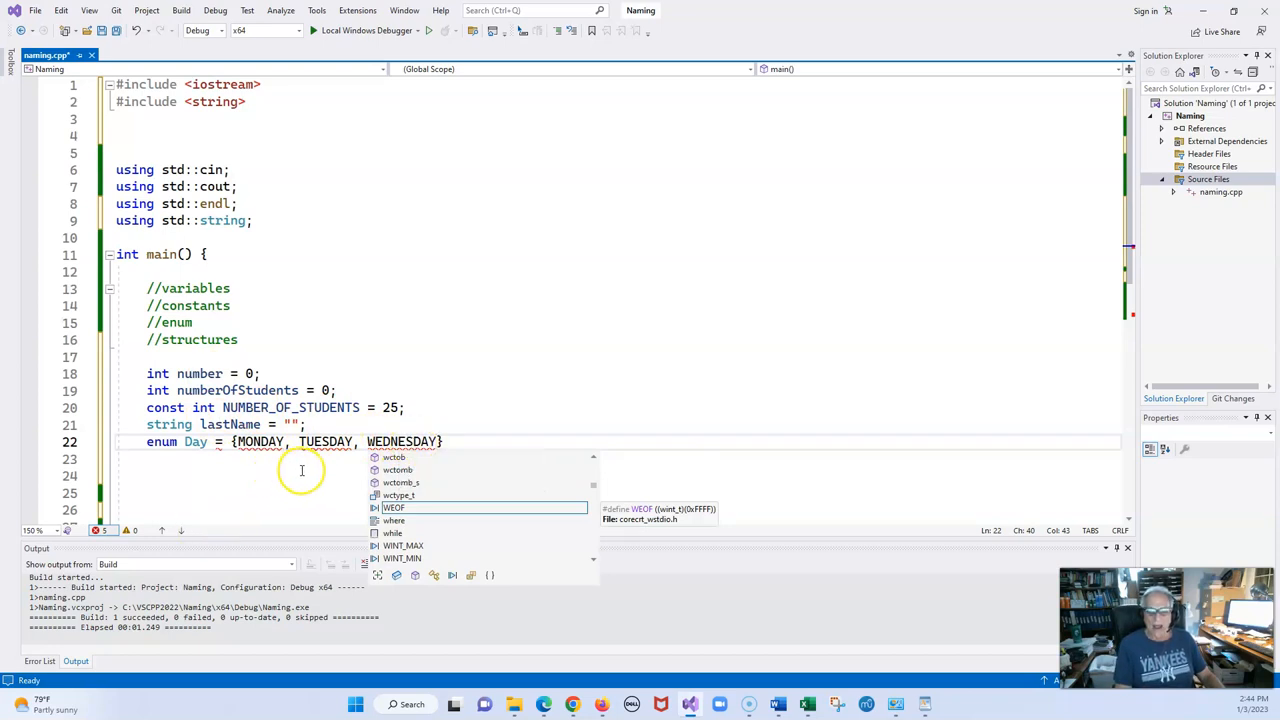
{"action": "mouse_move", "coordinate": [427, 417]}
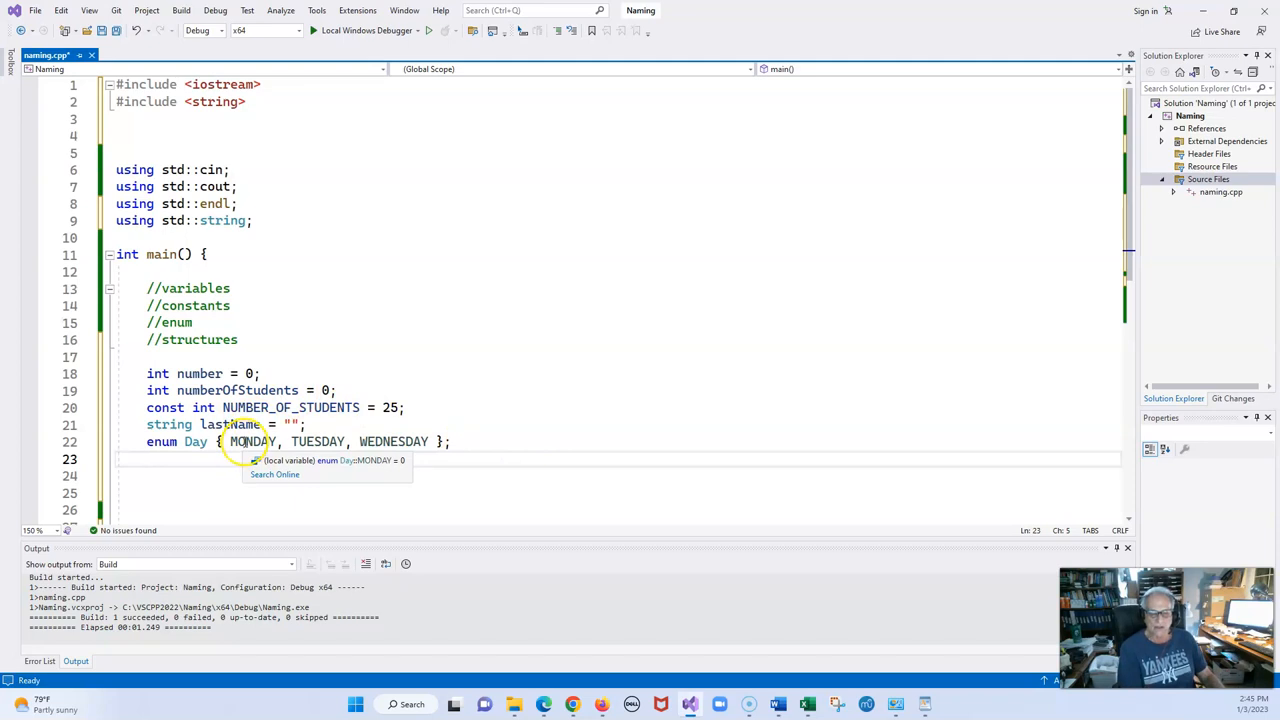
{"action": "mouse_move", "coordinate": [318, 441]}
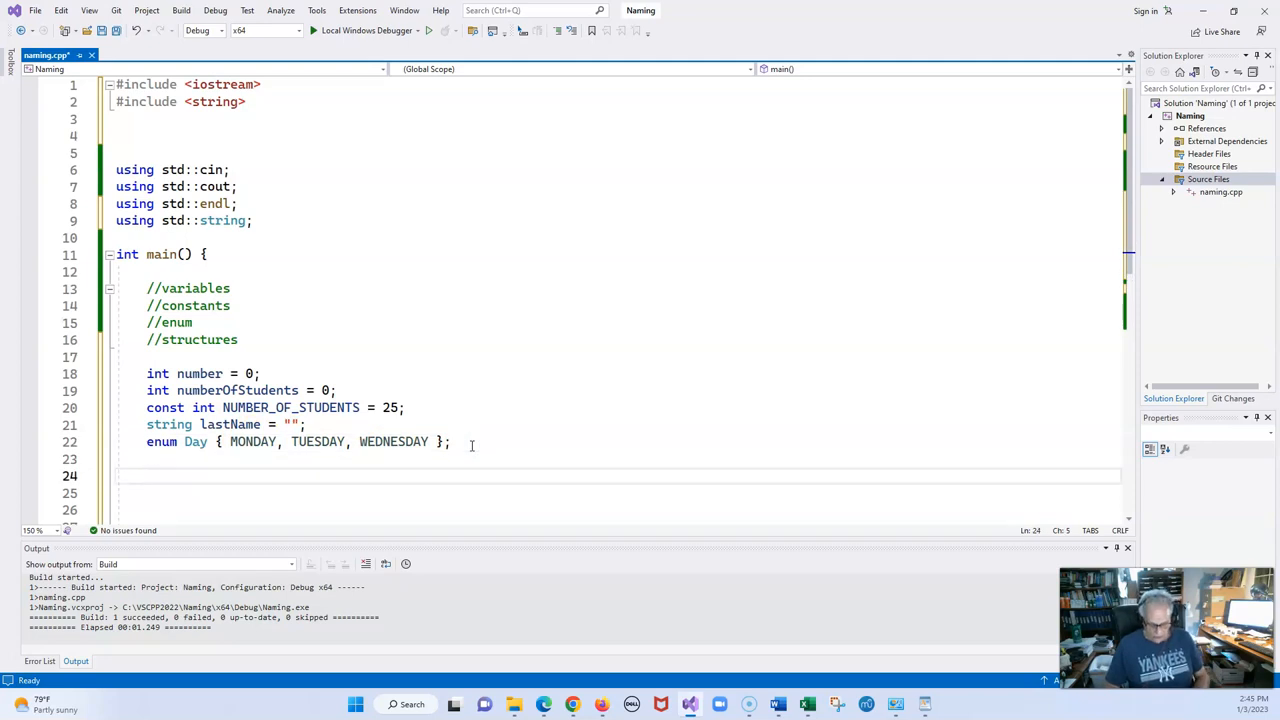
Add 'cout << WEDNESDAY;' below the corrected enum, then save and build the solution.
{"action": "type", "text": "c"}
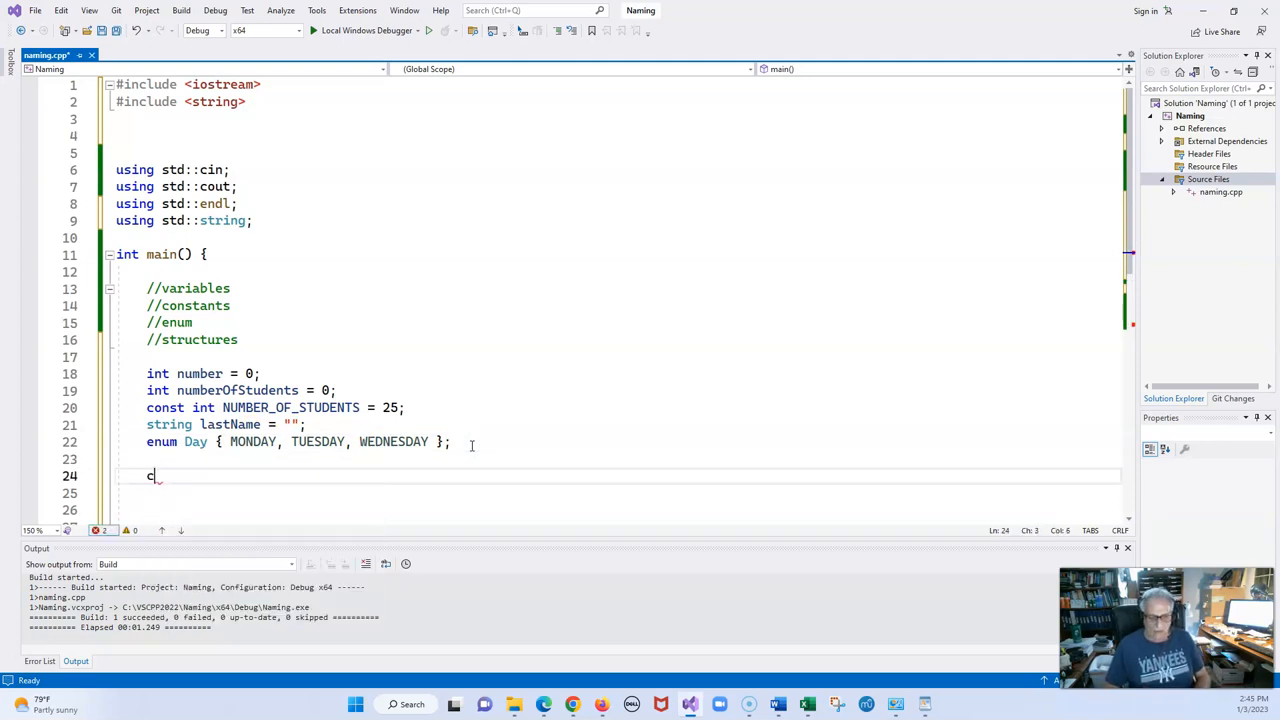
{"action": "type", "text": "out <<"}
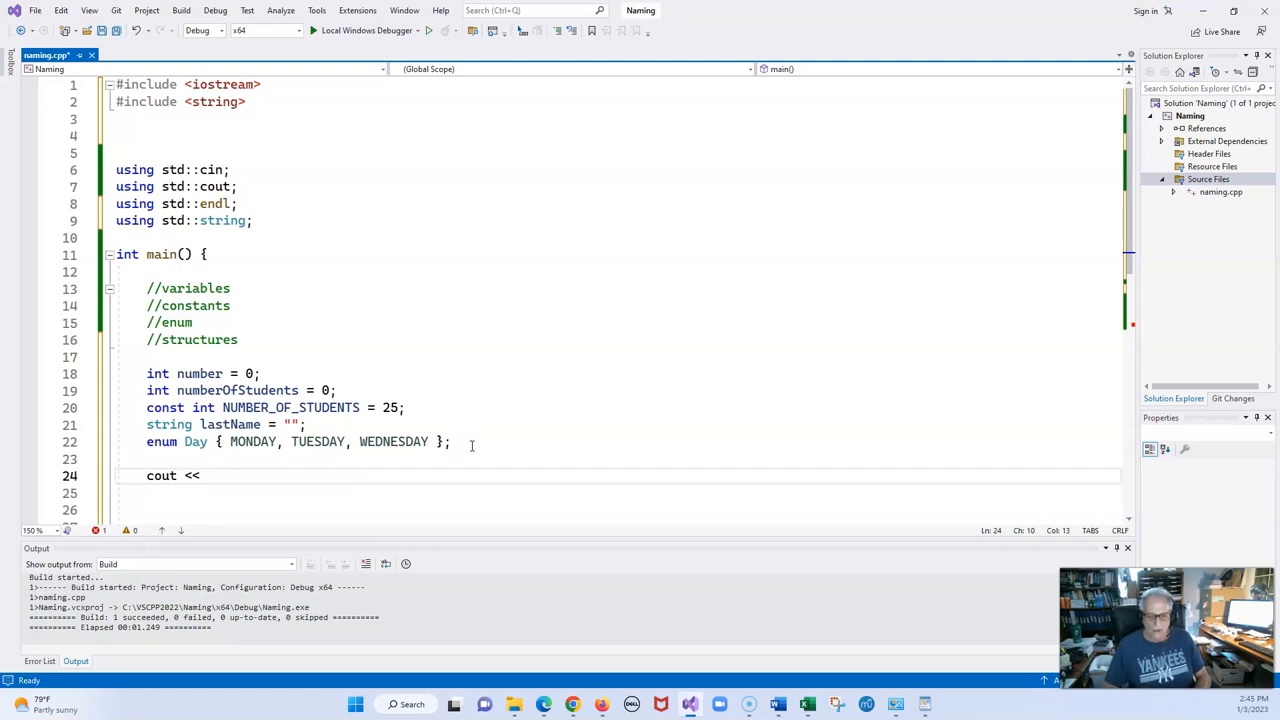
{"action": "type", "text": "we"}
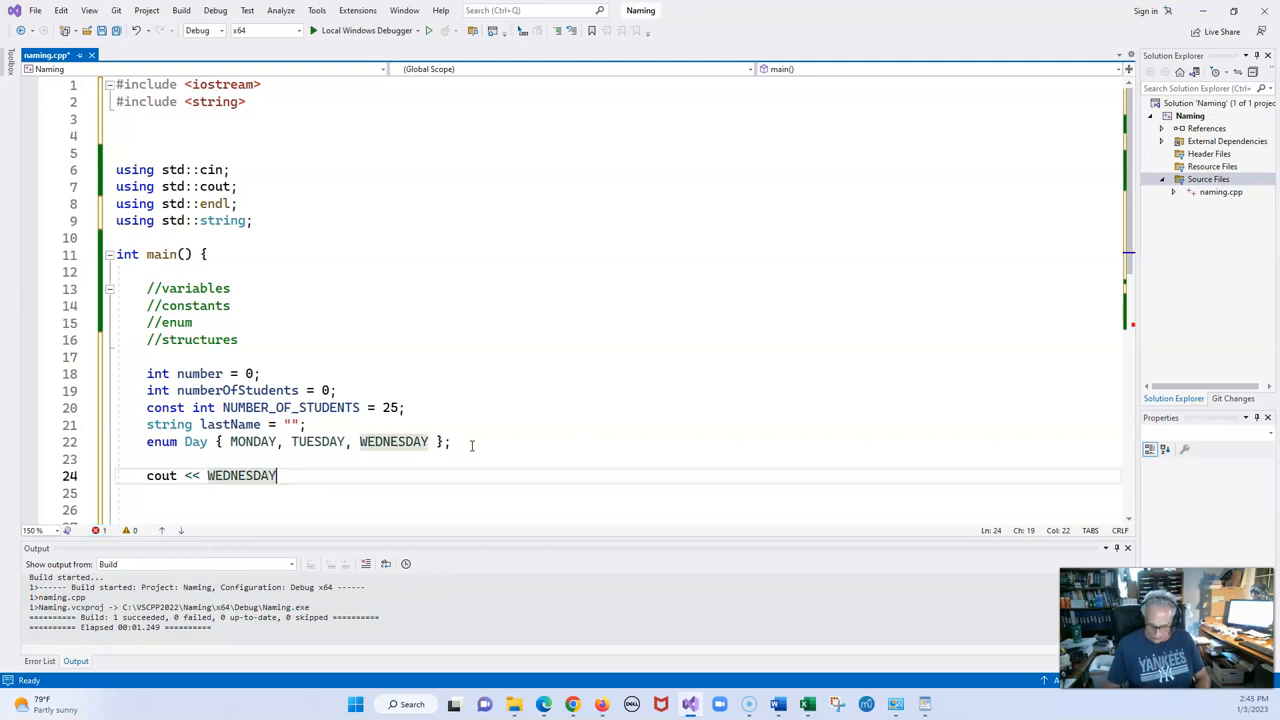
{"action": "type", "text": ";"}
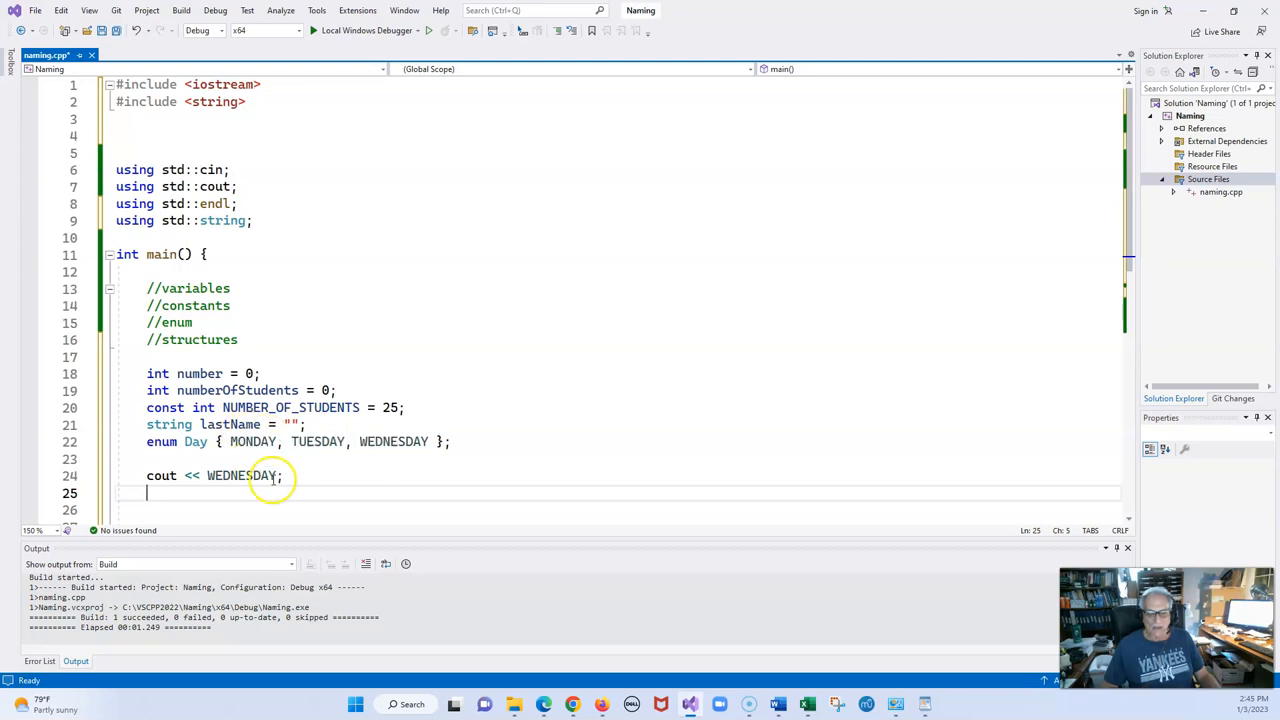
{"action": "mouse_move", "coordinate": [355, 498]}
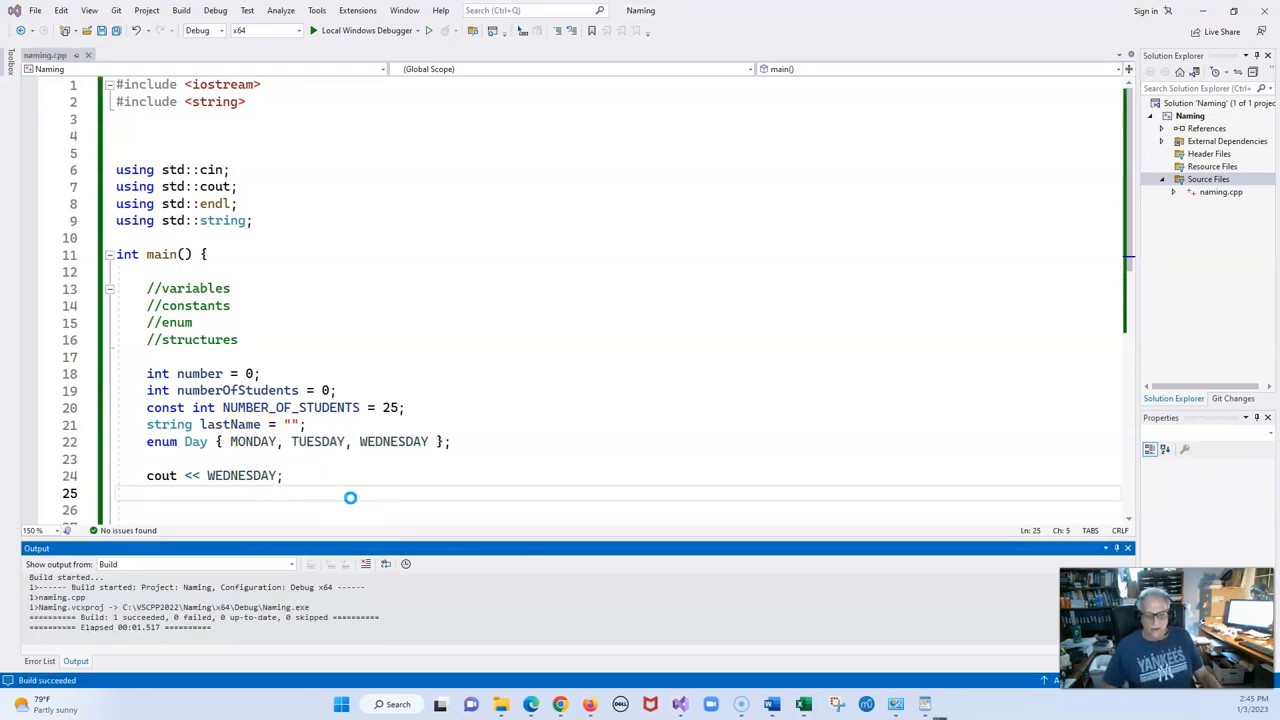
Change MONDAY to MONDAY=1 in the Day enum, run the program, and close its console.
{"action": "left_click", "coordinate": [316, 30]}
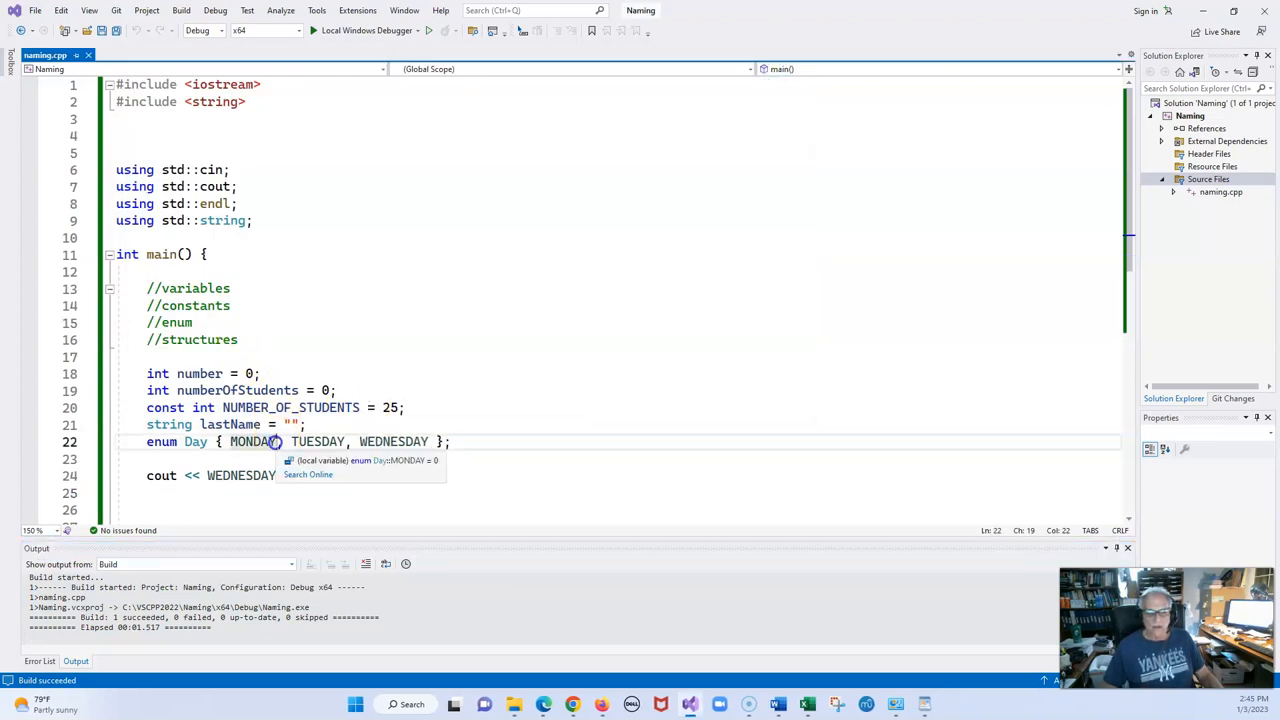
{"action": "type", "text": "="}
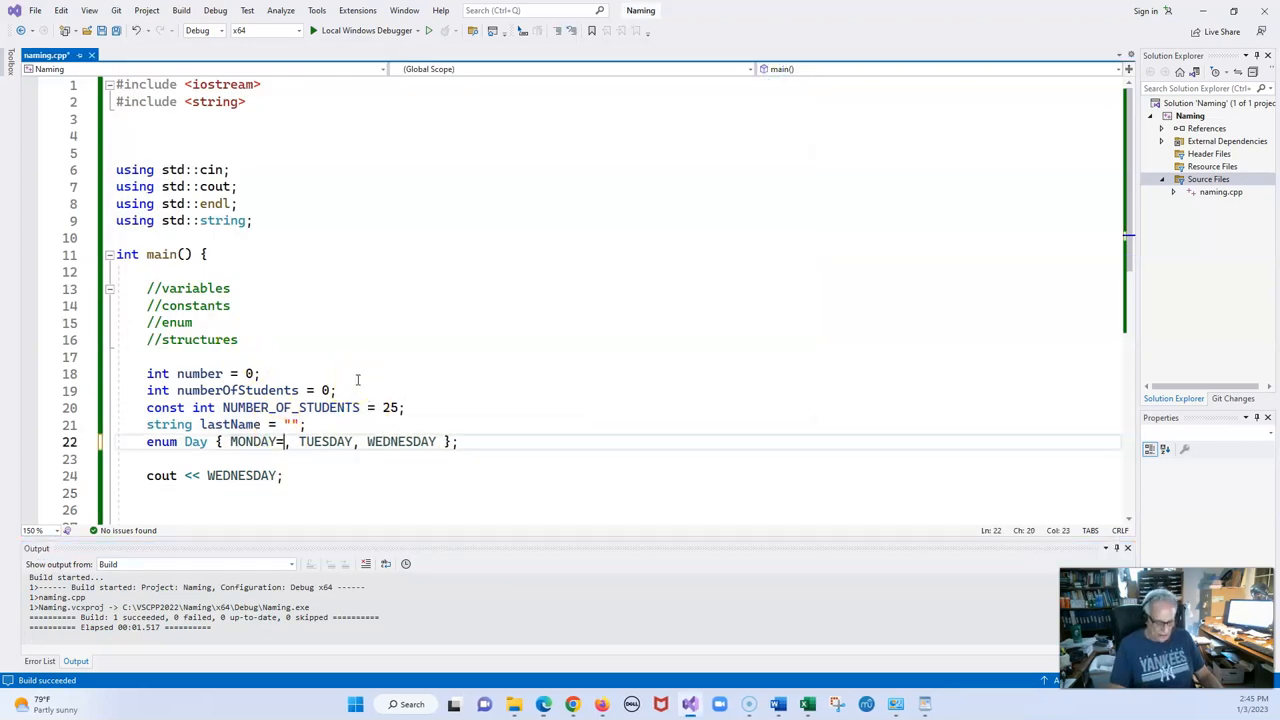
{"action": "type", "text": "1"}
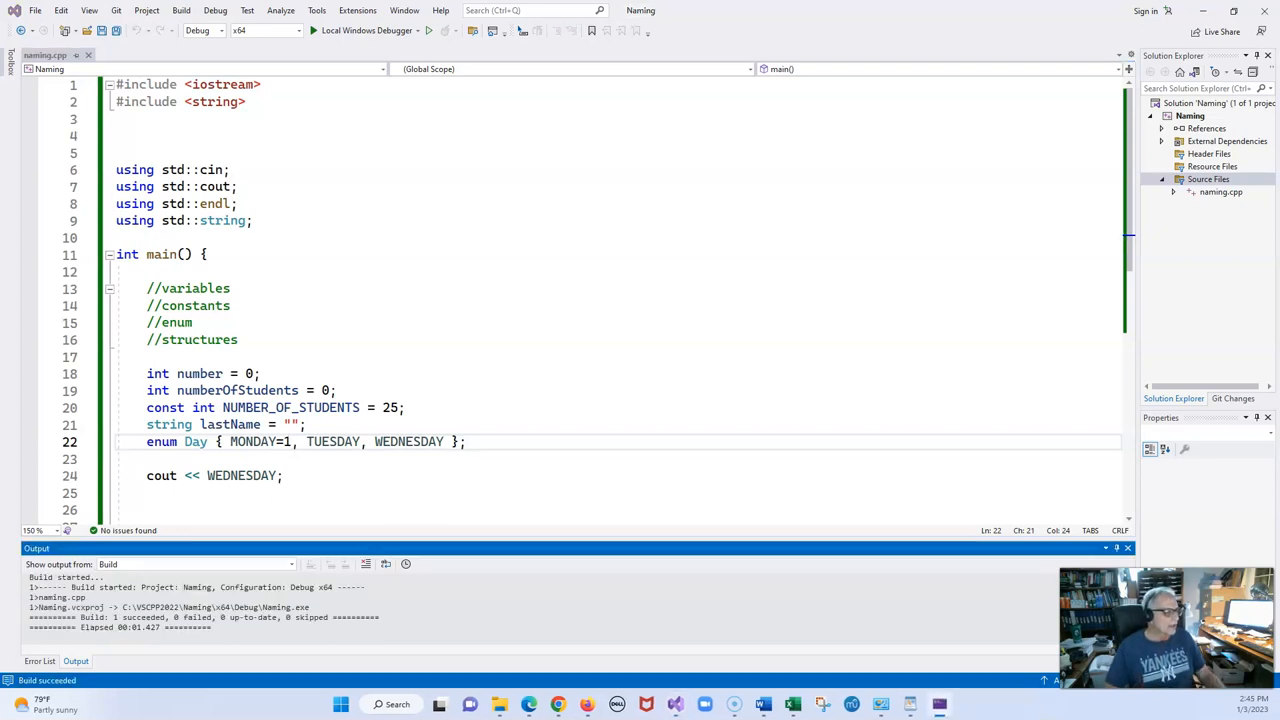
{"action": "left_click", "coordinate": [311, 30]}
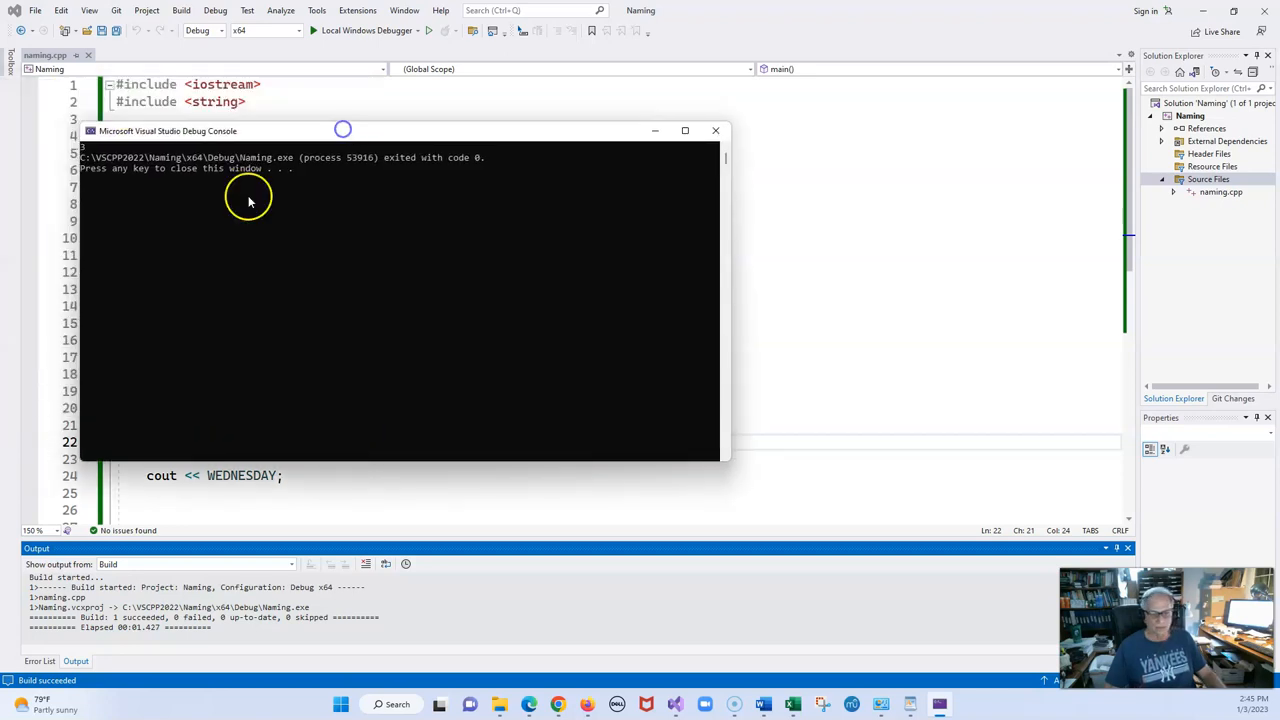
{"action": "left_click", "coordinate": [715, 130]}
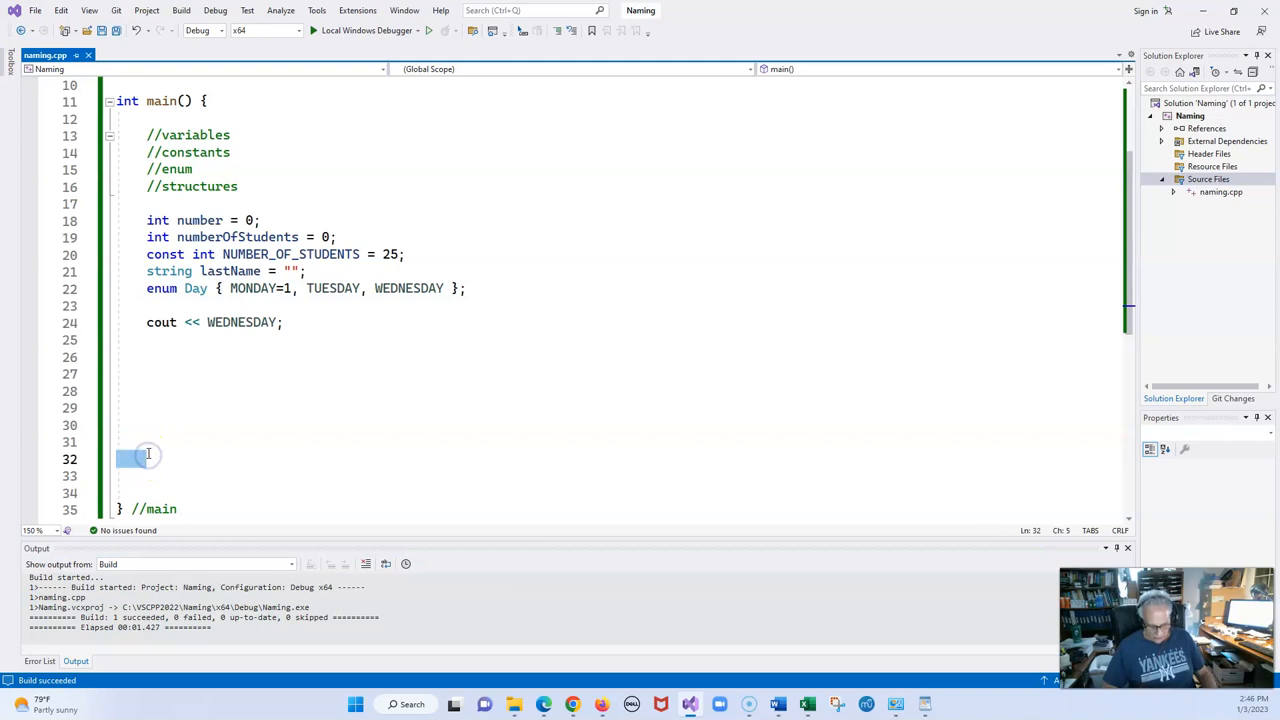
End main with 'return 0;' and insert a blank line below the Day enum.
{"action": "type", "text": "re"}
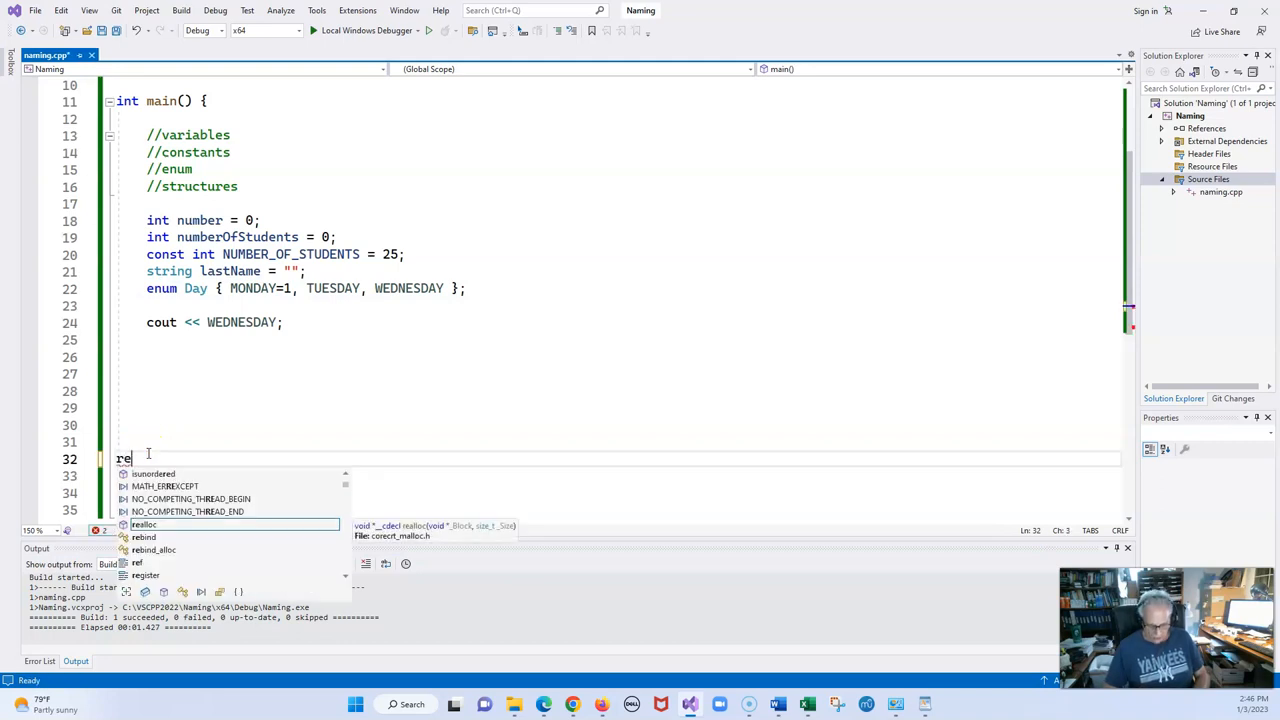
{"action": "type", "text": "turn"}
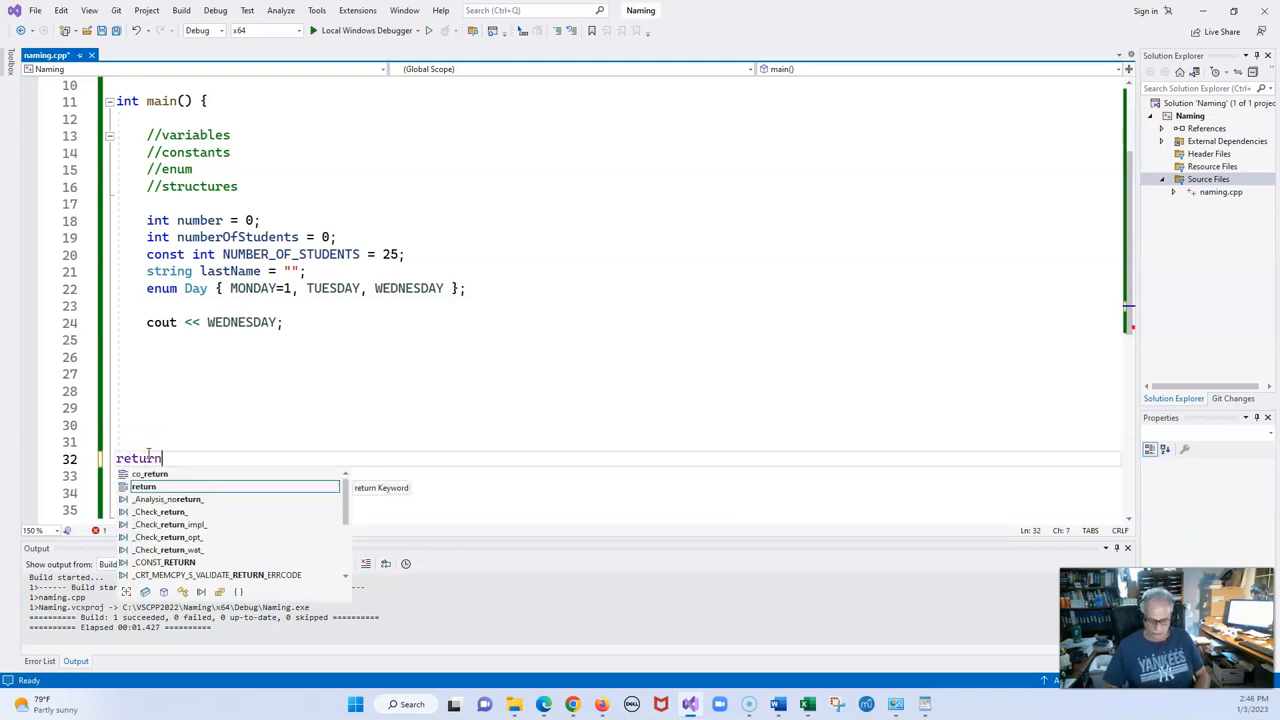
{"action": "type", "text": "0;"}
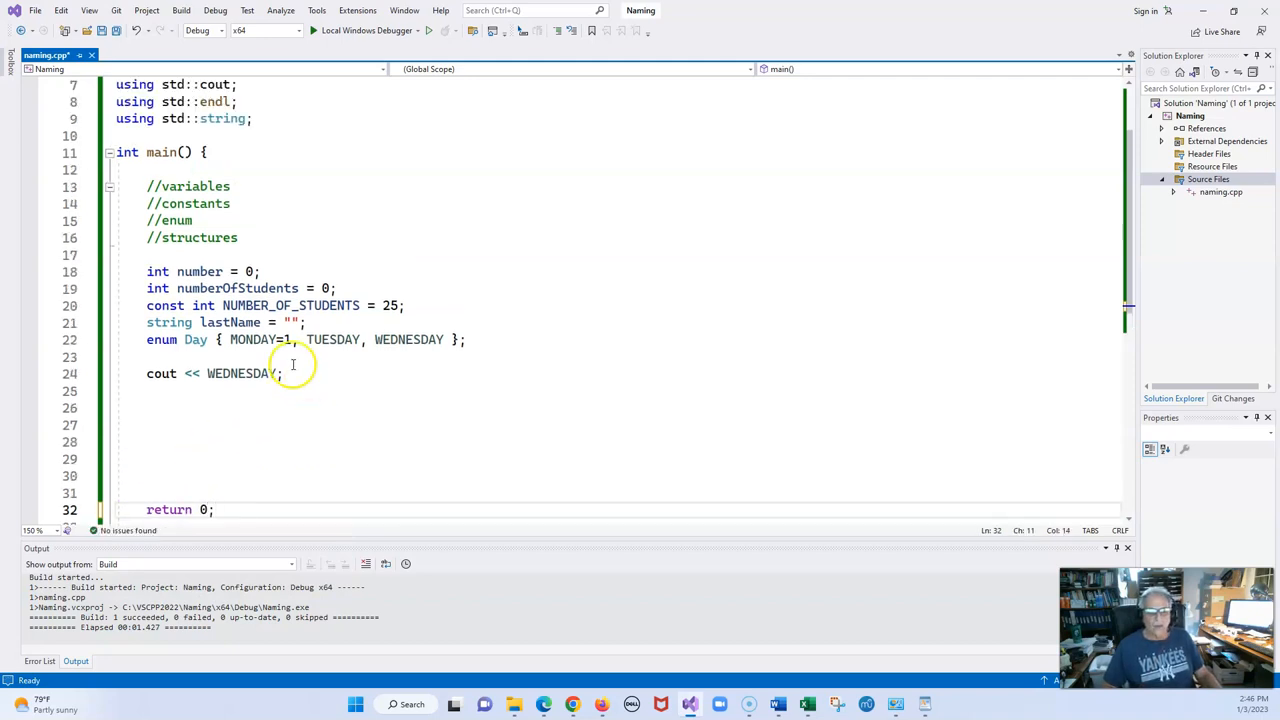
{"action": "mouse_move", "coordinate": [487, 340]}
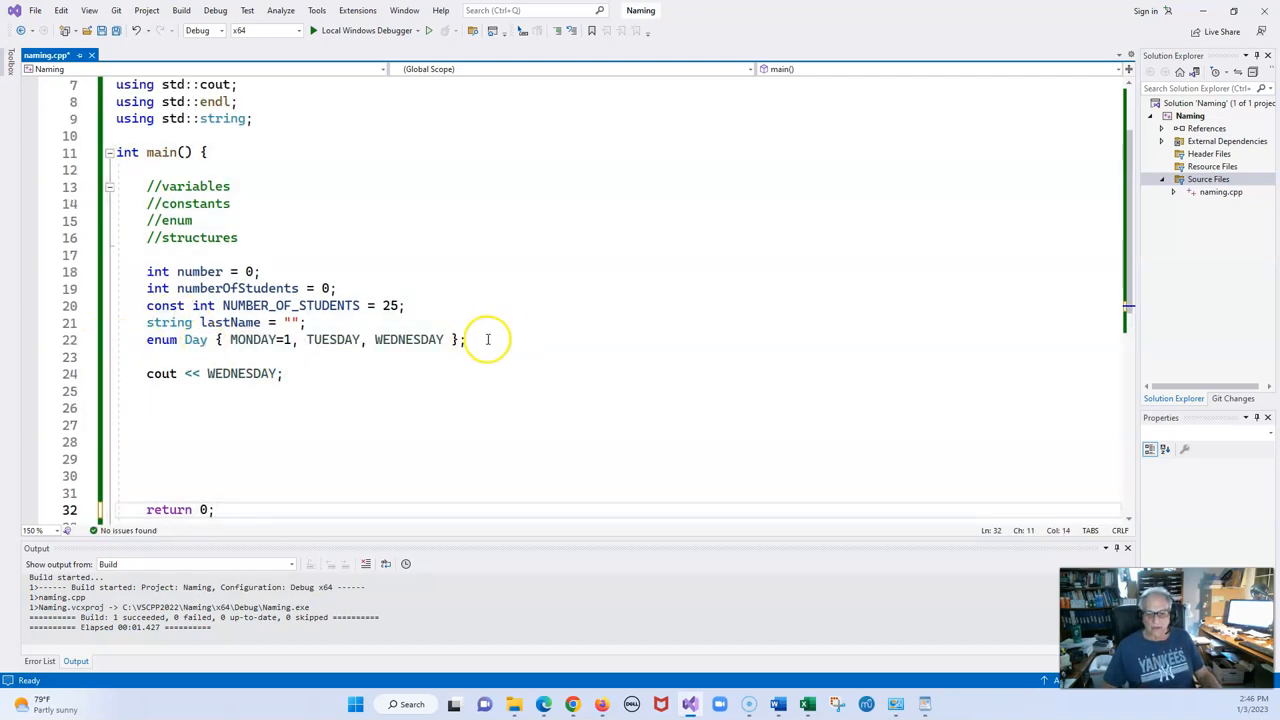
{"action": "key", "text": "Enter"}
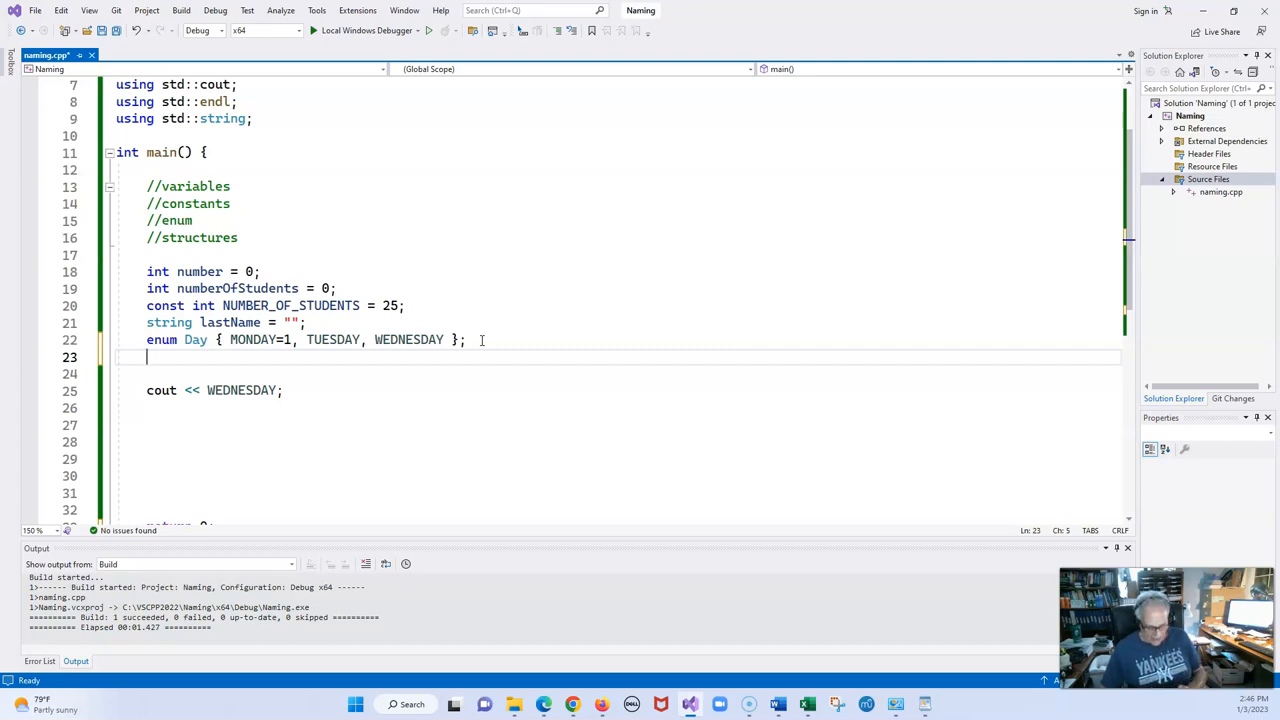
Declare an empty 'struct Students {};' below the Day enum and open its body.
{"action": "type", "text": "st"}
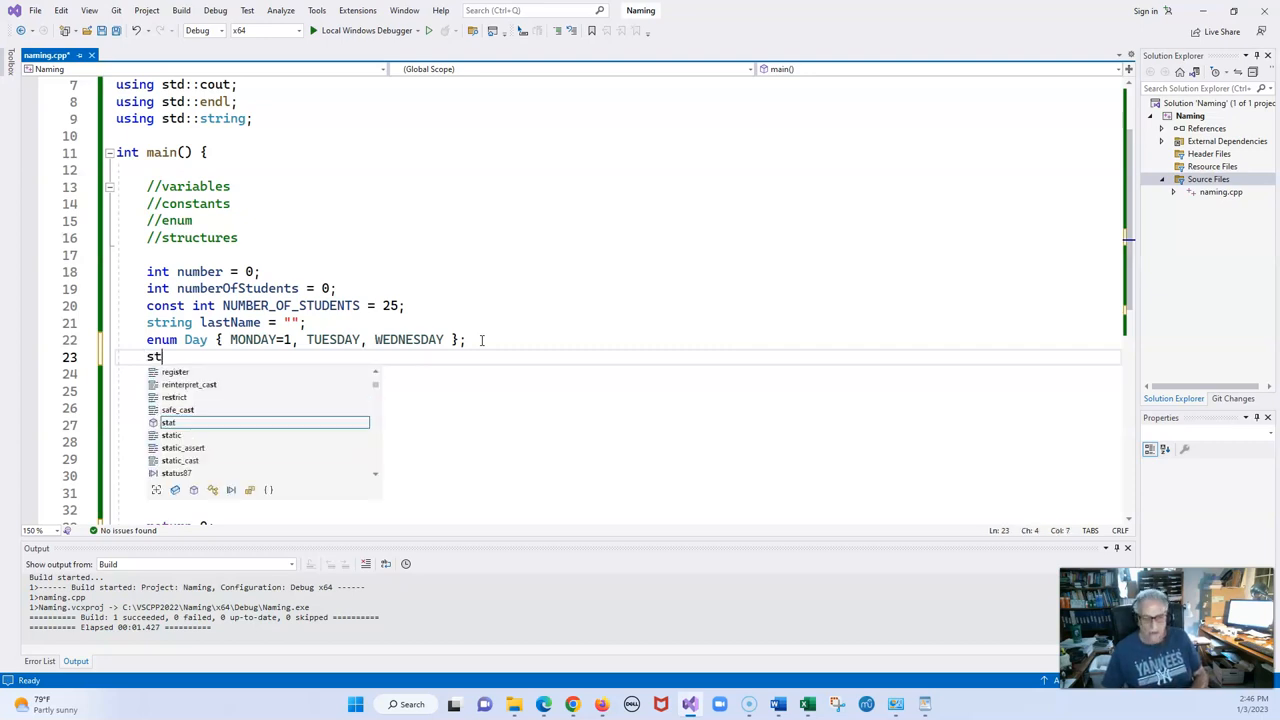
{"action": "type", "text": "ruct Sut"}
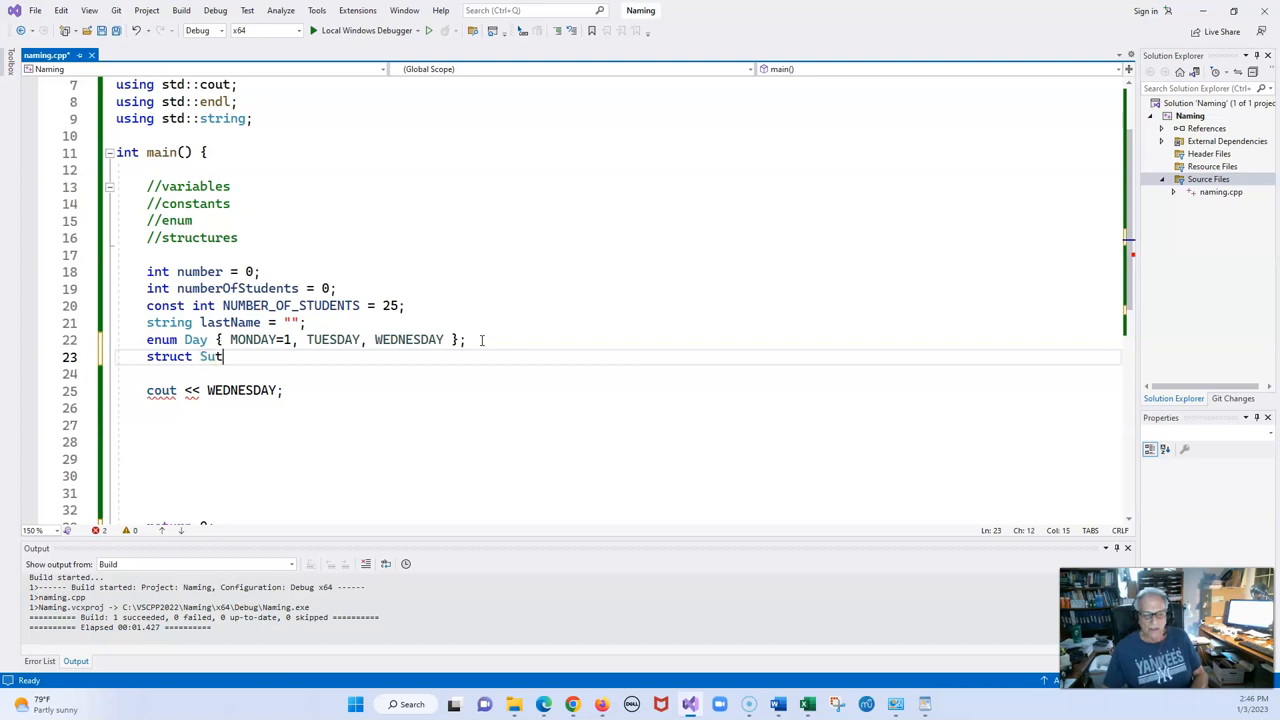
{"action": "type", "text": "ude"}
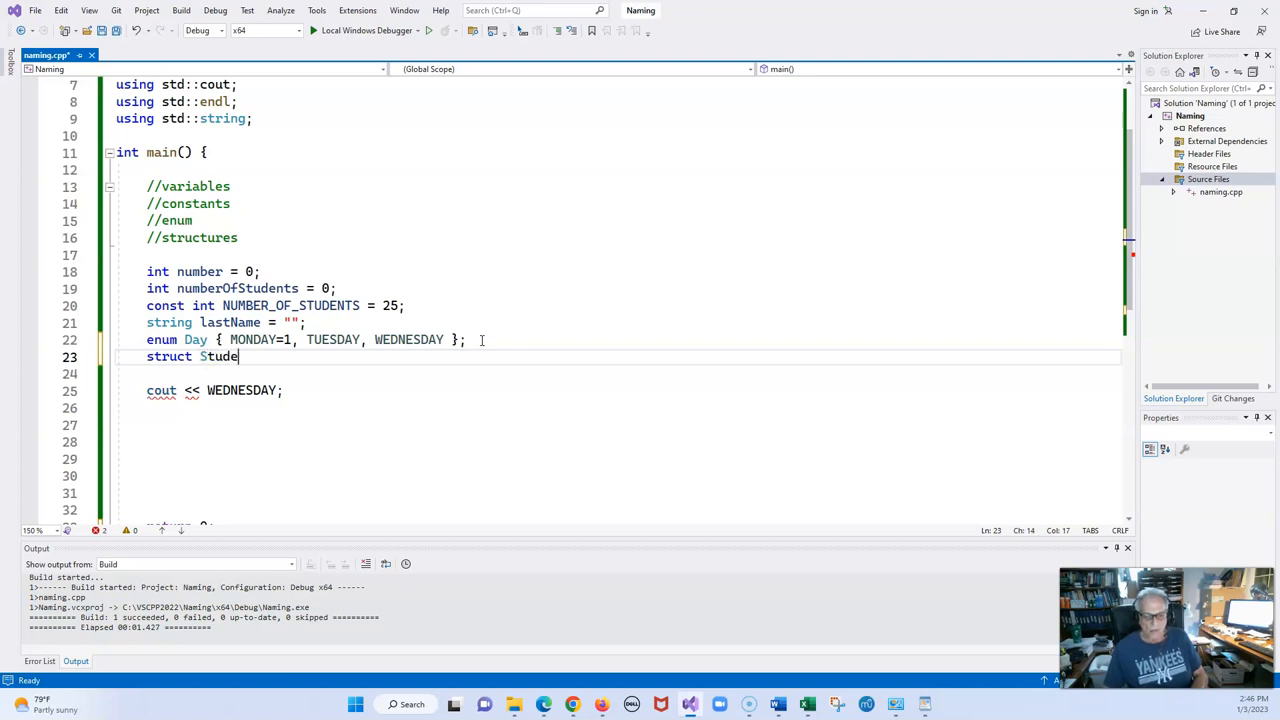
{"action": "type", "text": "nts"}
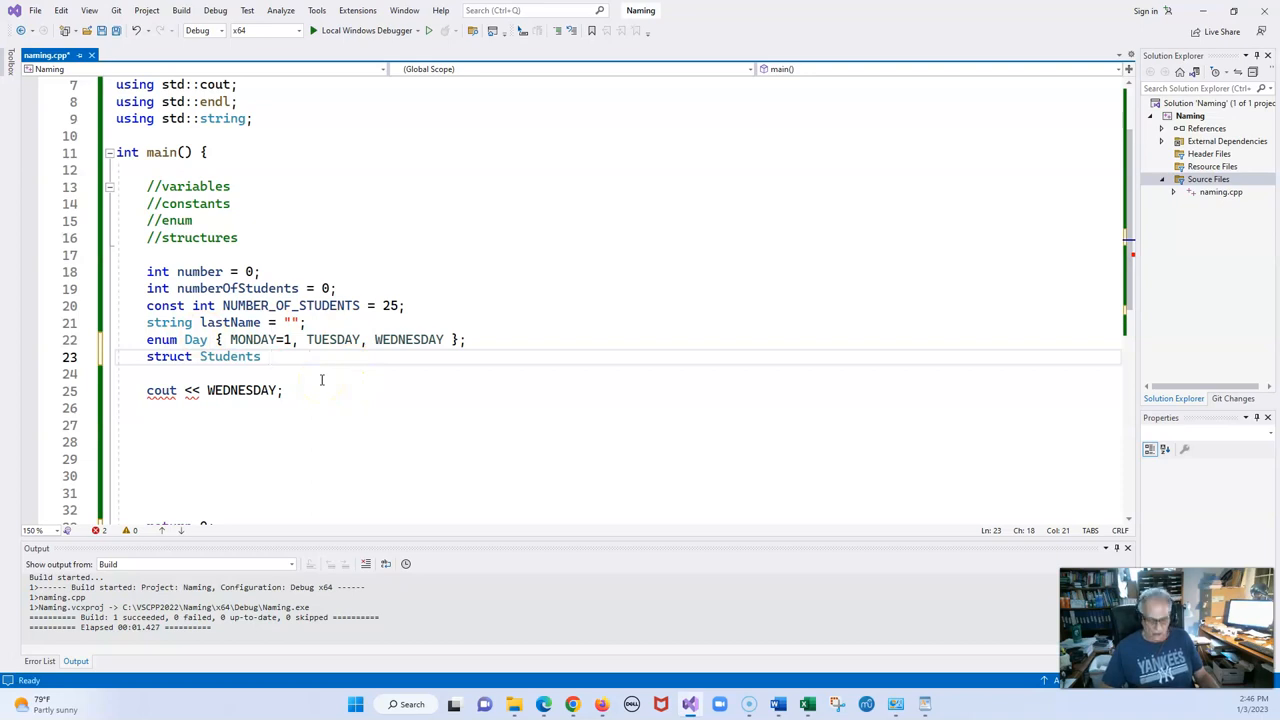
{"action": "type", "text": "{};"}
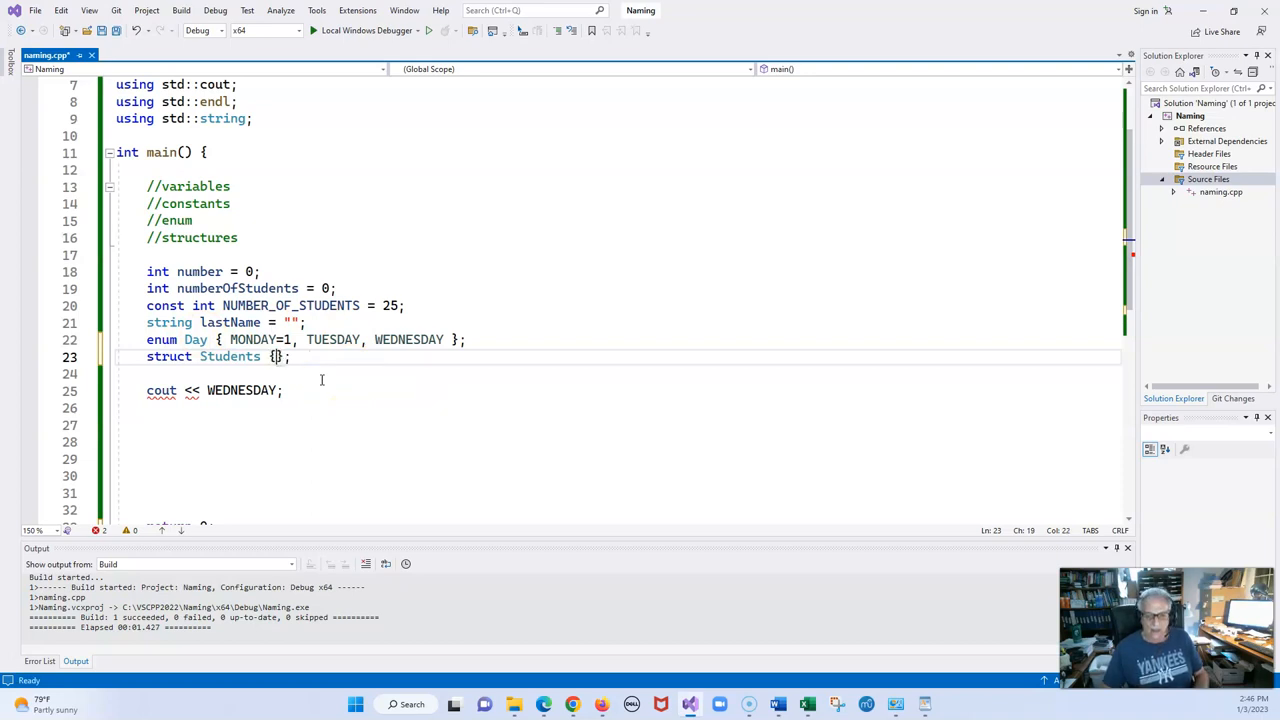
{"action": "key", "text": "Return"}
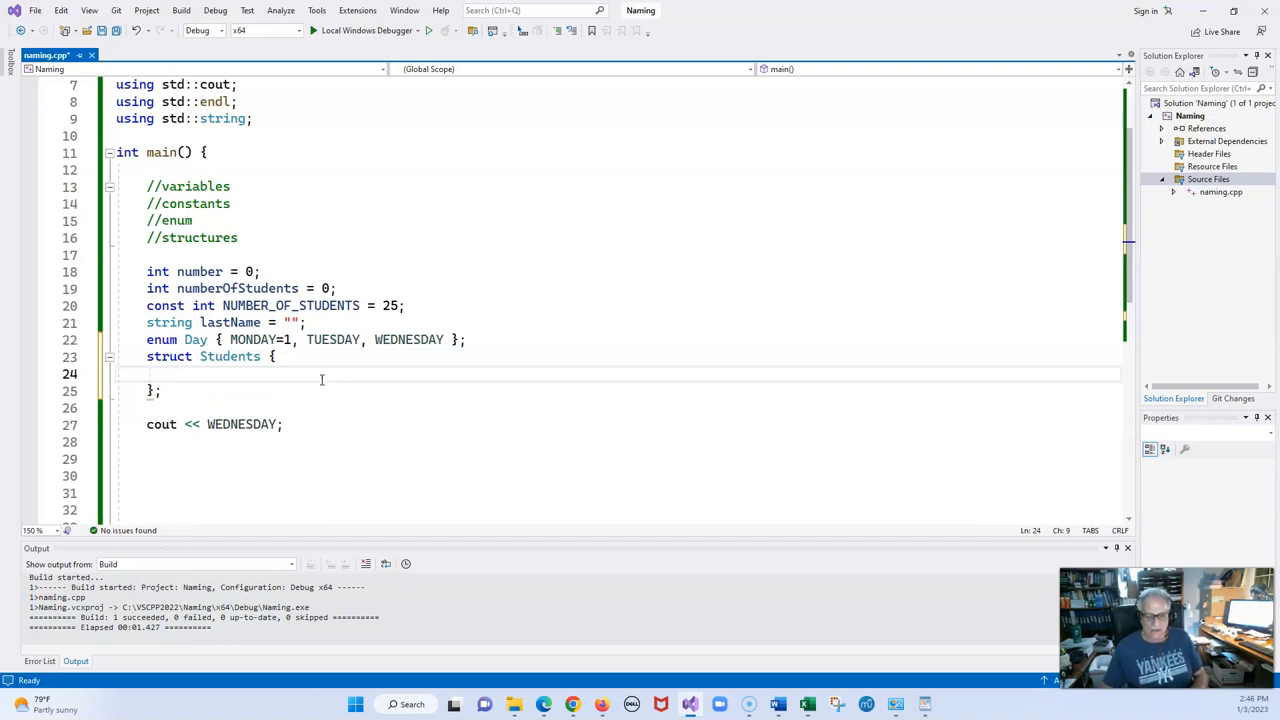
Add string members lastName = "" and firstName = "" to Students.
{"action": "type", "text": "string"}
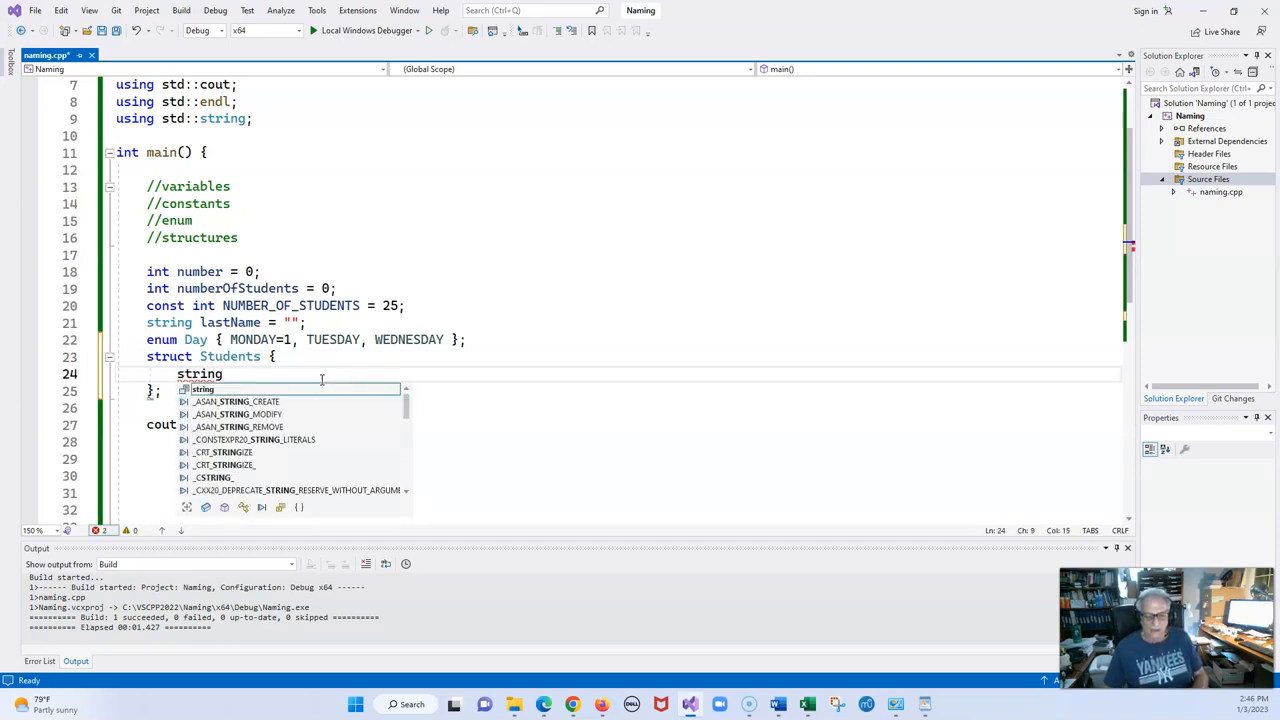
{"action": "type", "text": "lastName"}
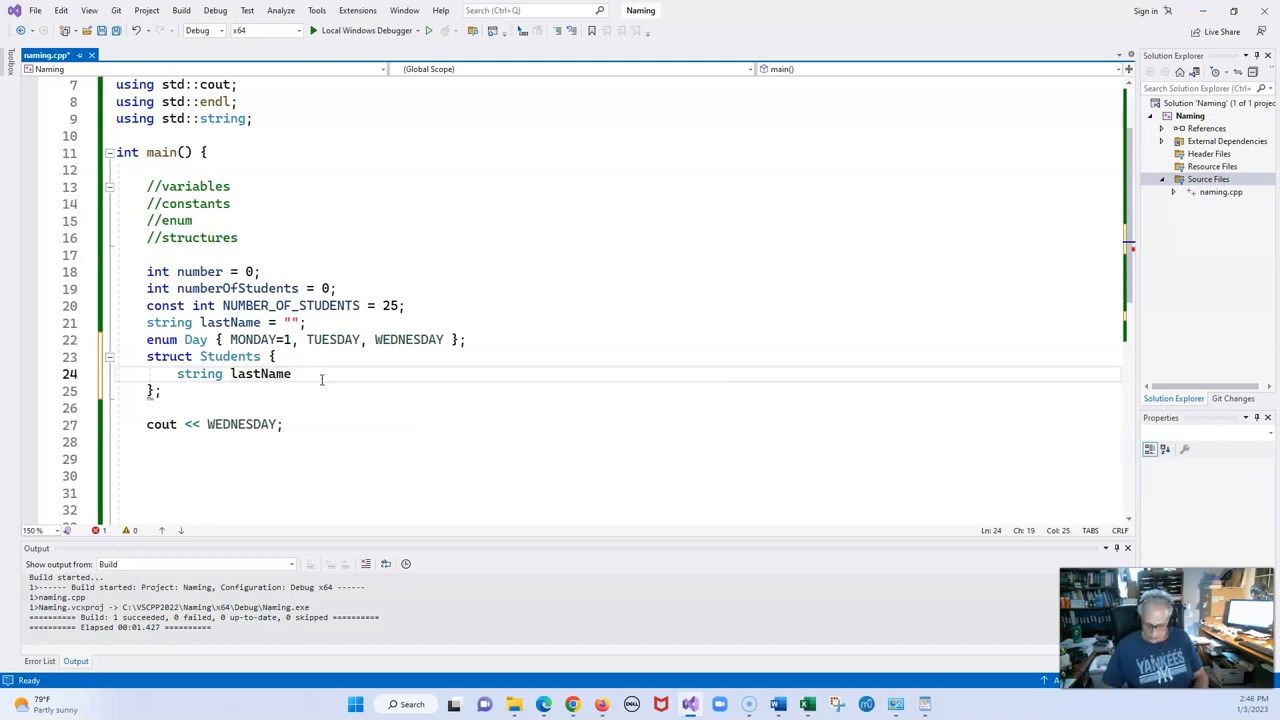
{"action": "type", "text": "= \"\""}
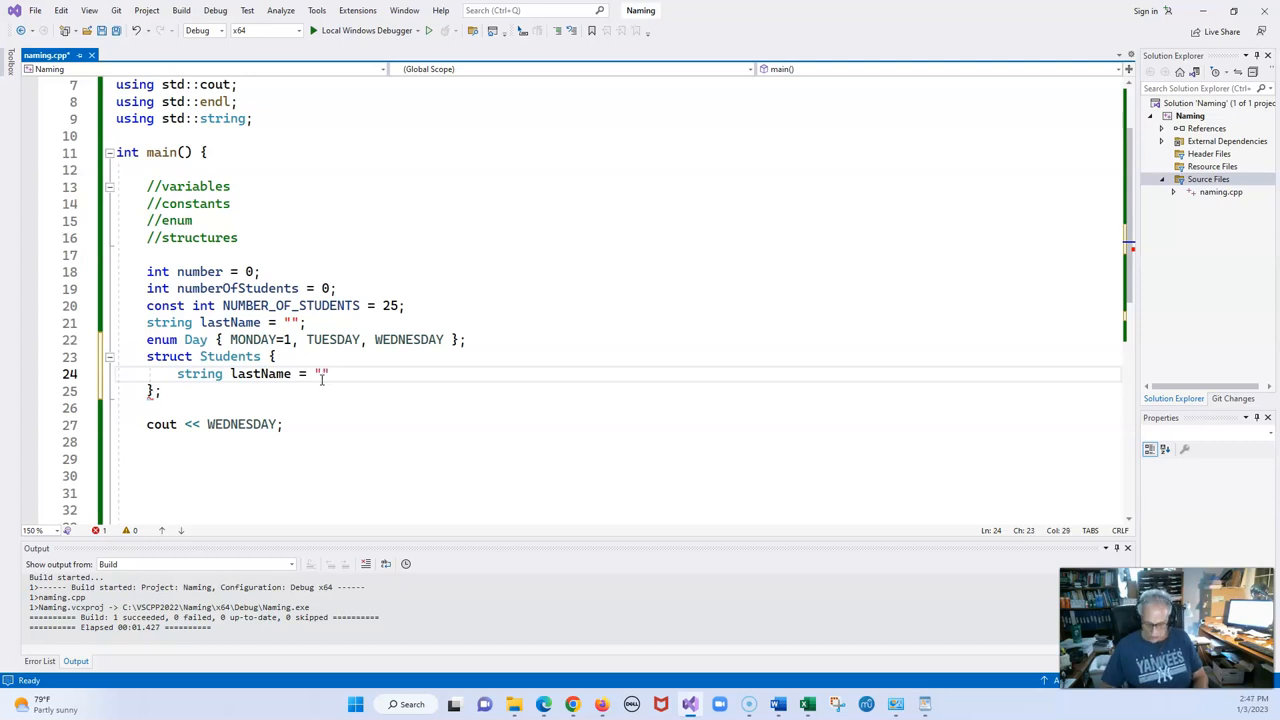
{"action": "type", "text": ";"}
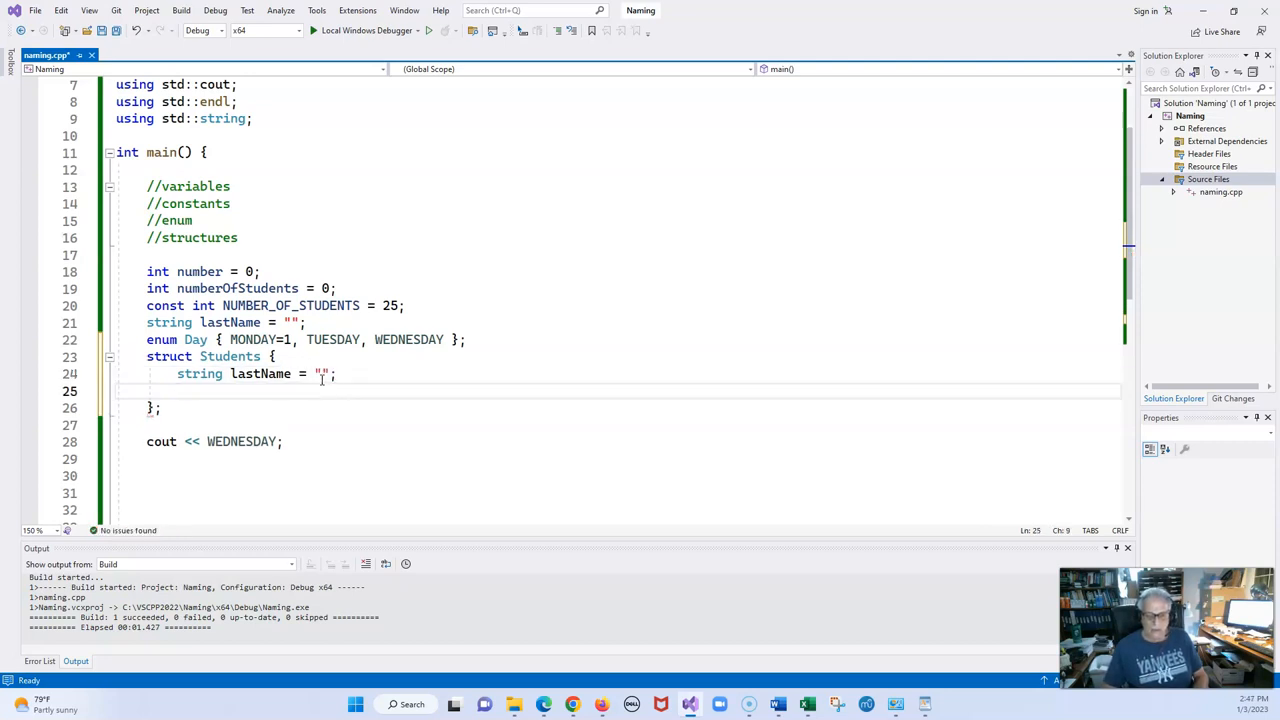
{"action": "type", "text": "string f"}
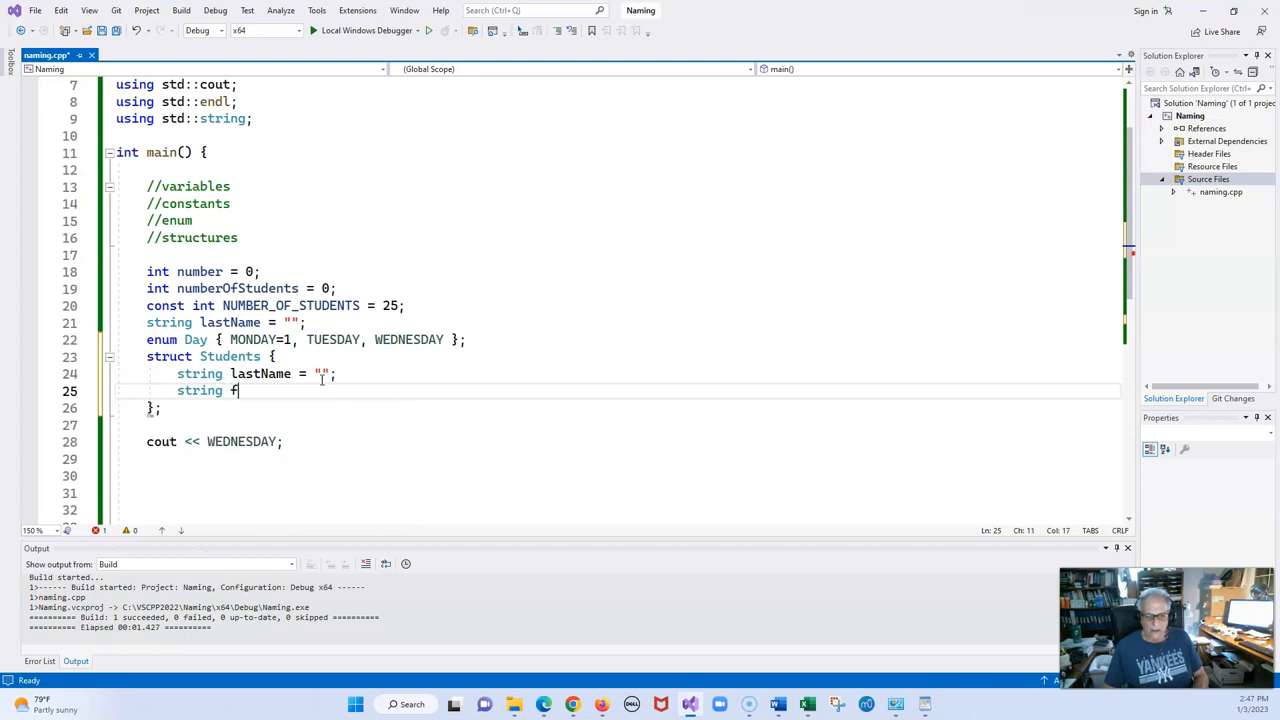
{"action": "type", "text": "irstName"}
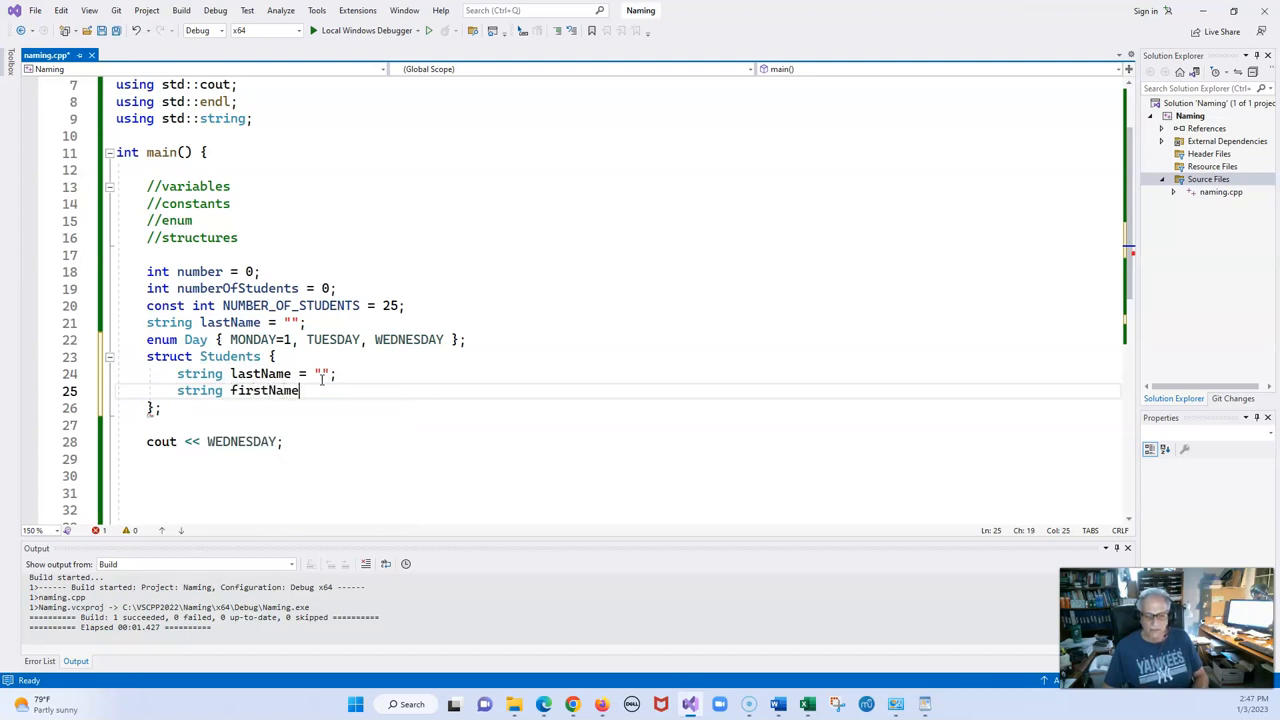
{"action": "type", "text": "="}
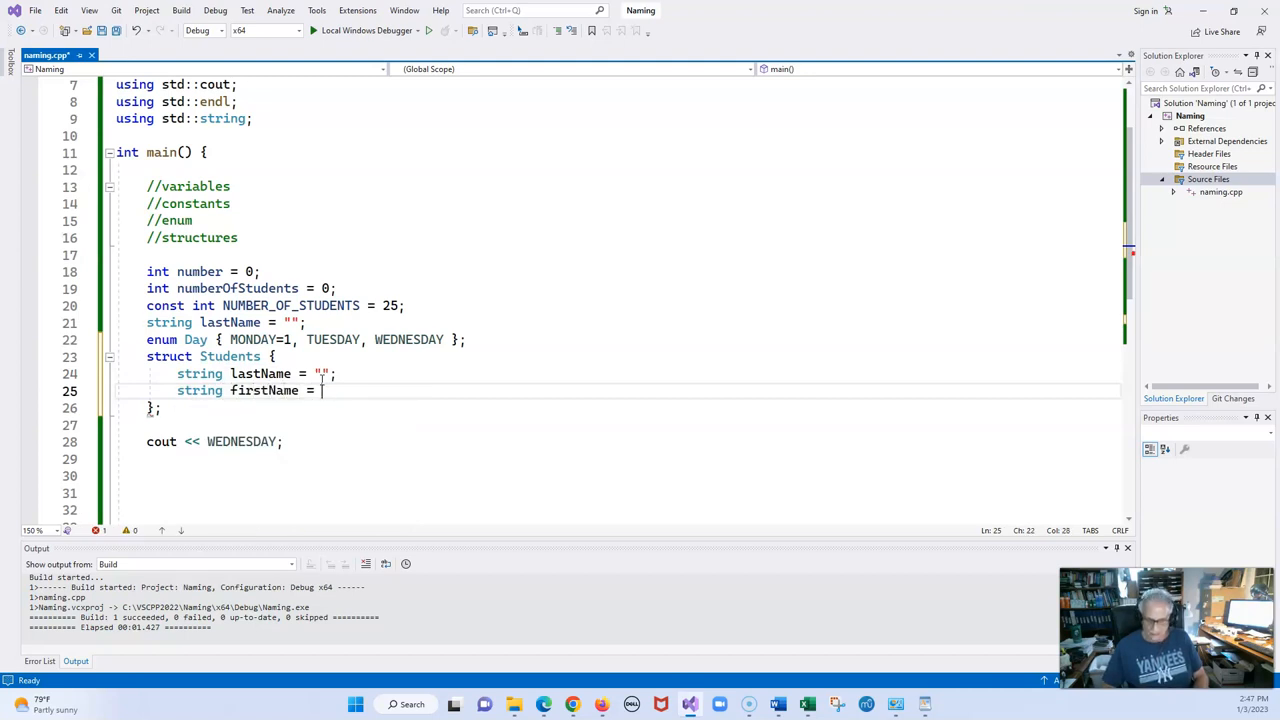
{"action": "type", "text": "\"\";"}
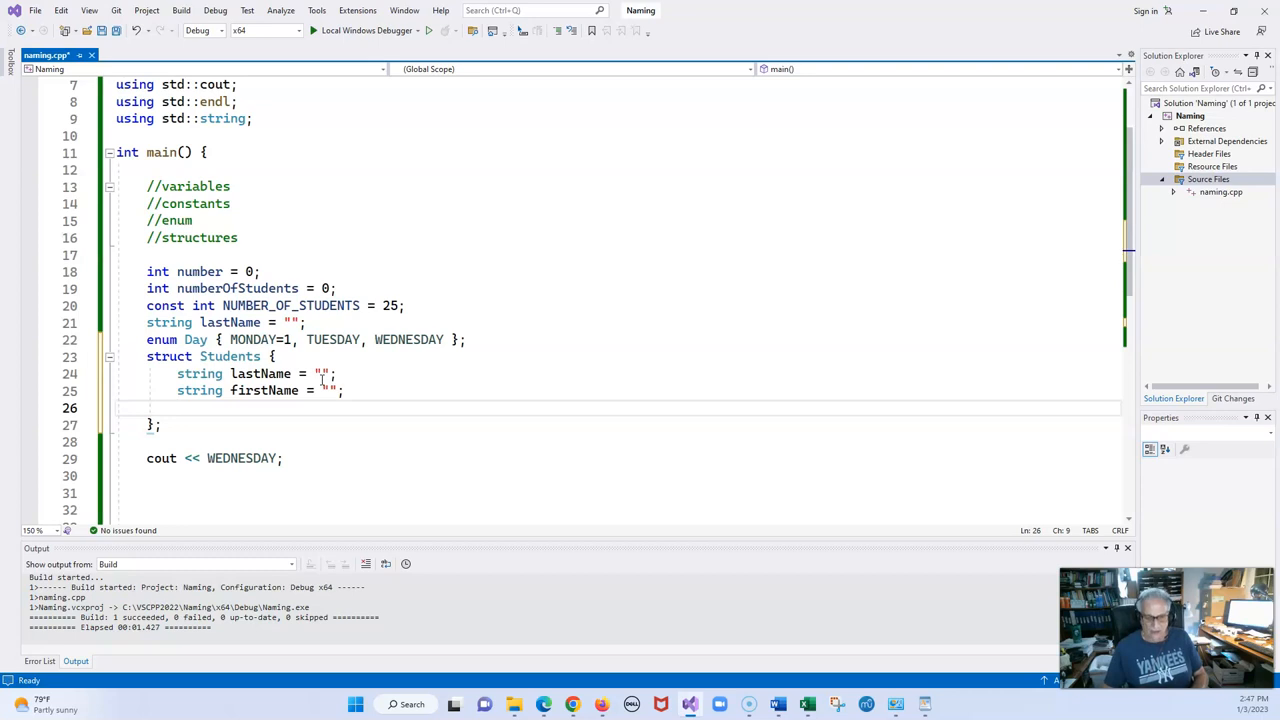
Add a double gpa = 0.0 member to Students.
{"action": "type", "text": "double"}
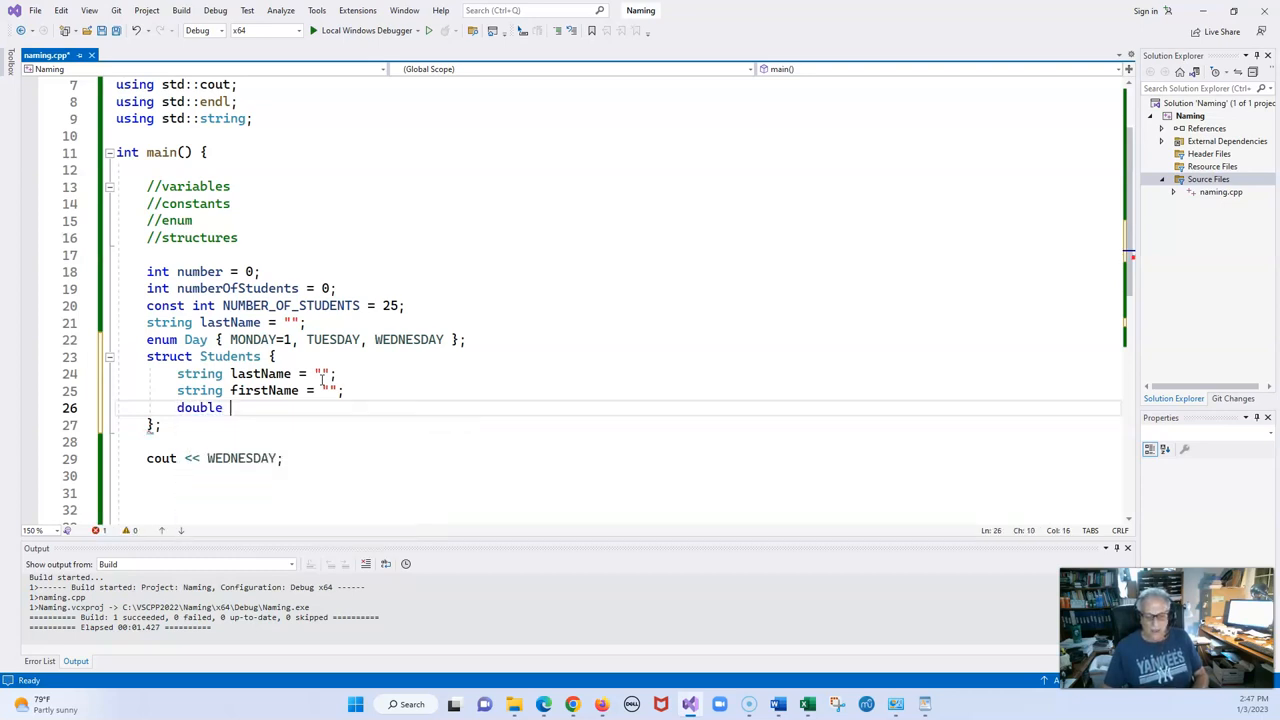
{"action": "type", "text": "gpa ="}
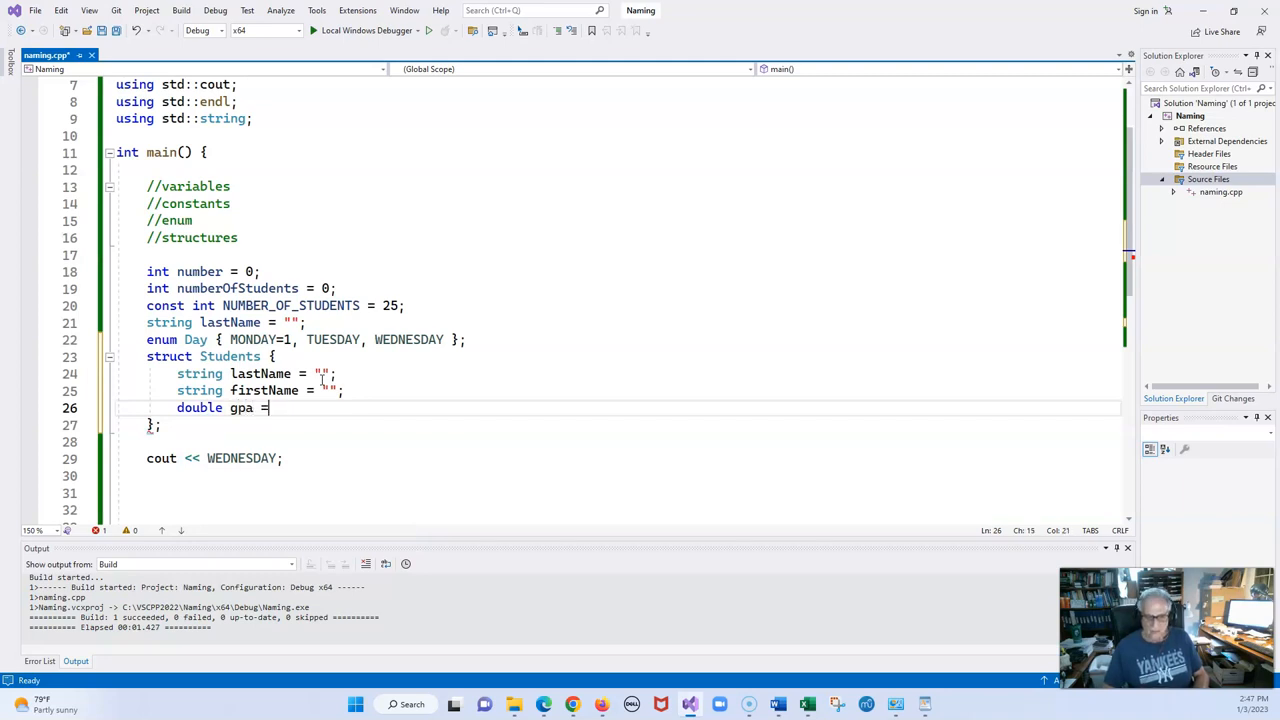
{"action": "type", "text": "0"}
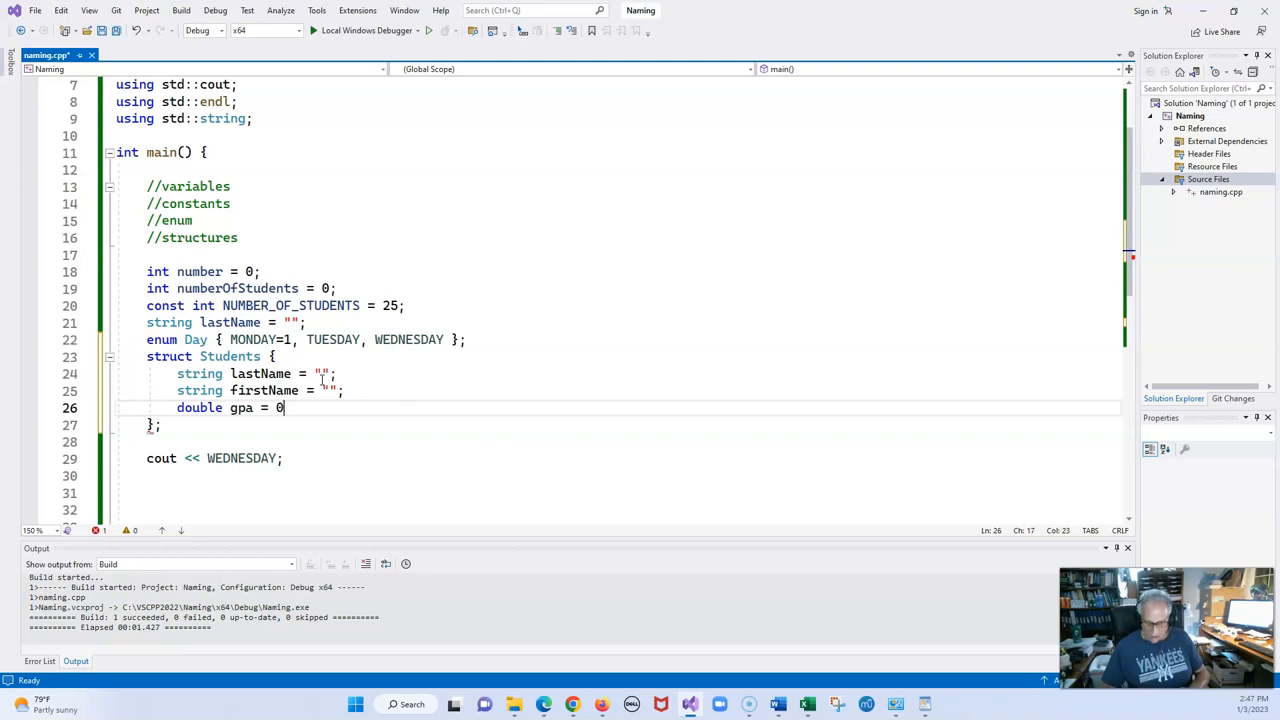
{"action": "type", "text": ".0"}
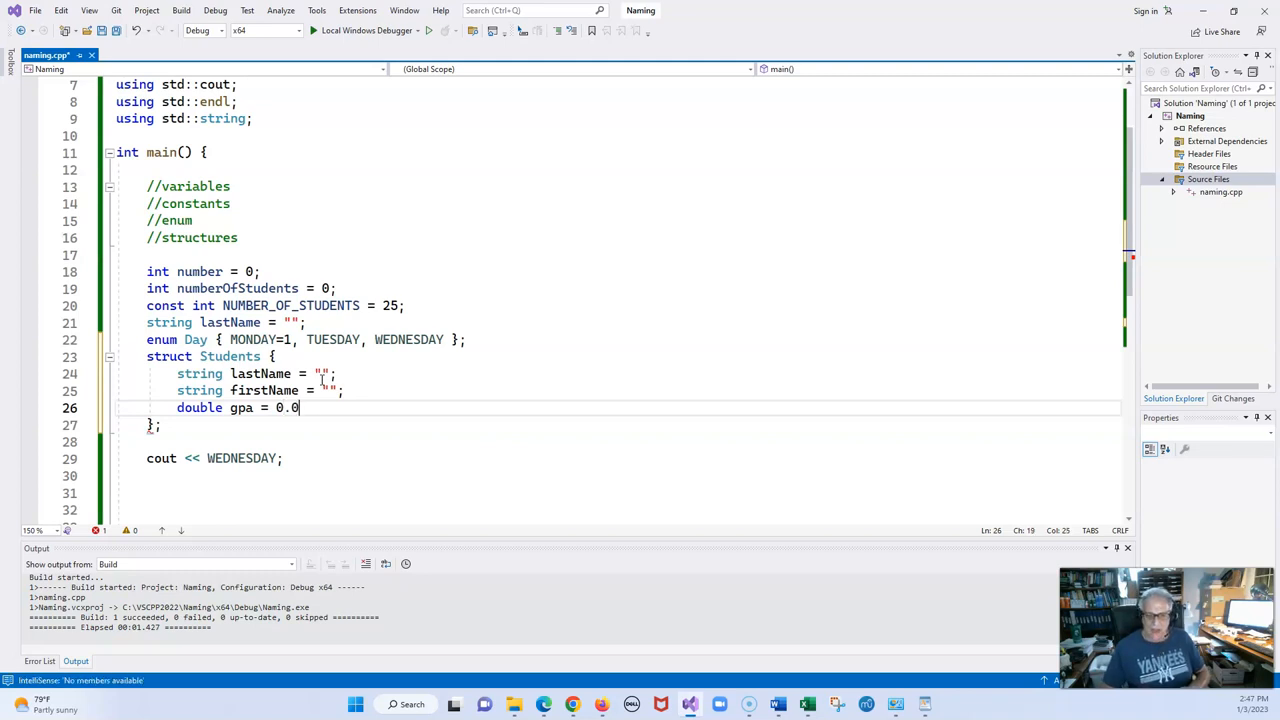
{"action": "type", "text": ";"}
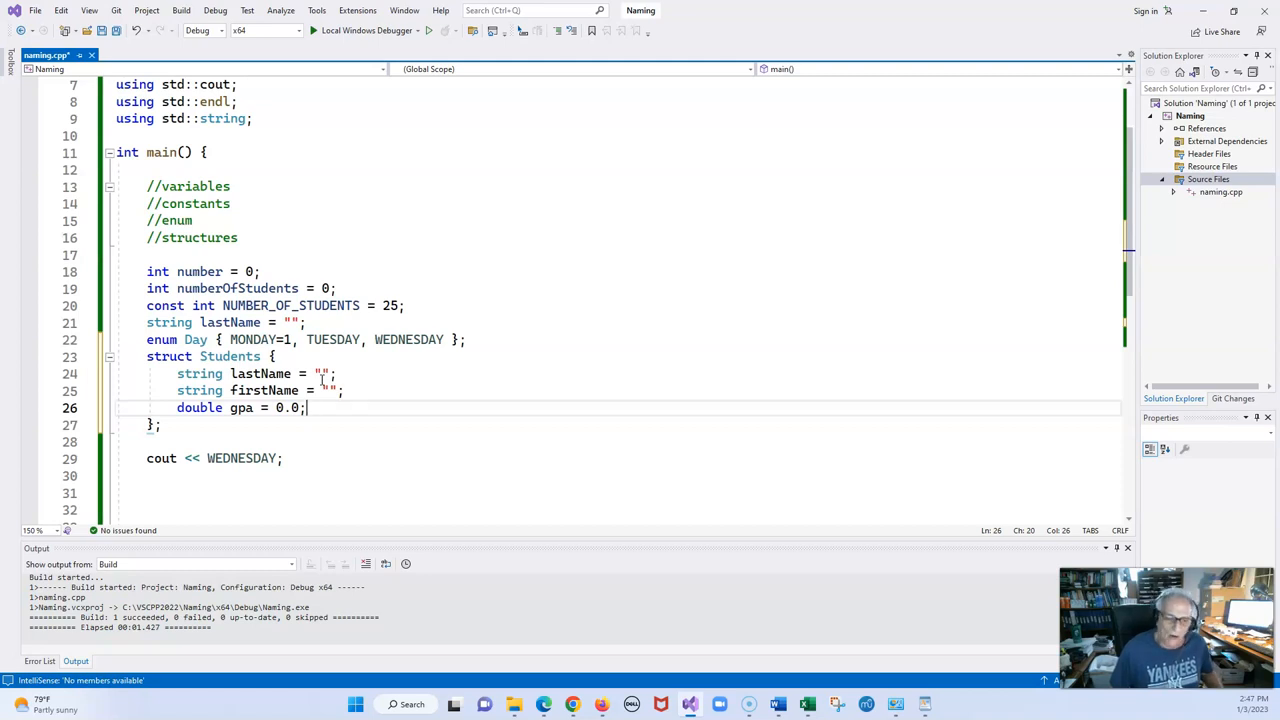
{"action": "mouse_move", "coordinate": [284, 455]}
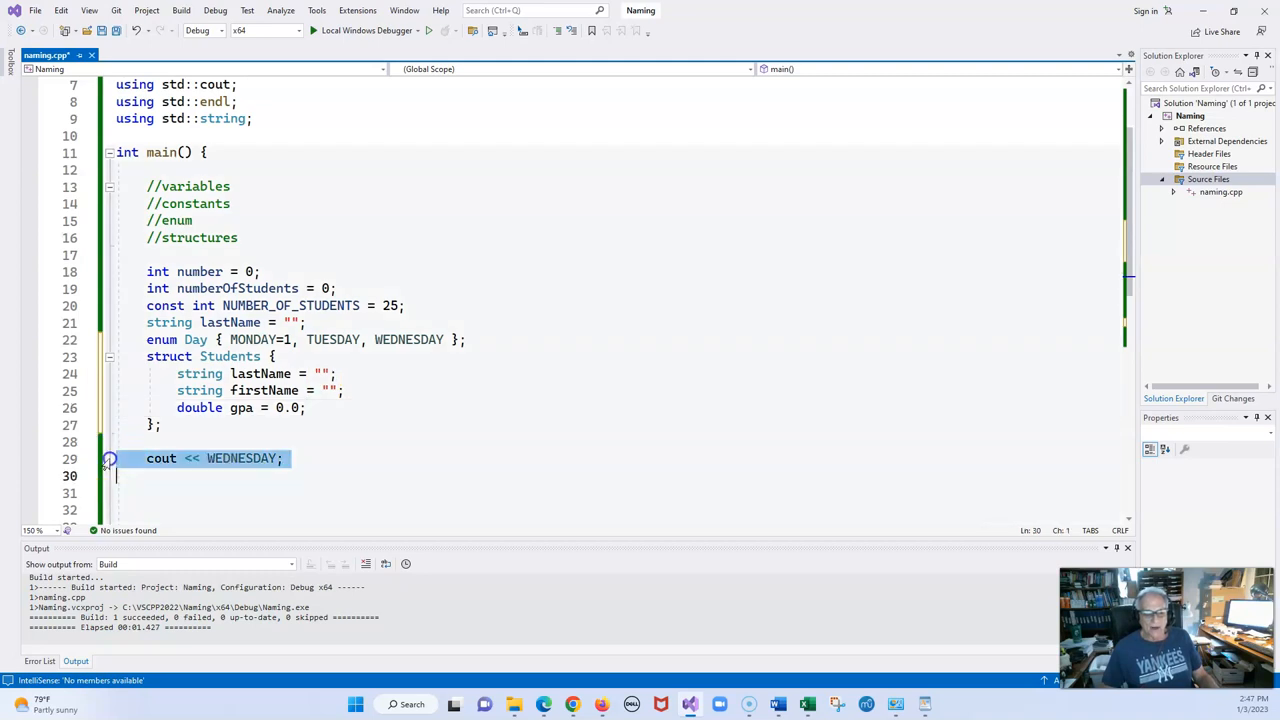
Replace the WEDNESDAY print line with 'Day daysOfWeek = MONDAY;'.
{"action": "key", "text": "Delete"}
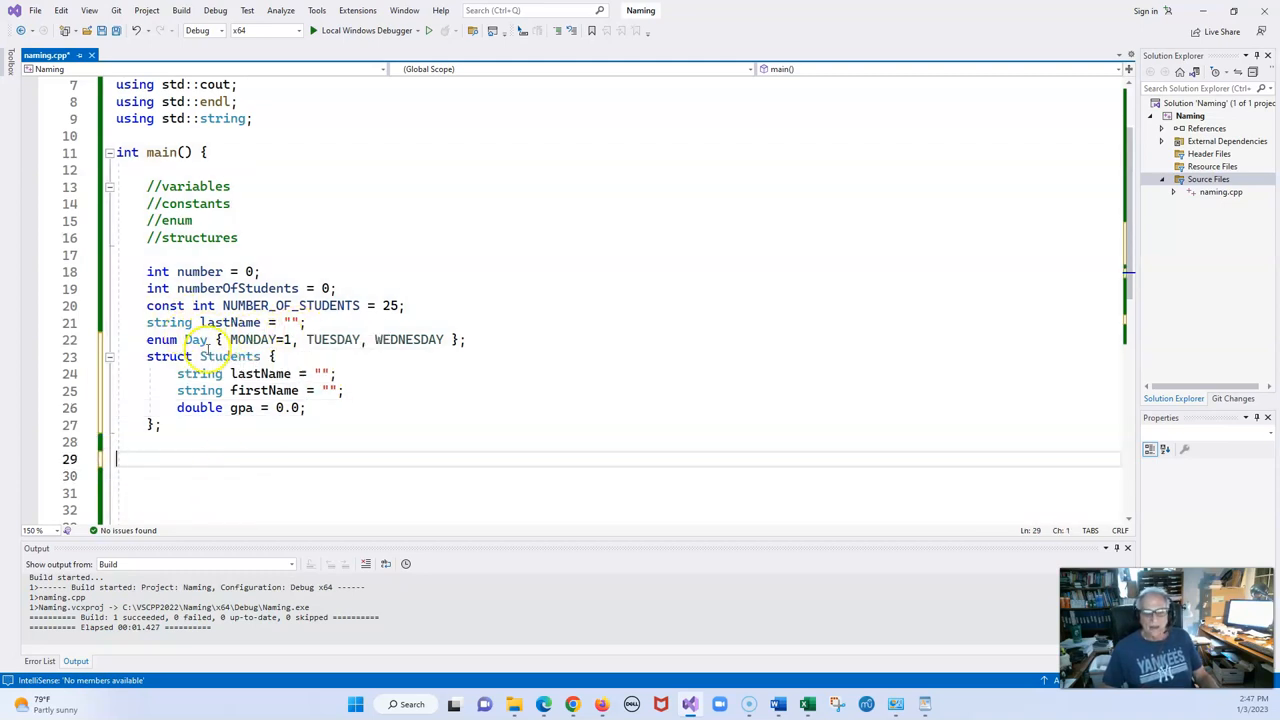
{"action": "mouse_move", "coordinate": [199, 459]}
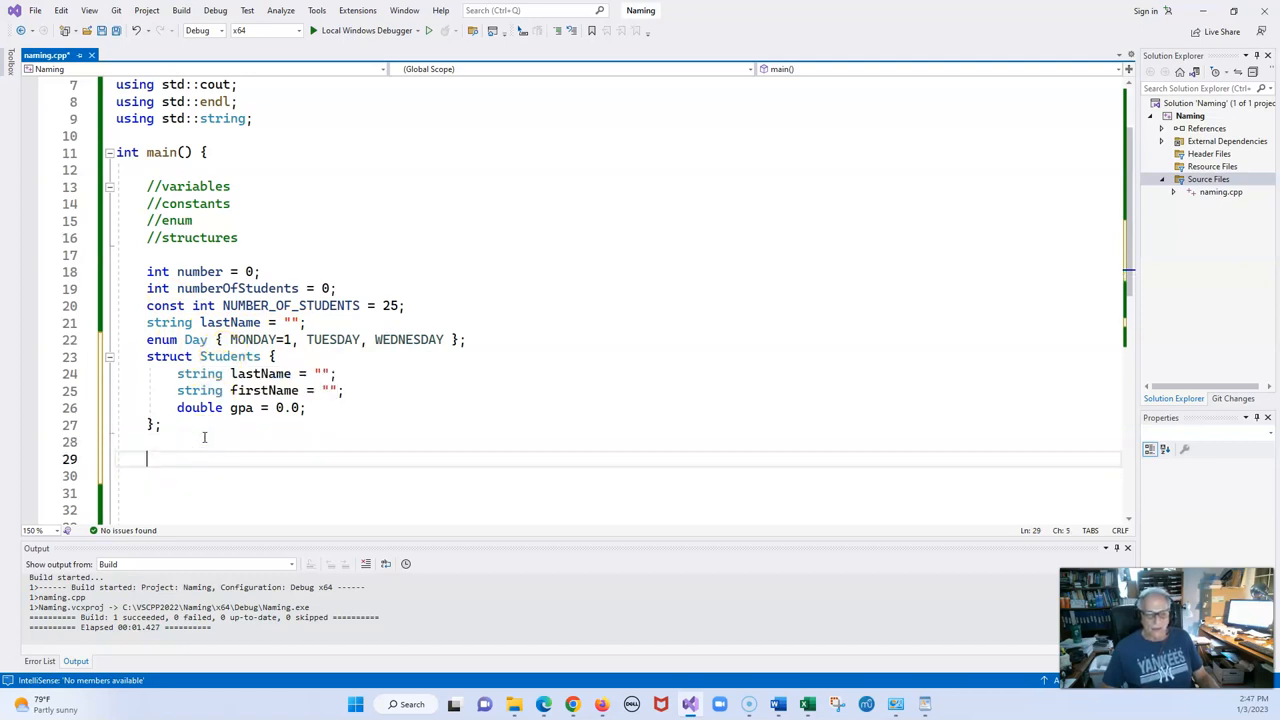
{"action": "type", "text": "D"}
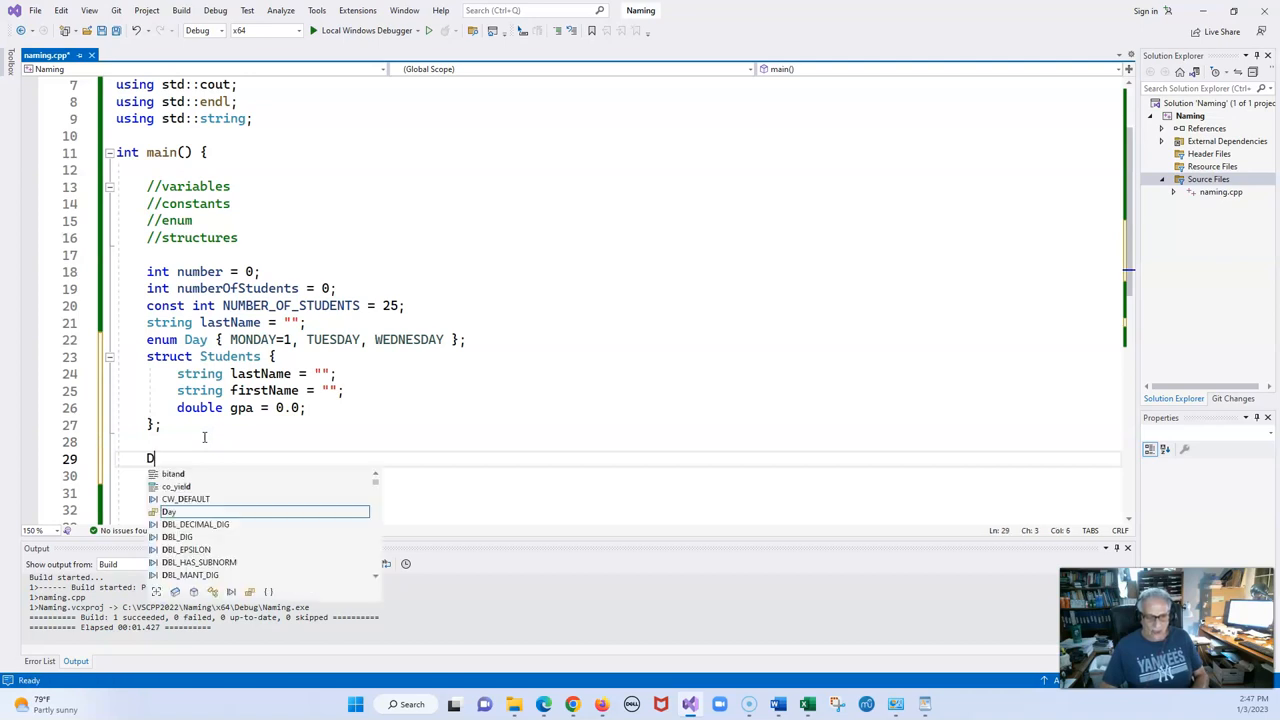
{"action": "type", "text": "ay"}
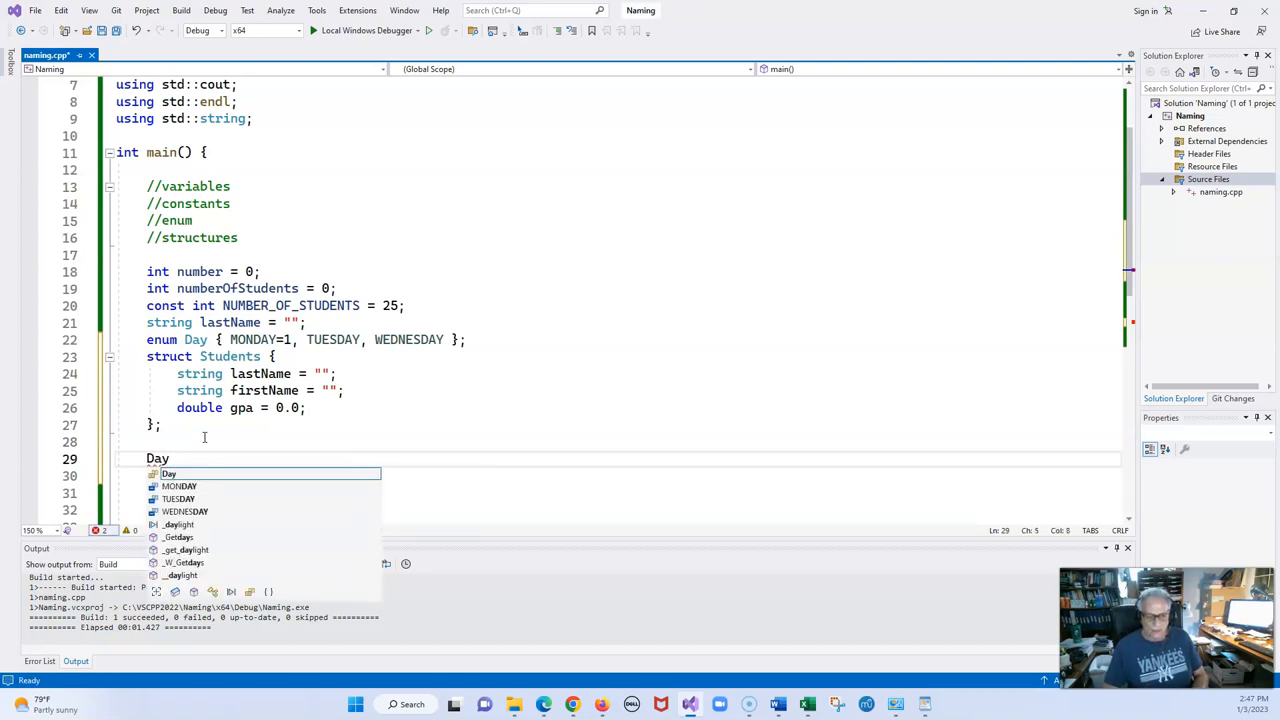
{"action": "type", "text": "da"}
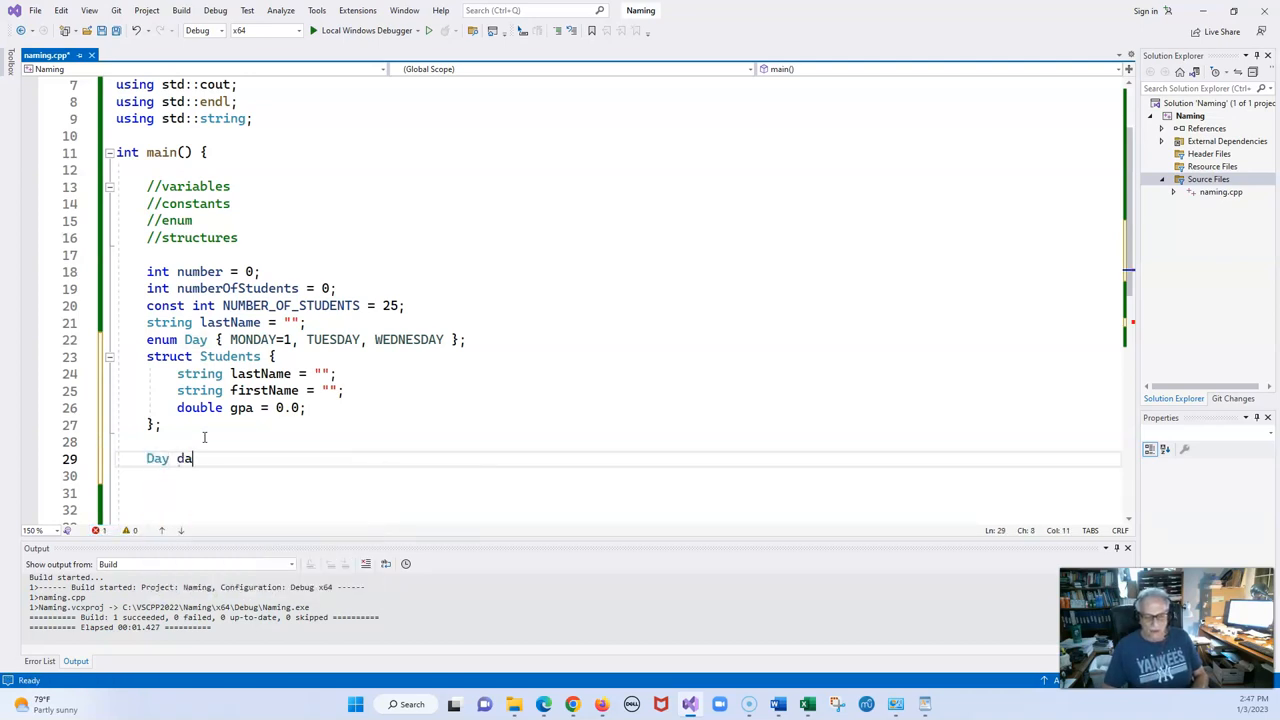
{"action": "type", "text": "ysOf"}
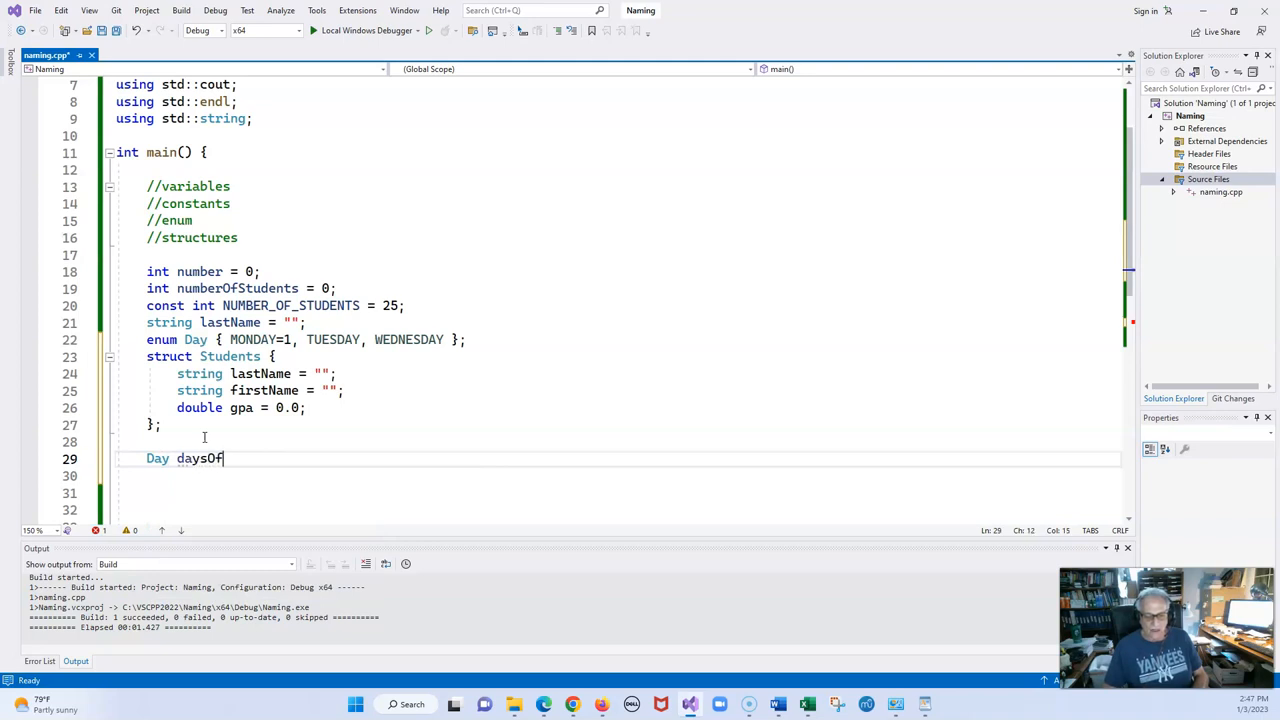
{"action": "type", "text": "Week"}
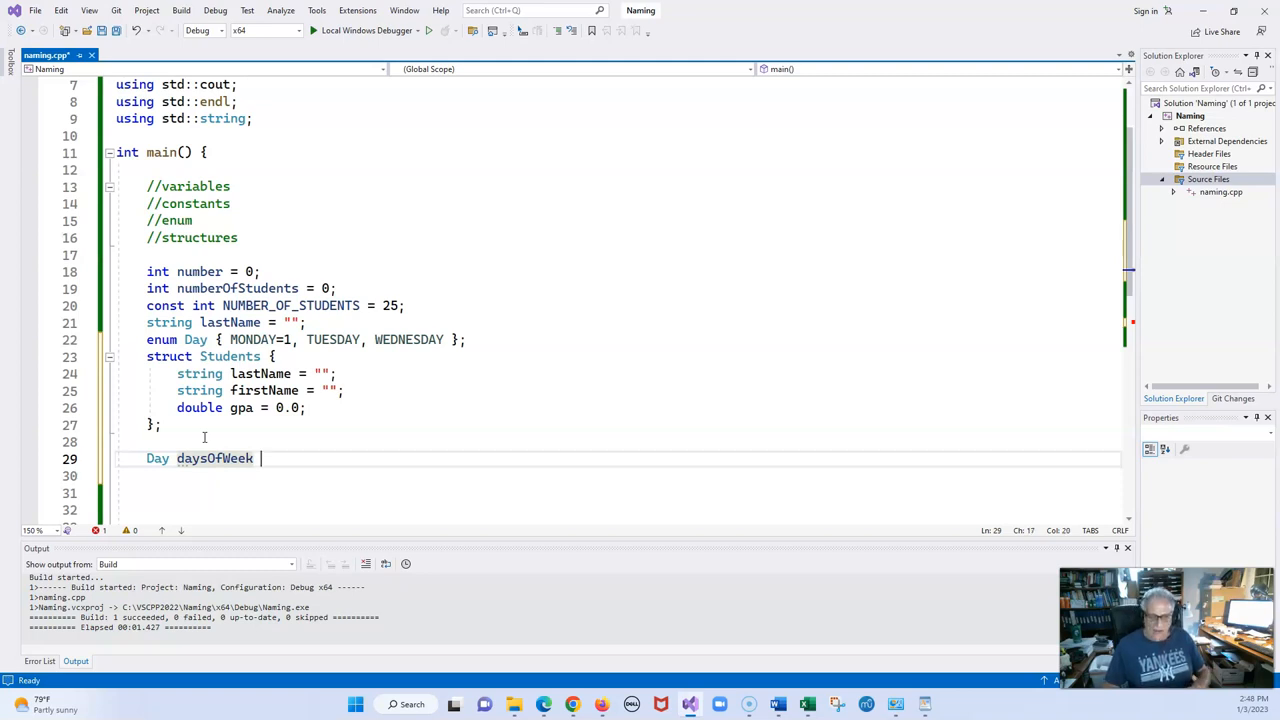
{"action": "type", "text": "="}
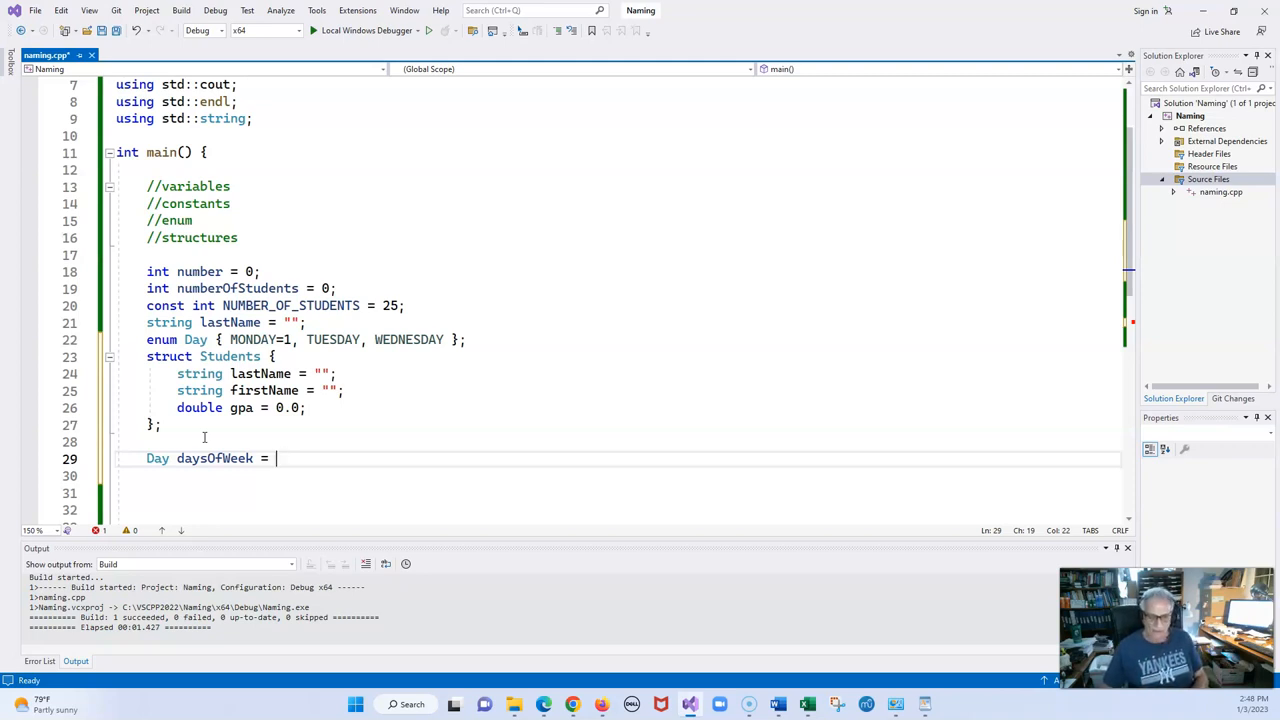
{"action": "type", "text": "MONDAY"}
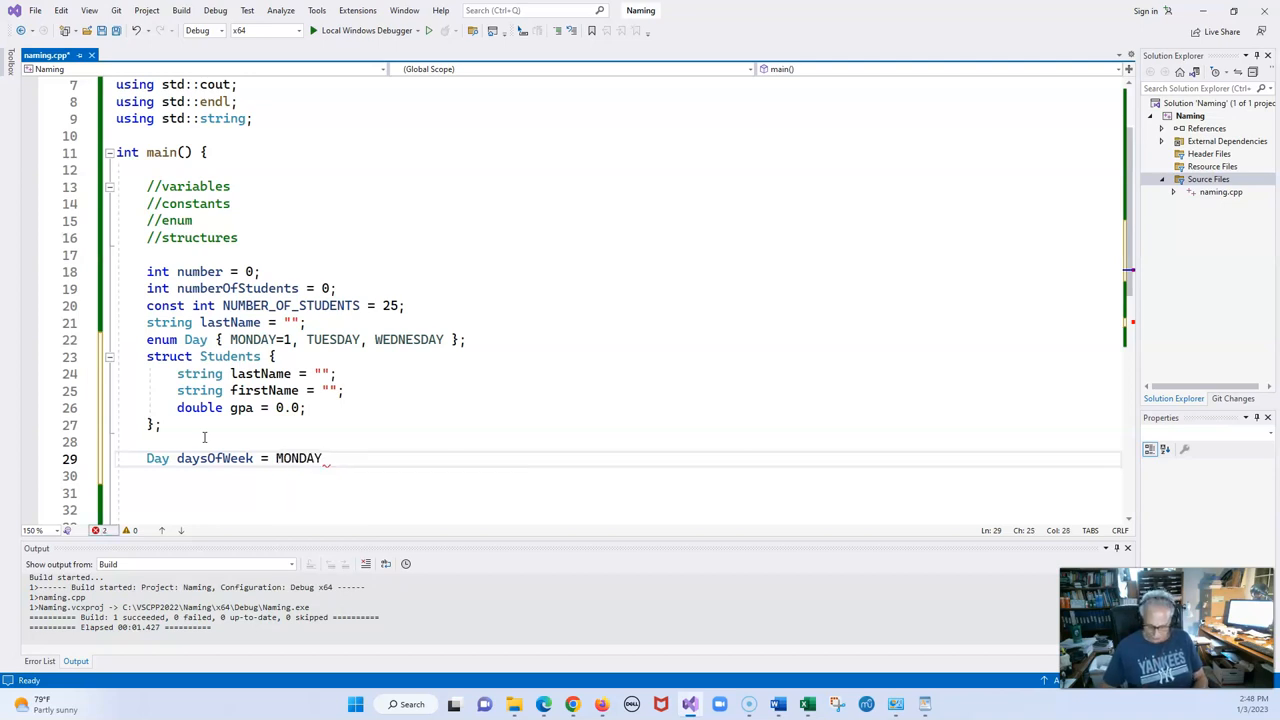
{"action": "type", "text": ";"}
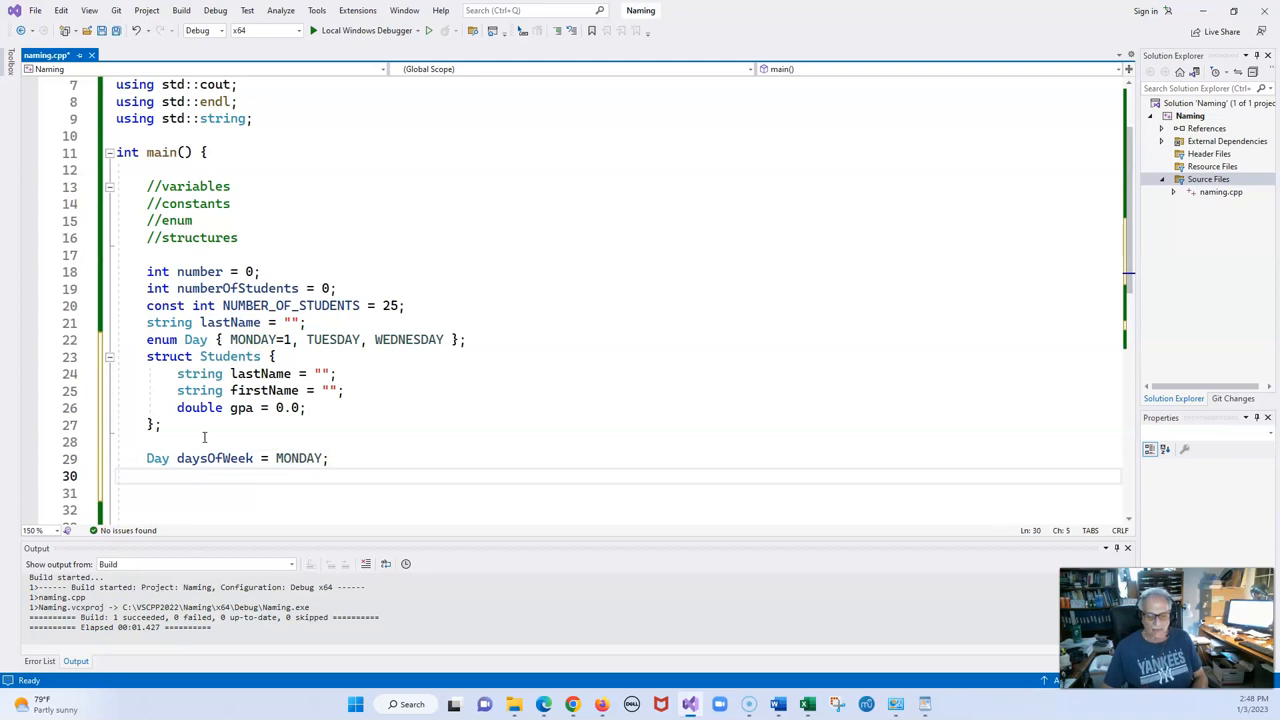
Print daysOfWeek with cout and endl, run the program, and close the console.
{"action": "type", "text": "cout daysOfWeek"}
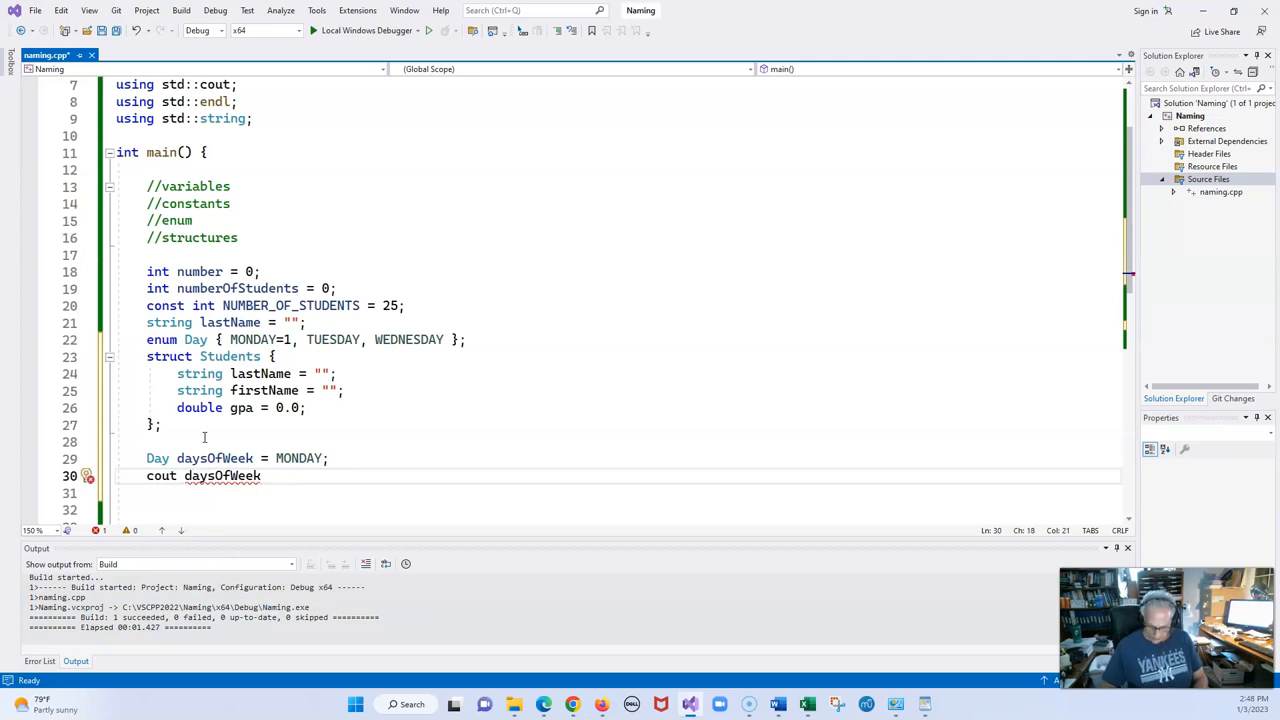
{"action": "type", "text": "<< endl;"}
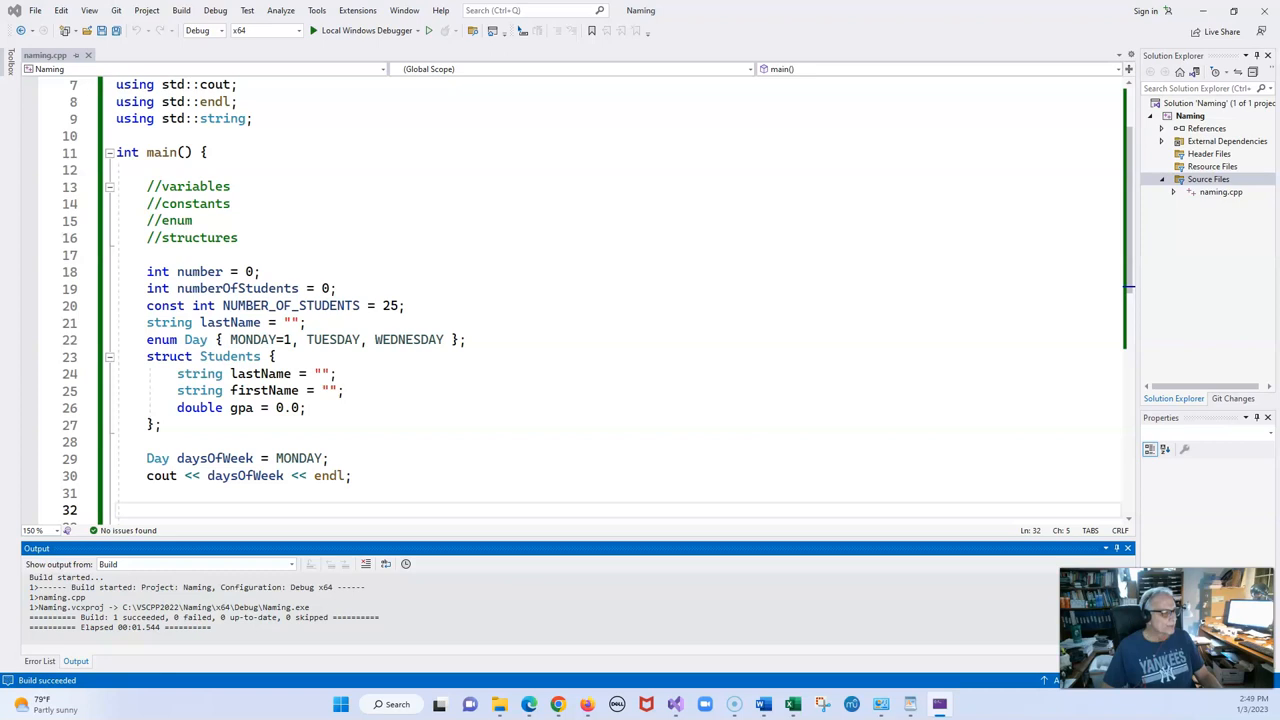
{"action": "left_click", "coordinate": [336, 30]}
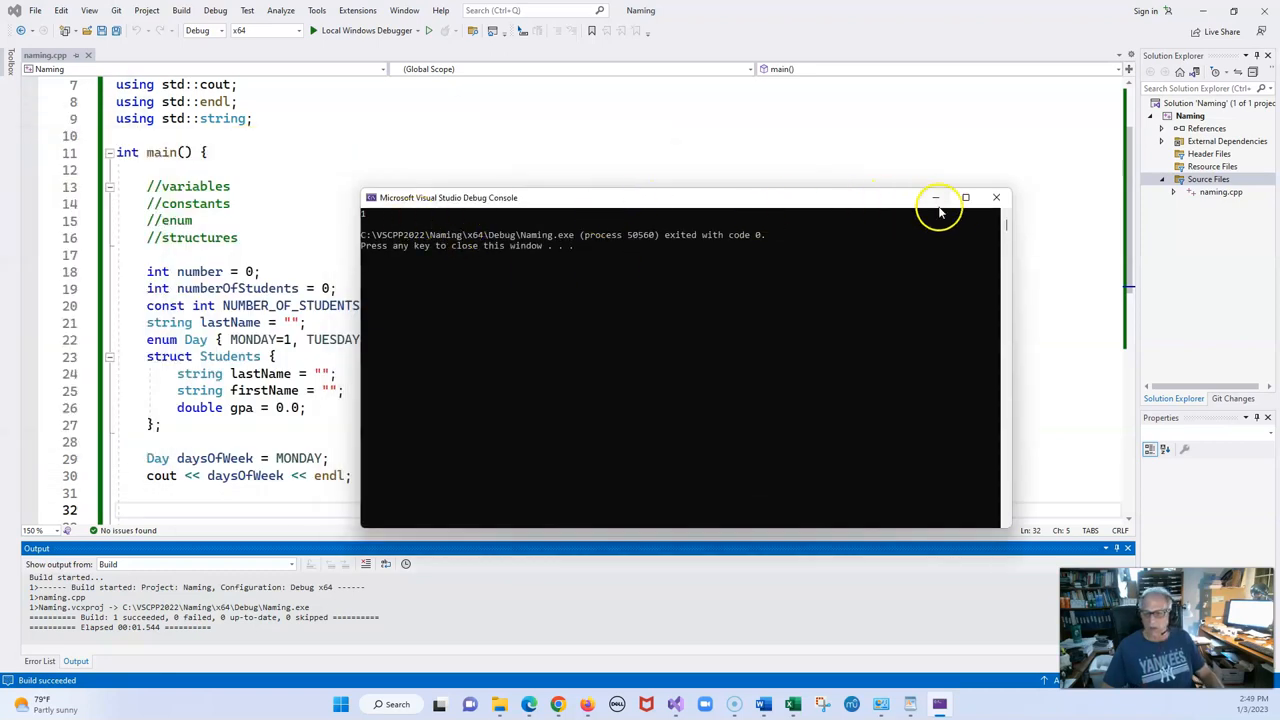
{"action": "left_click", "coordinate": [996, 197]}
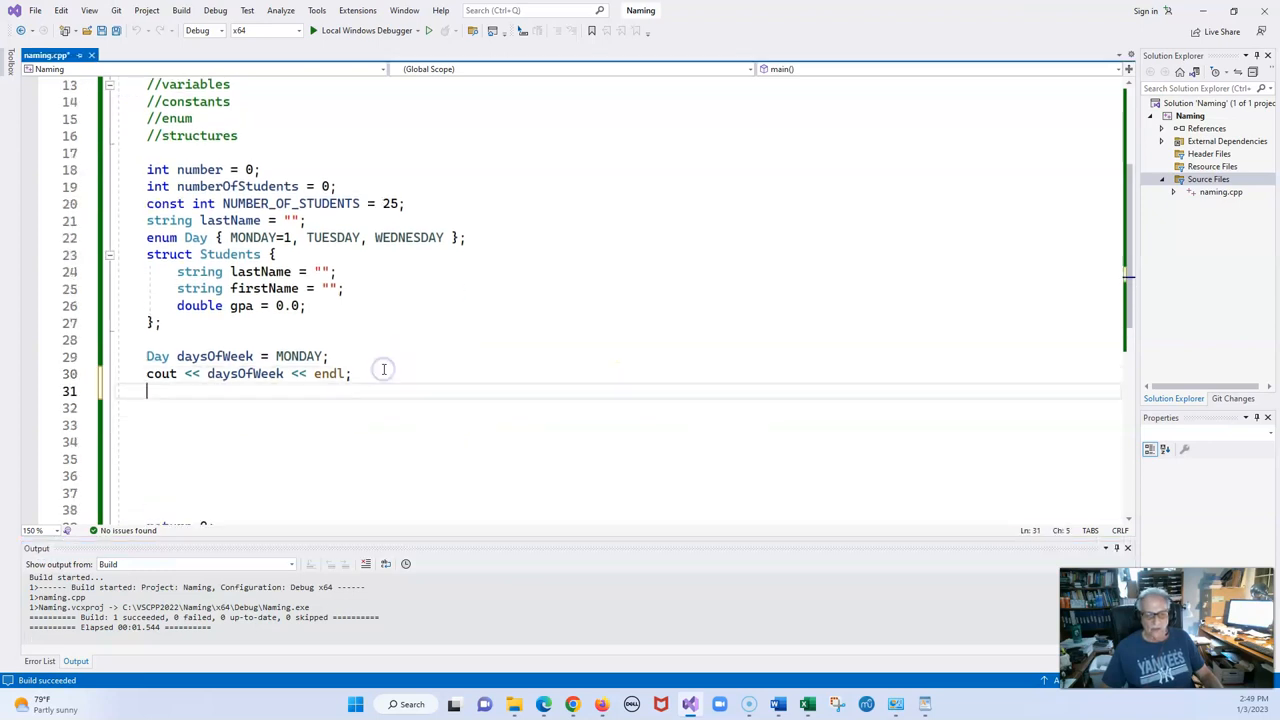
Declare 'Students sStudents;' on a new line below the print statement.
{"action": "key", "text": "Enter"}
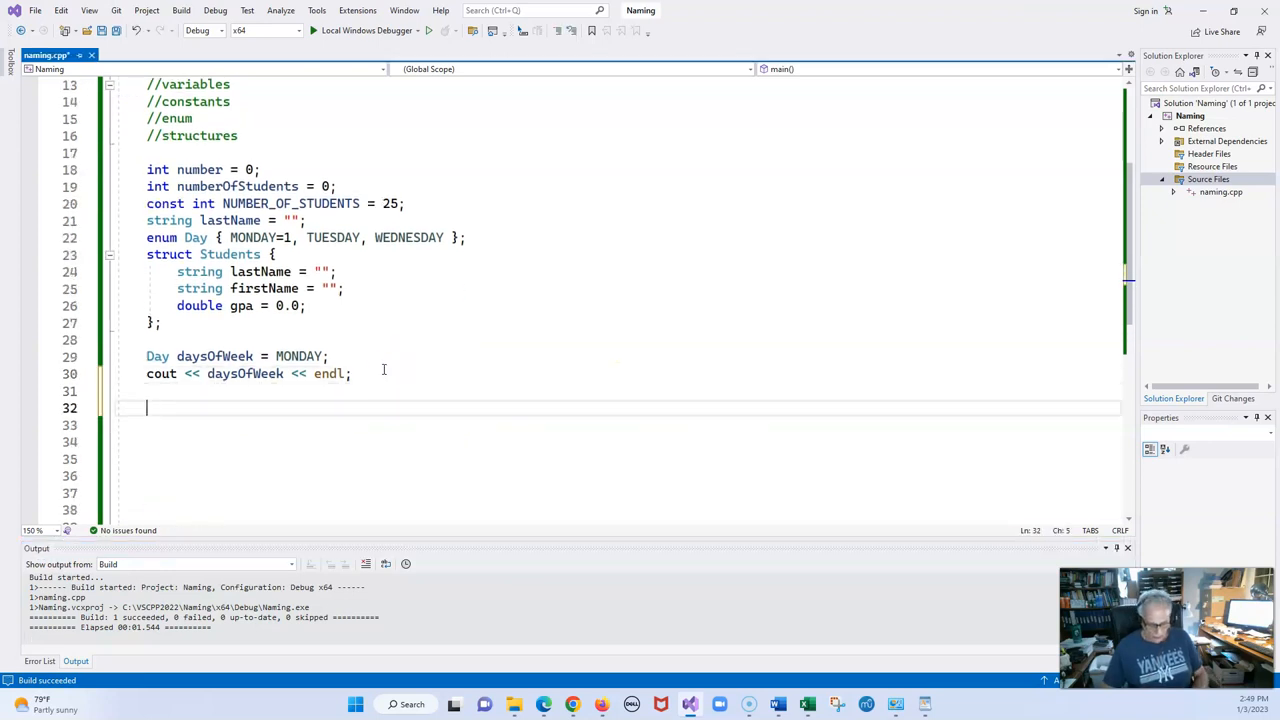
{"action": "type", "text": "Stude"}
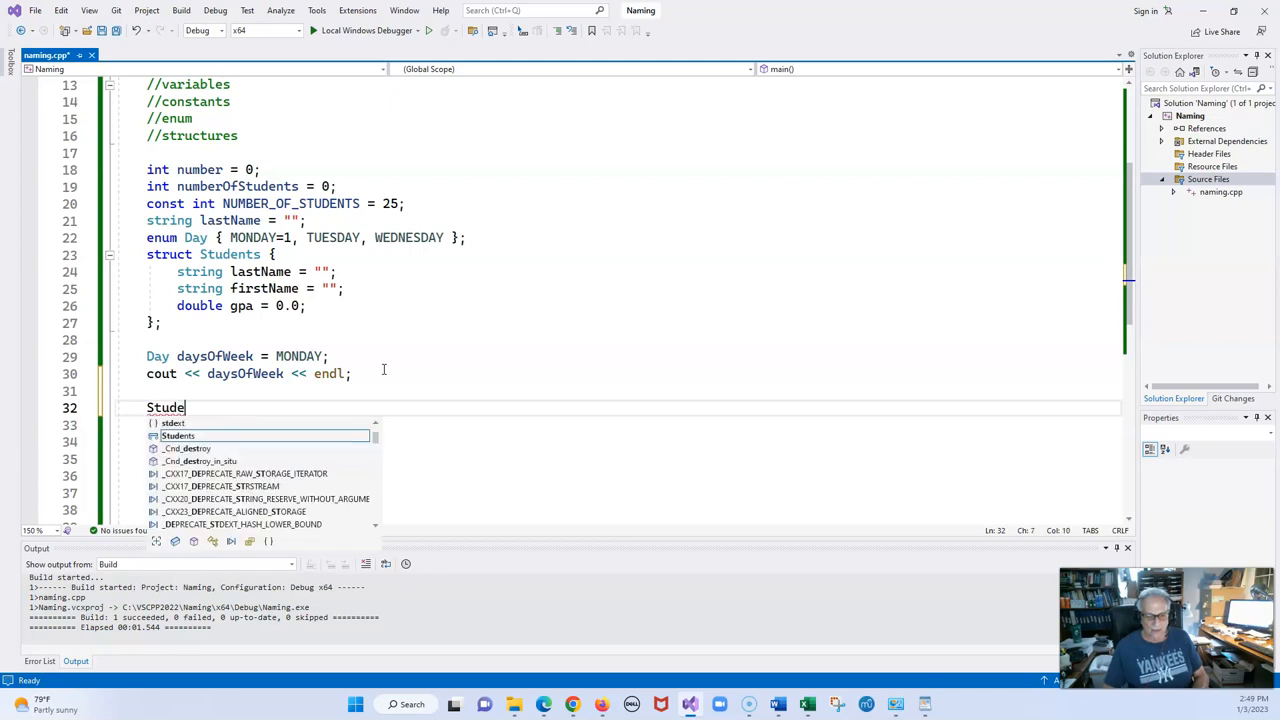
{"action": "type", "text": "Students"}
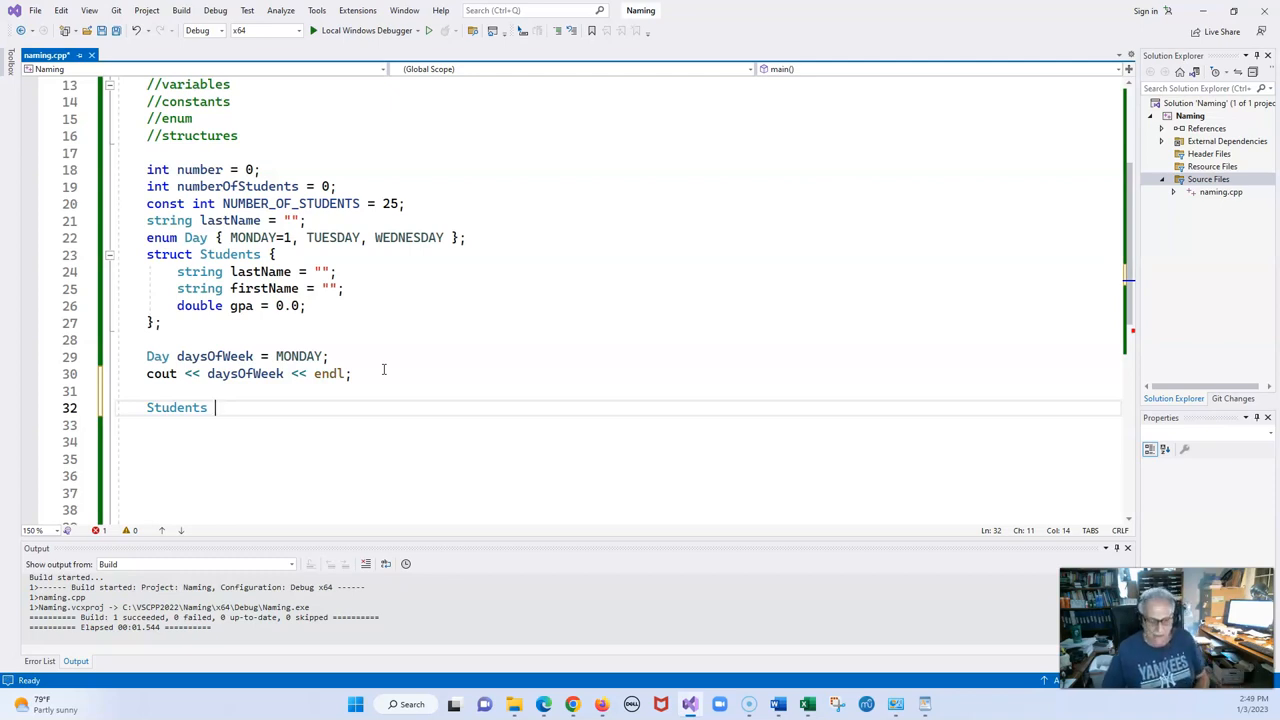
{"action": "type", "text": "s"}
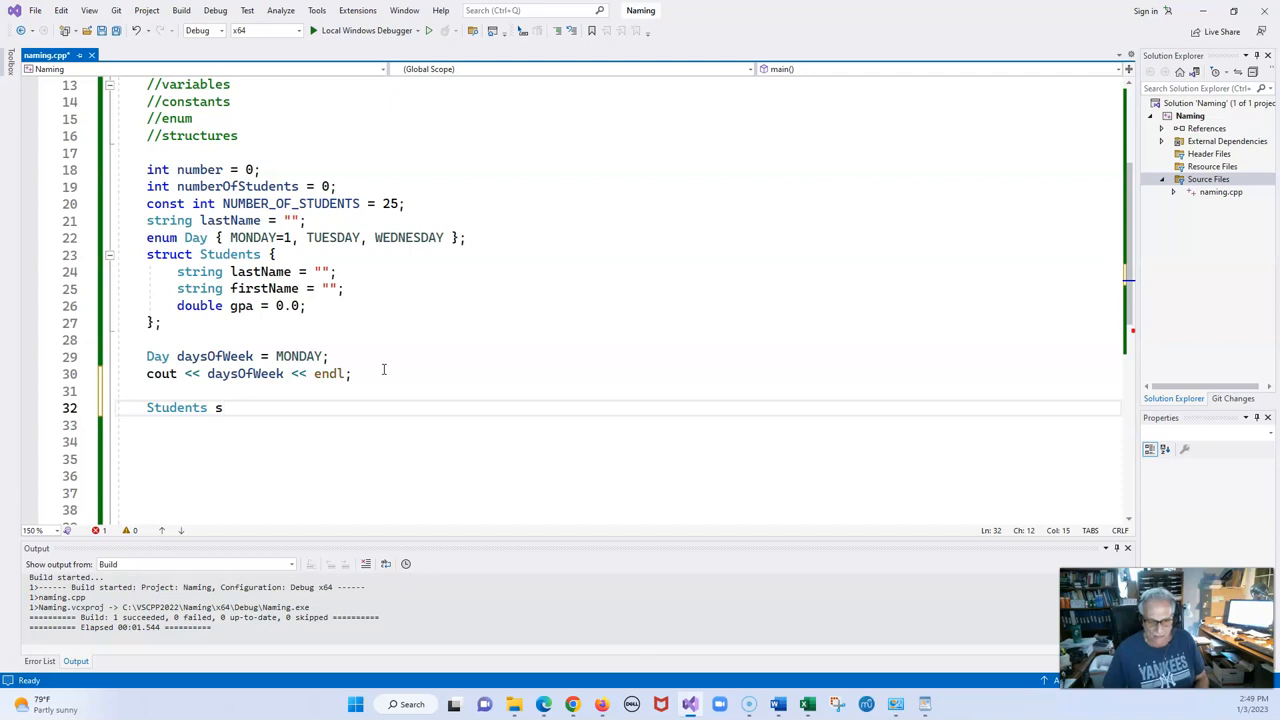
{"action": "type", "text": "S"}
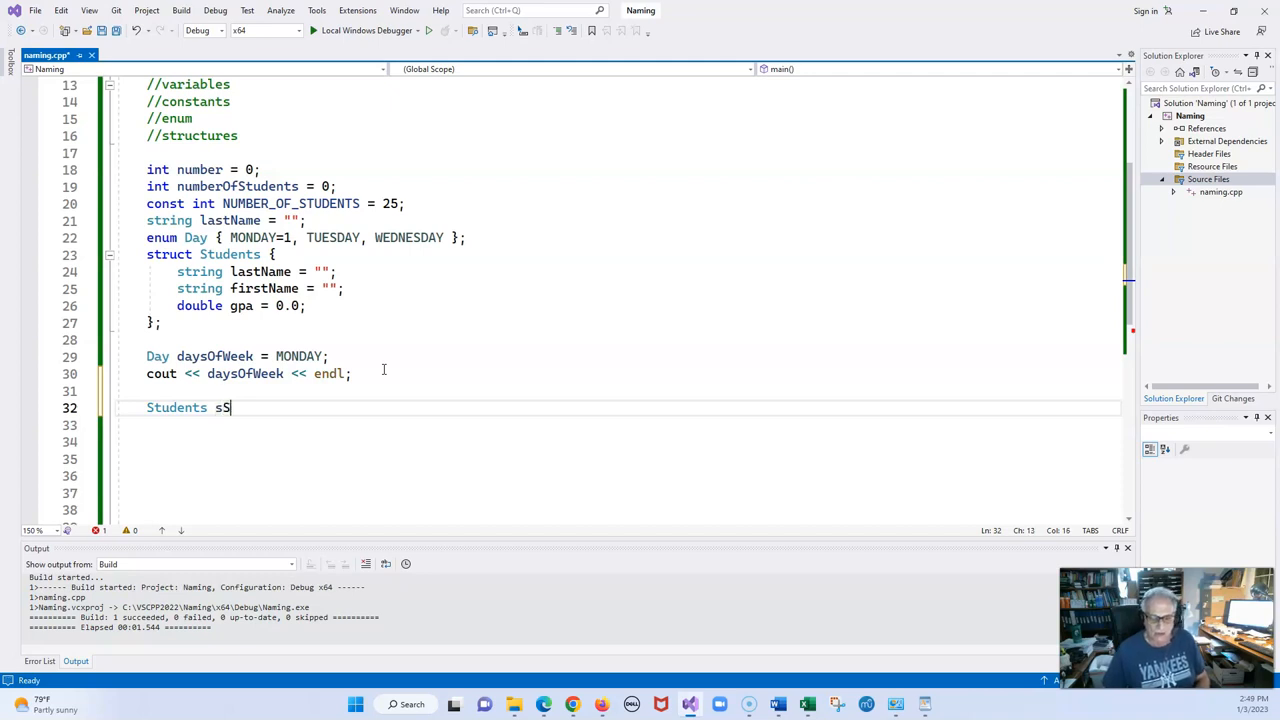
{"action": "type", "text": "tu"}
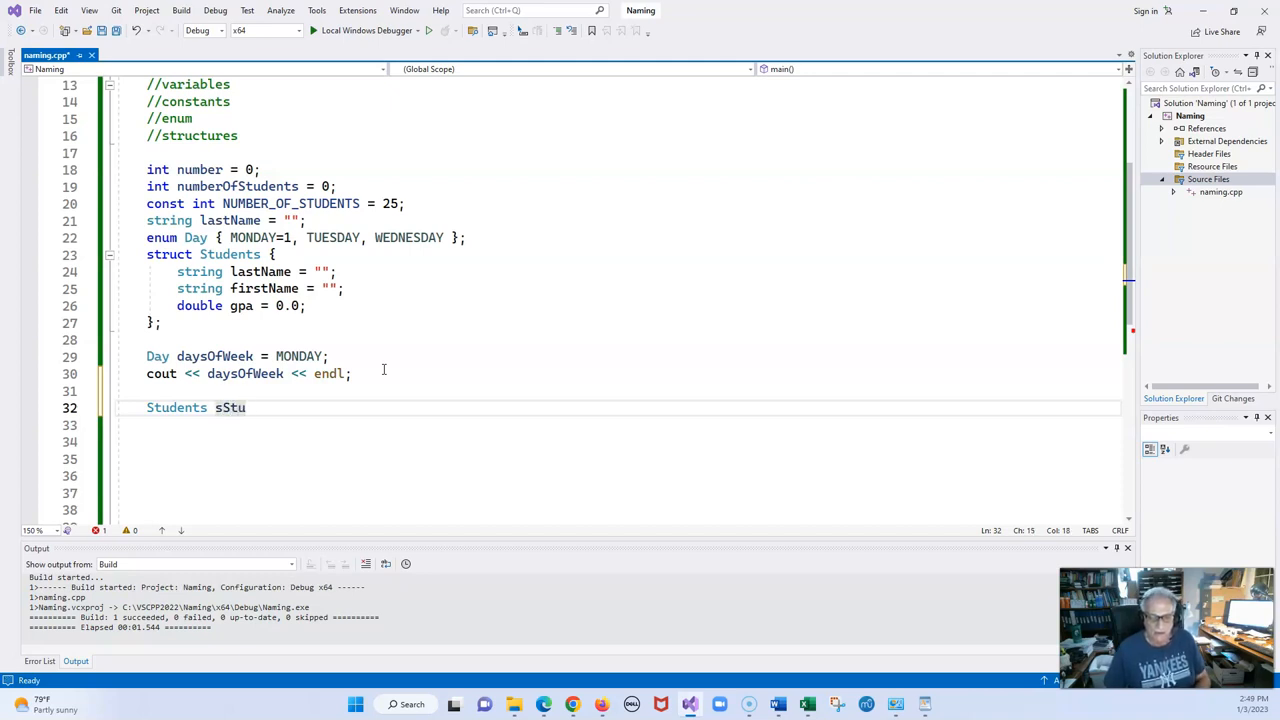
{"action": "type", "text": "dents"}
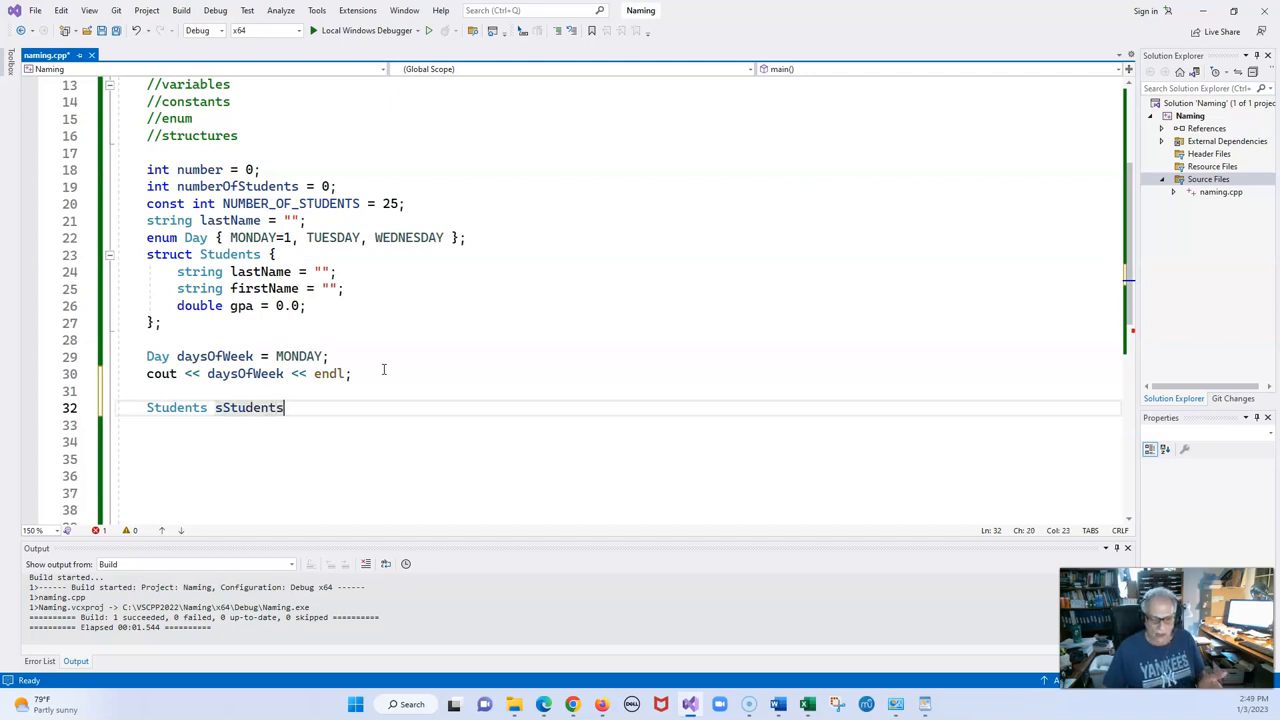
{"action": "type", "text": ";"}
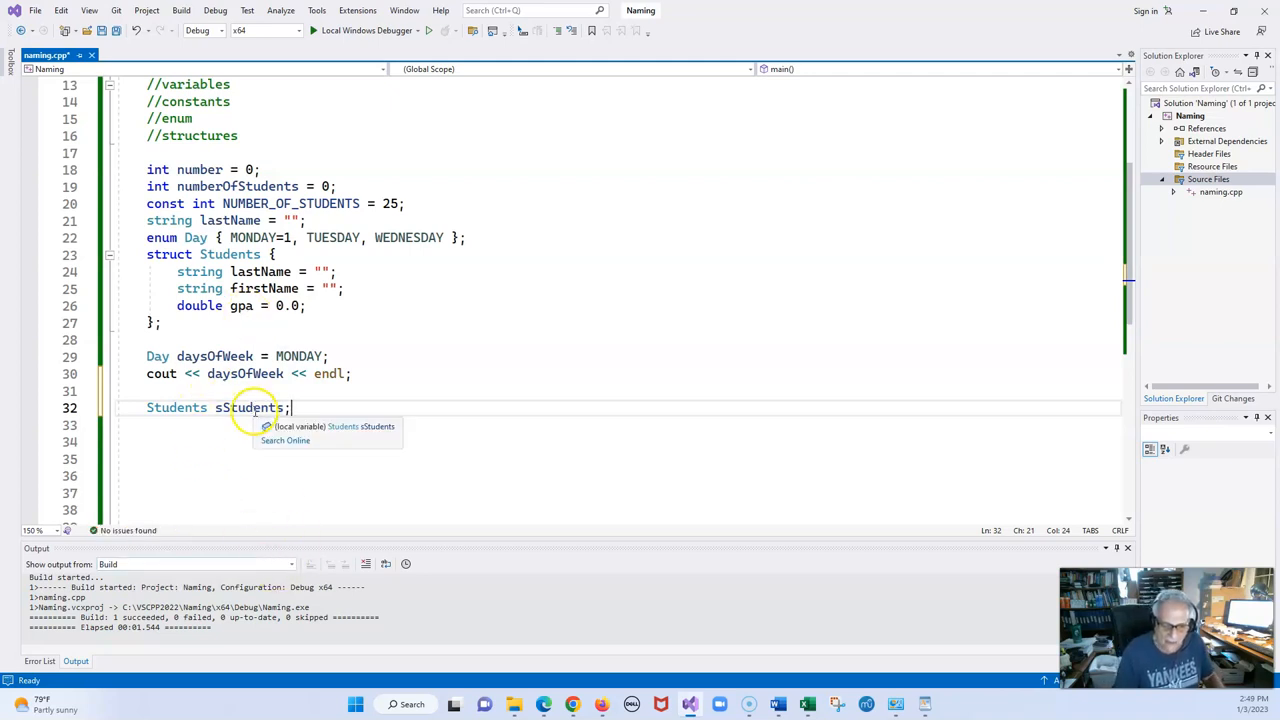
{"action": "mouse_move", "coordinate": [401, 452]}
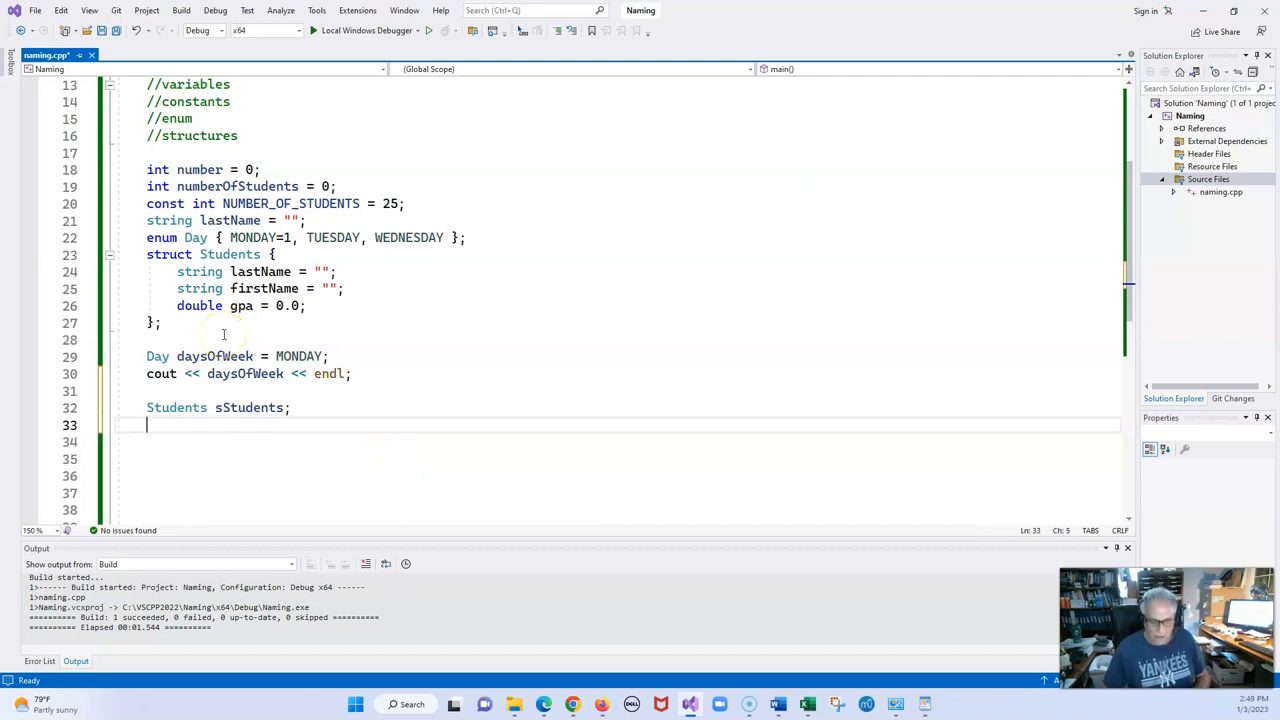
Assign sStudents.firstName the value "Richard".
{"action": "type", "text": "sStud"}
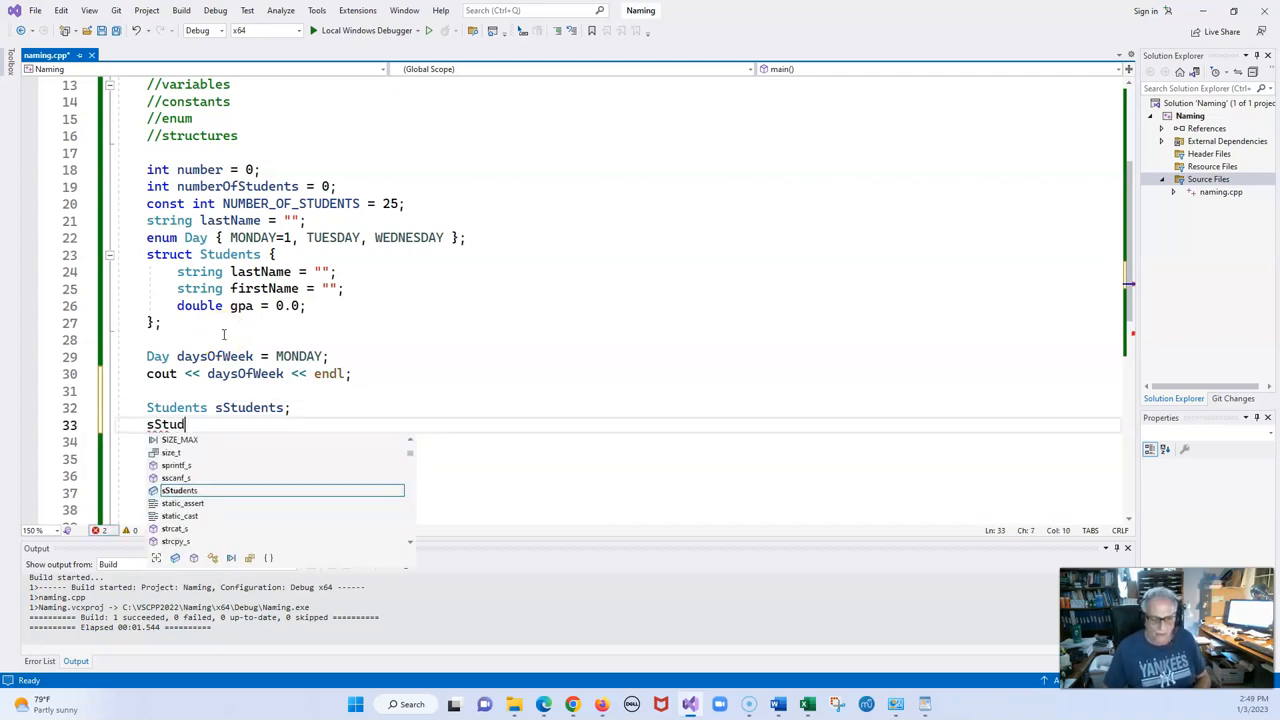
{"action": "type", "text": "ents"}
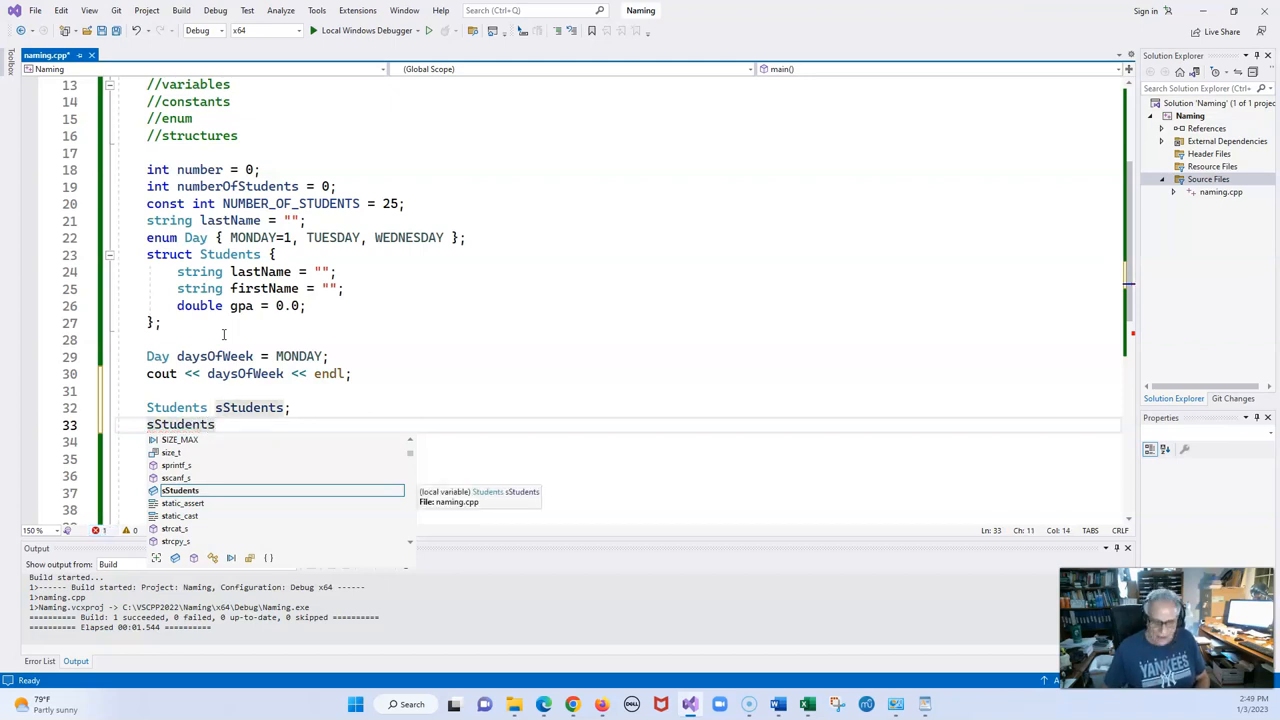
{"action": "type", "text": "."}
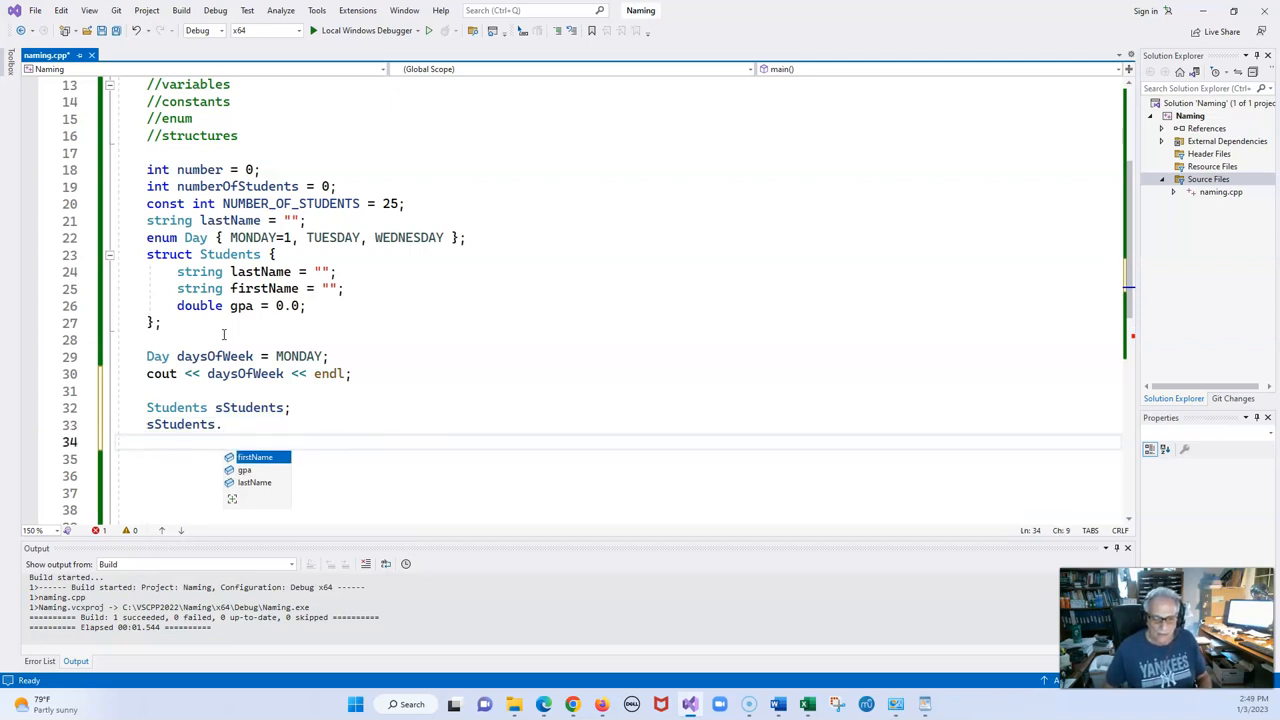
{"action": "mouse_move", "coordinate": [258, 457]}
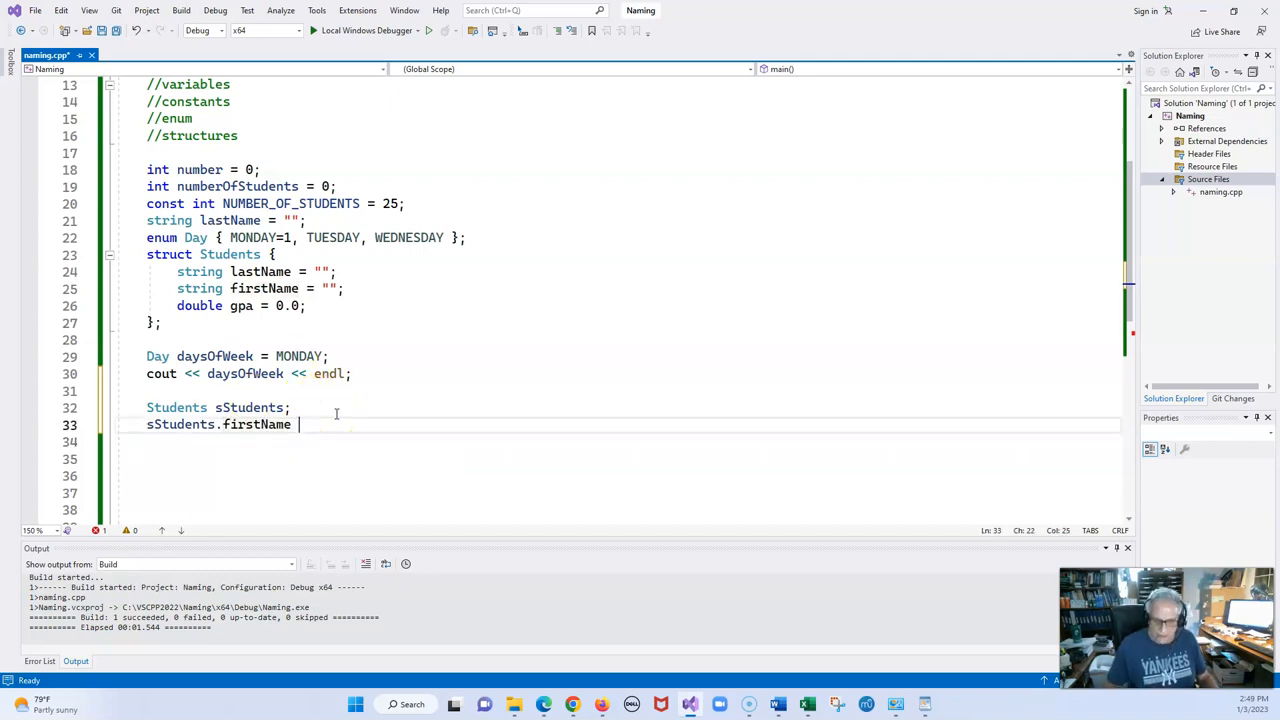
{"action": "type", "text": "= \"\""}
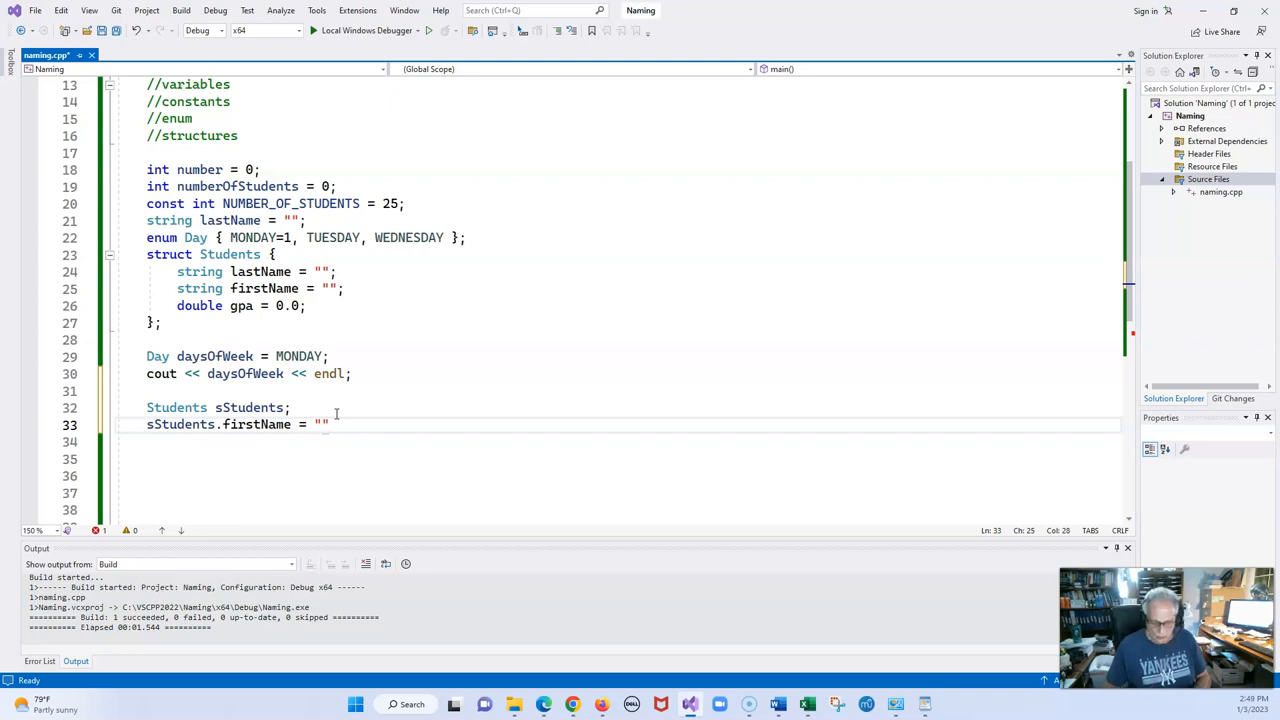
{"action": "type", "text": "Richard"}
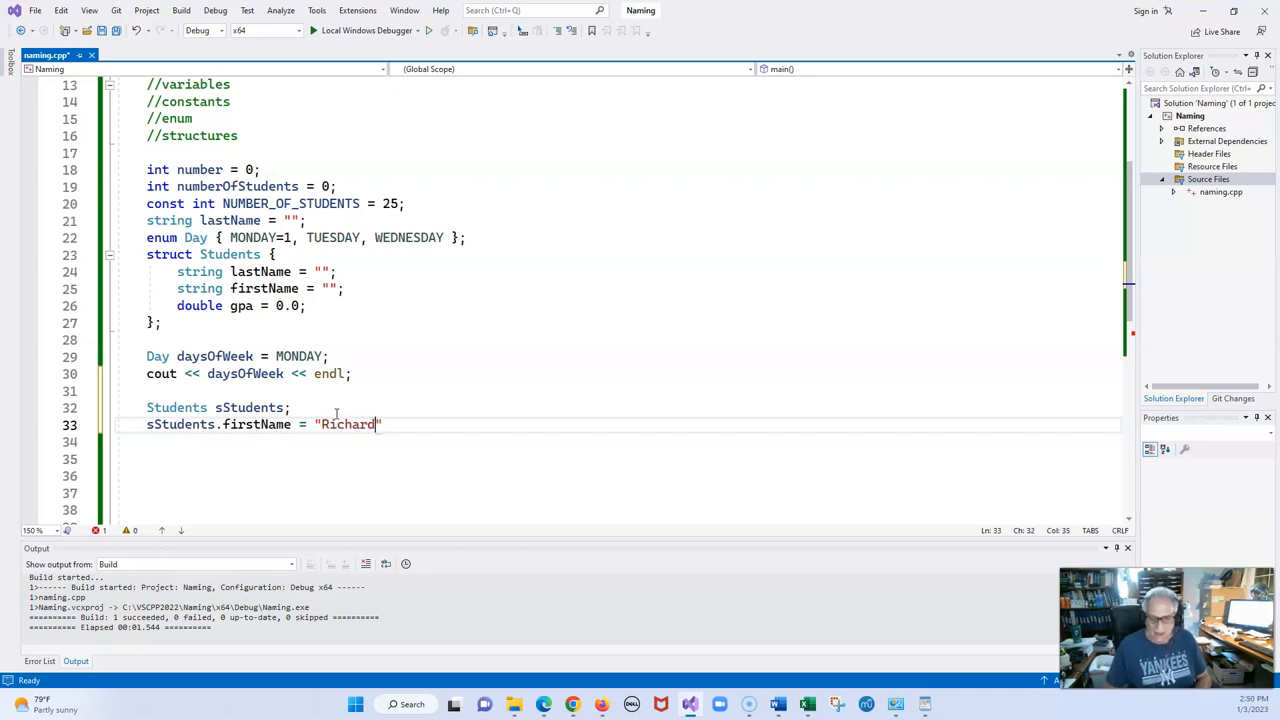
{"action": "type", "text": ";"}
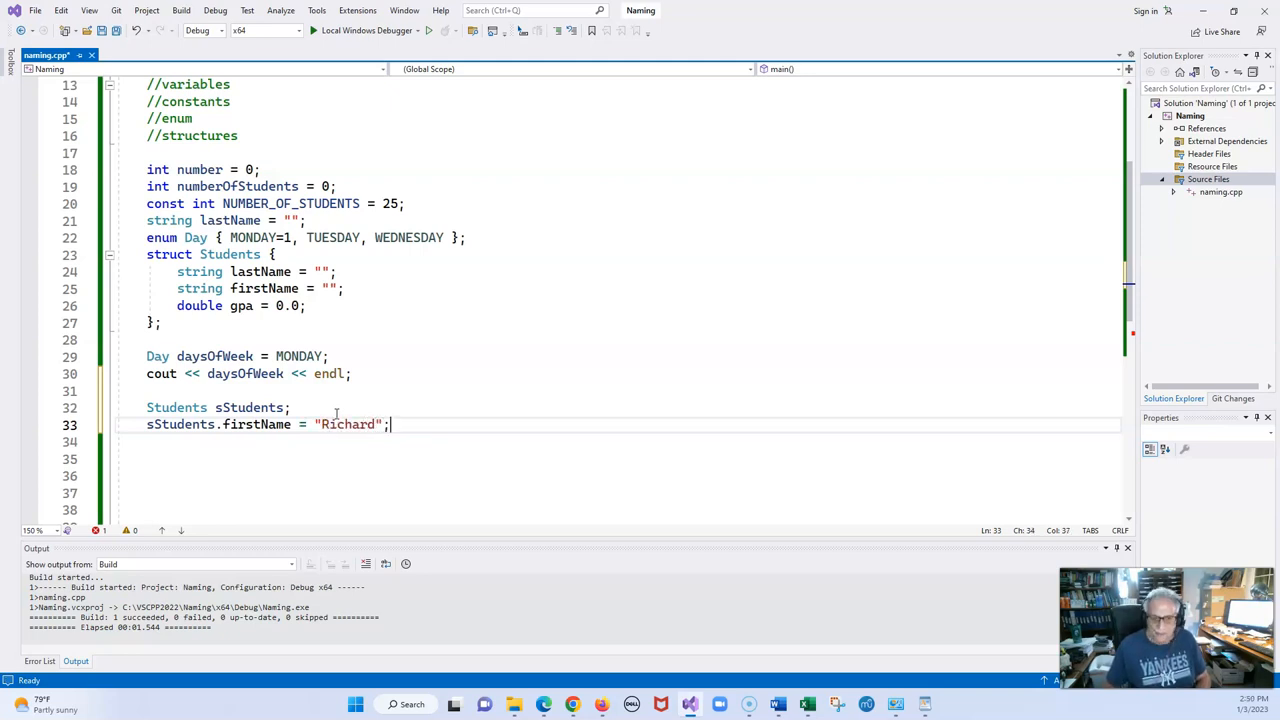
{"action": "type", "text": "cout"}
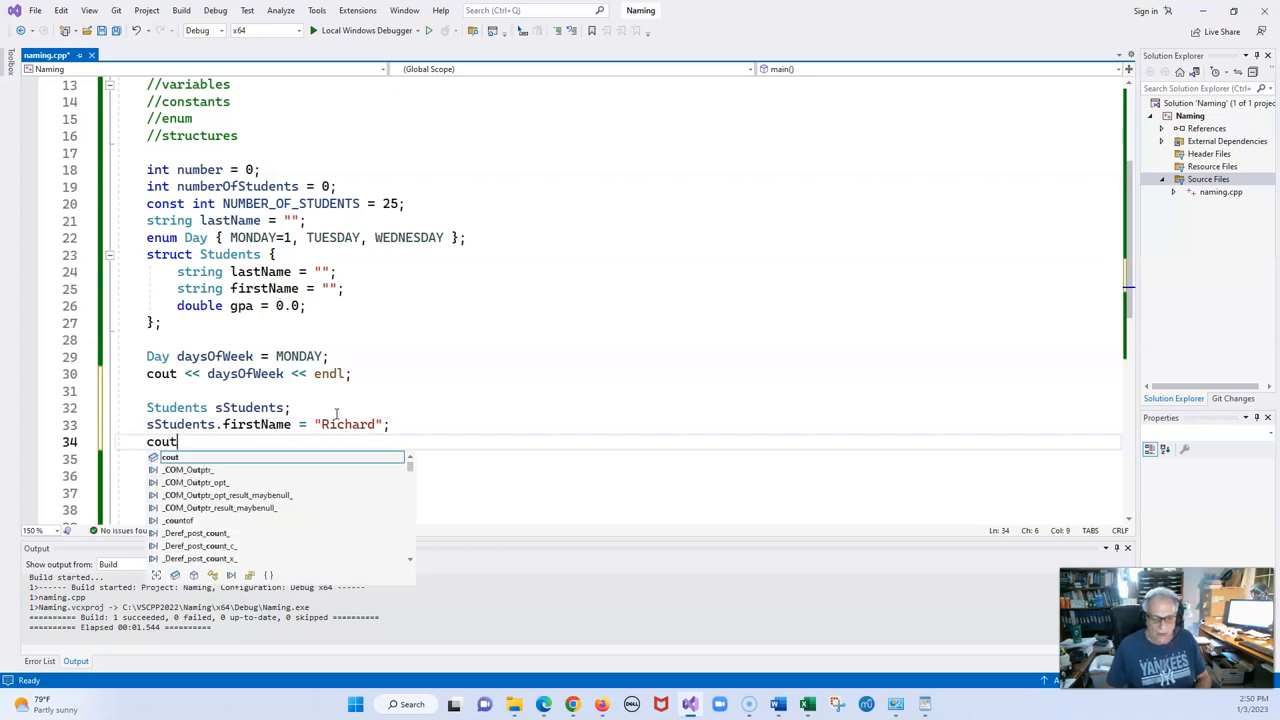
Complete the statement 'cout << sStudents.firstName << endl;' after the assignment.
{"action": "key", "text": "Escape"}
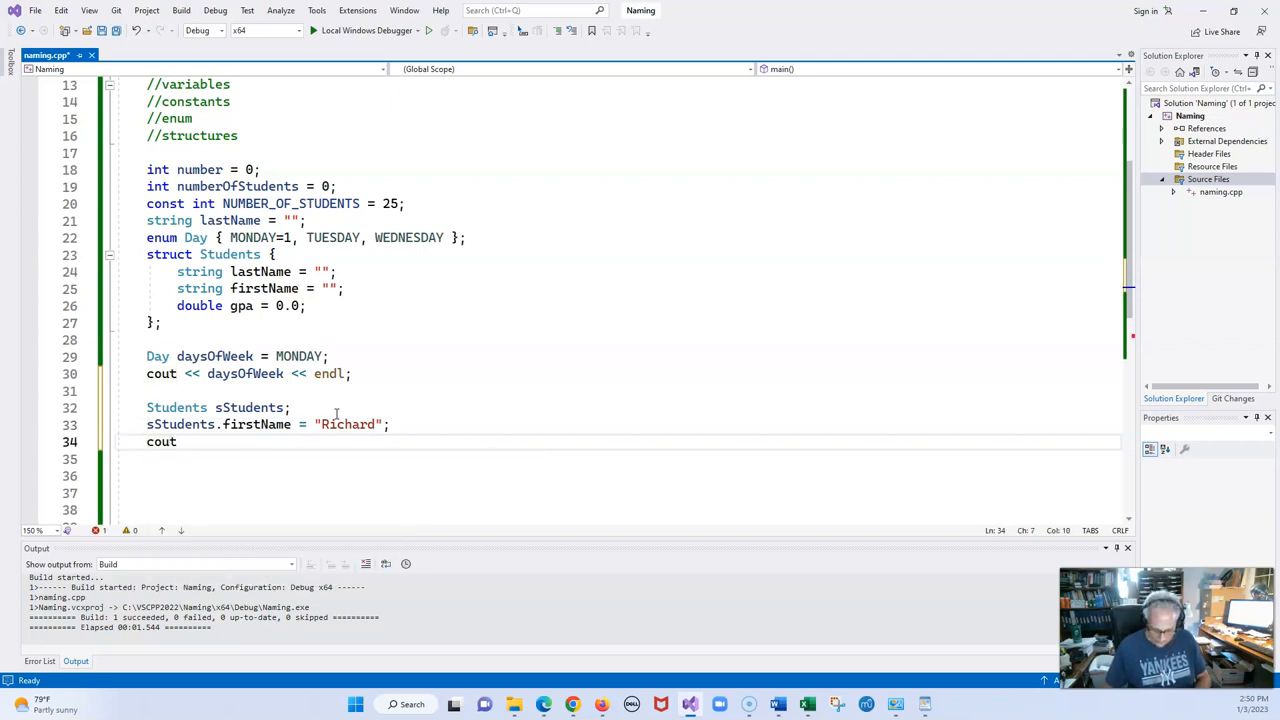
{"action": "type", "text": "<< sStudents"}
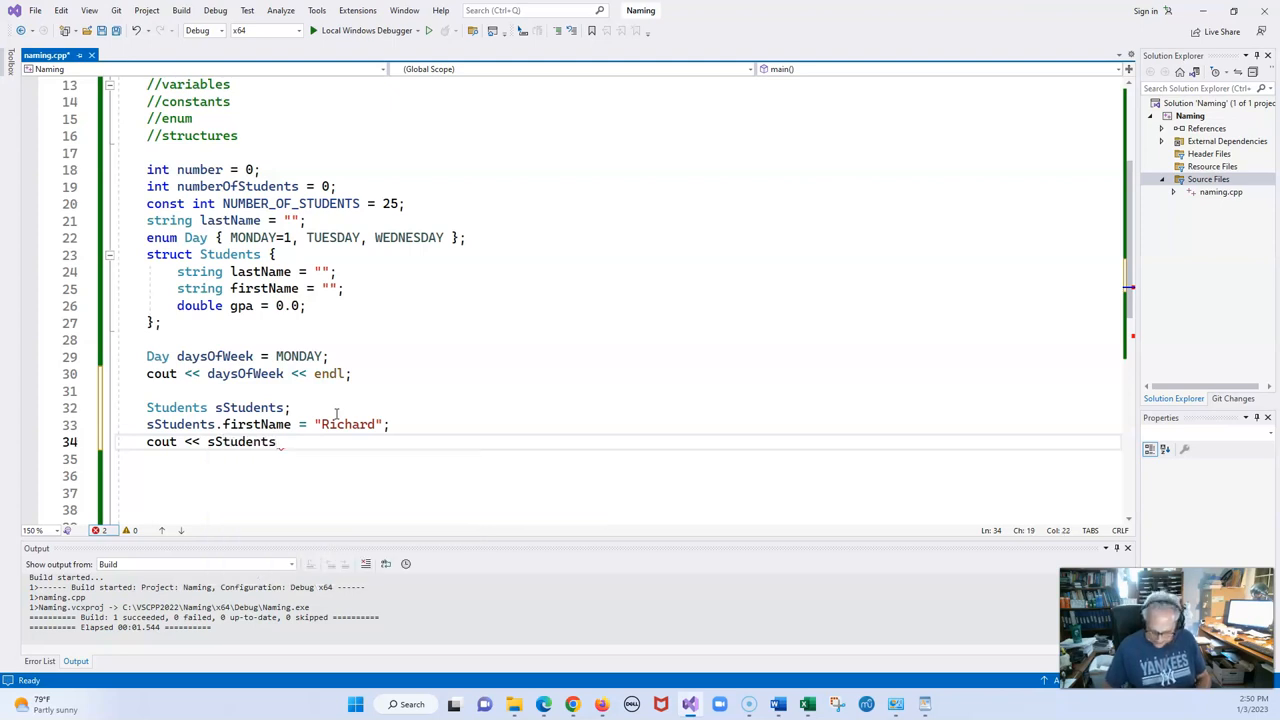
{"action": "type", "text": ".firstName"}
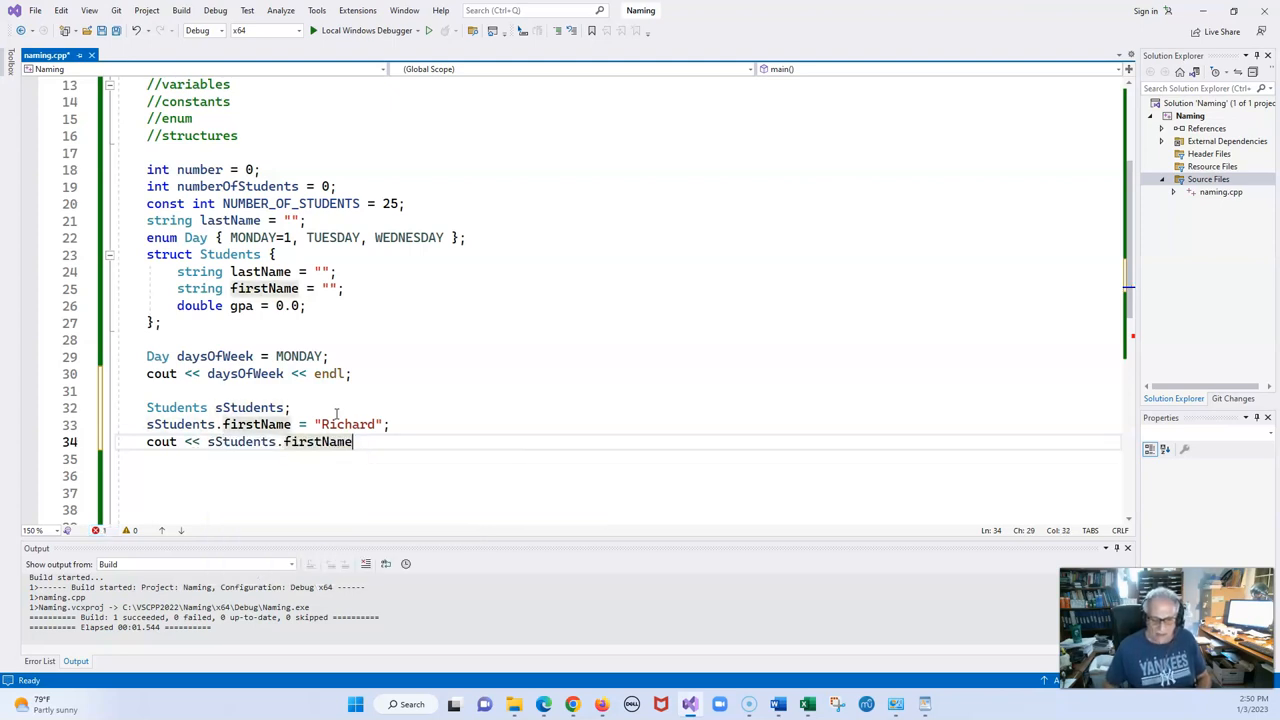
{"action": "type", "text": "<< endl;l"}
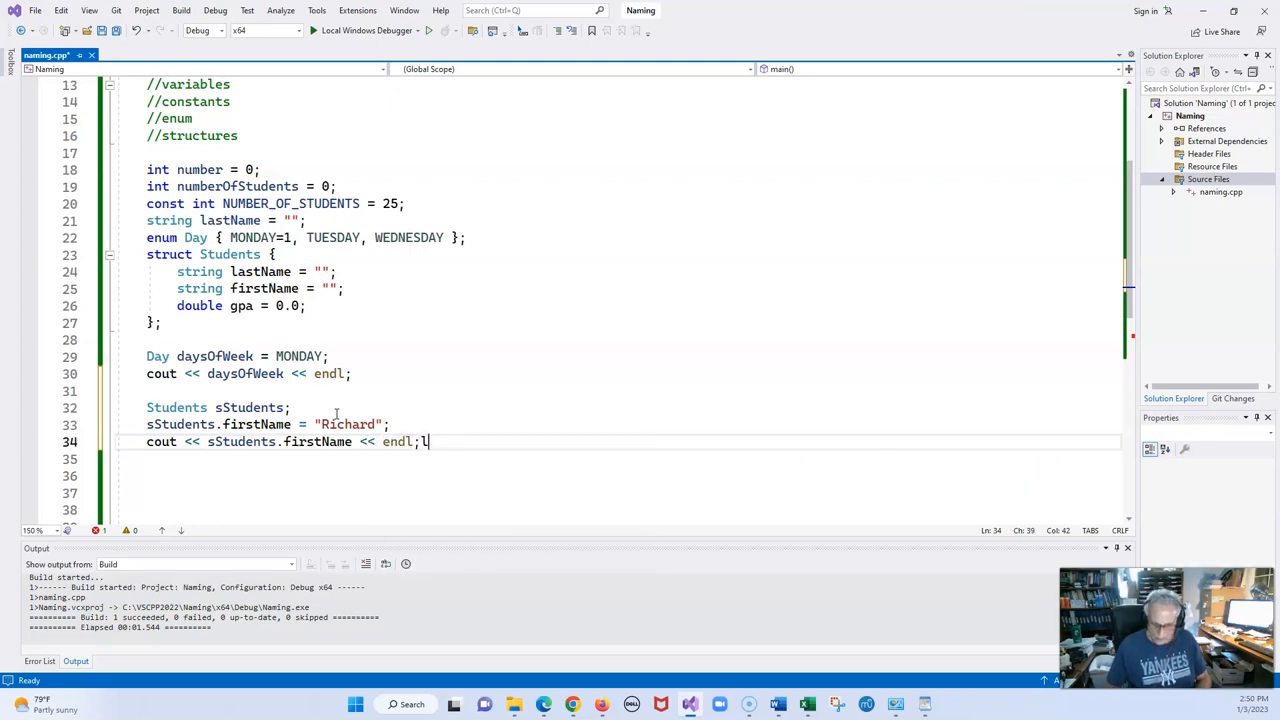
{"action": "key", "text": "Backspace"}
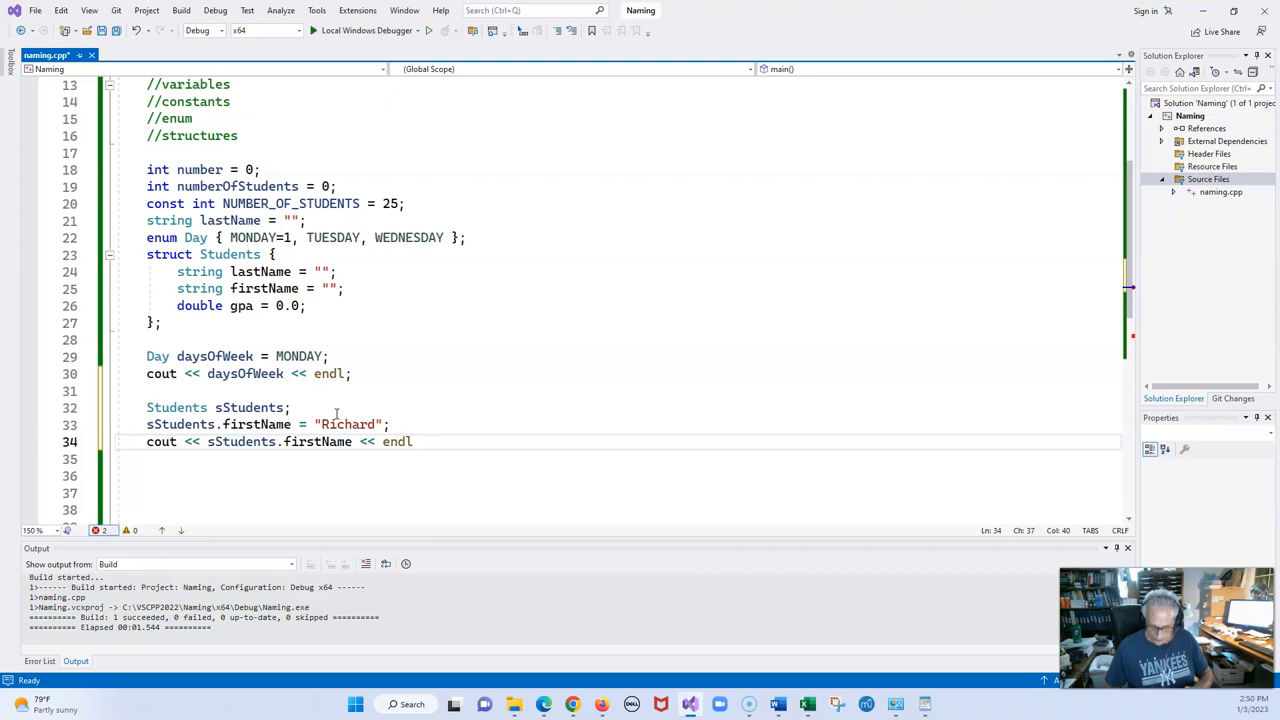
{"action": "type", "text": ";"}
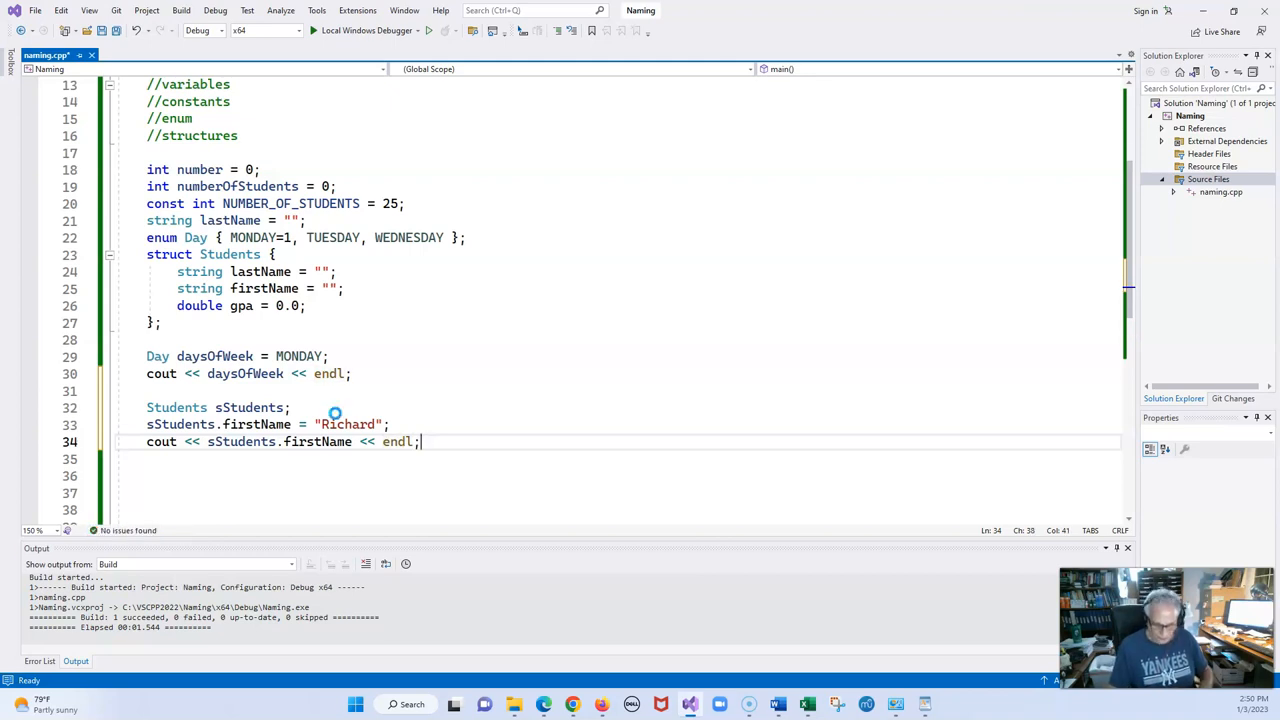